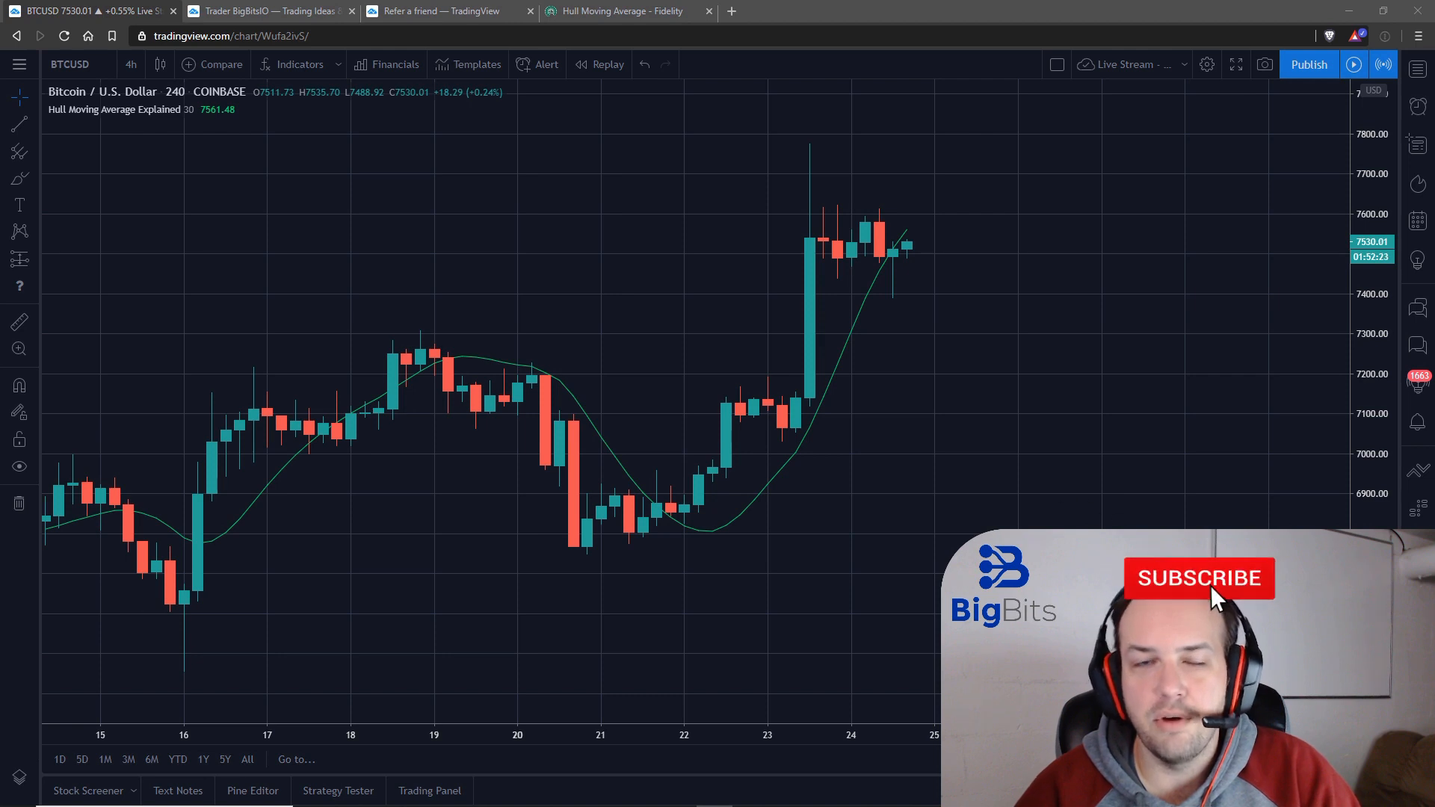
Add the built-in Moving Average (9-period, close) from the indicator search for 'moving'
click(1199, 577)
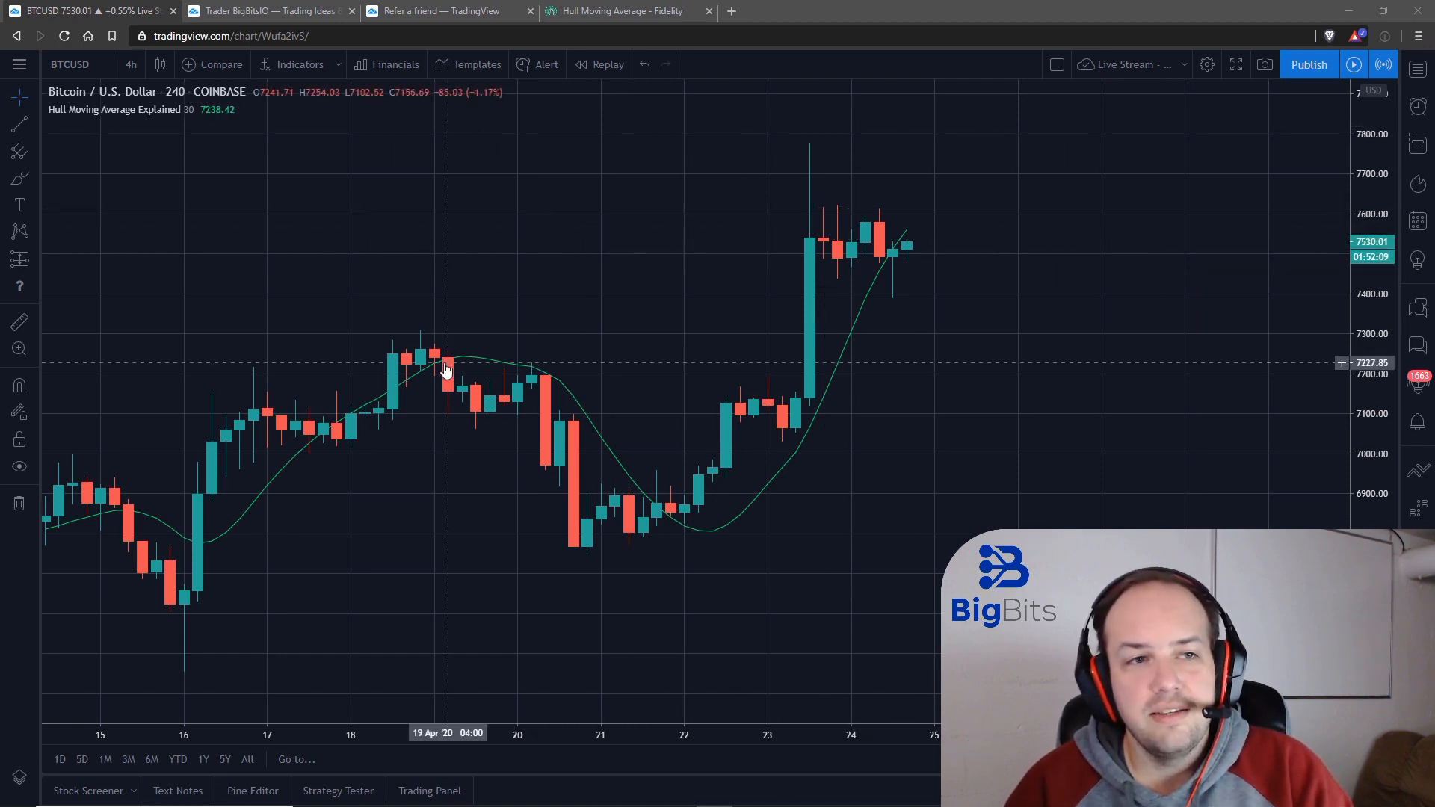
mouse_move(726, 513)
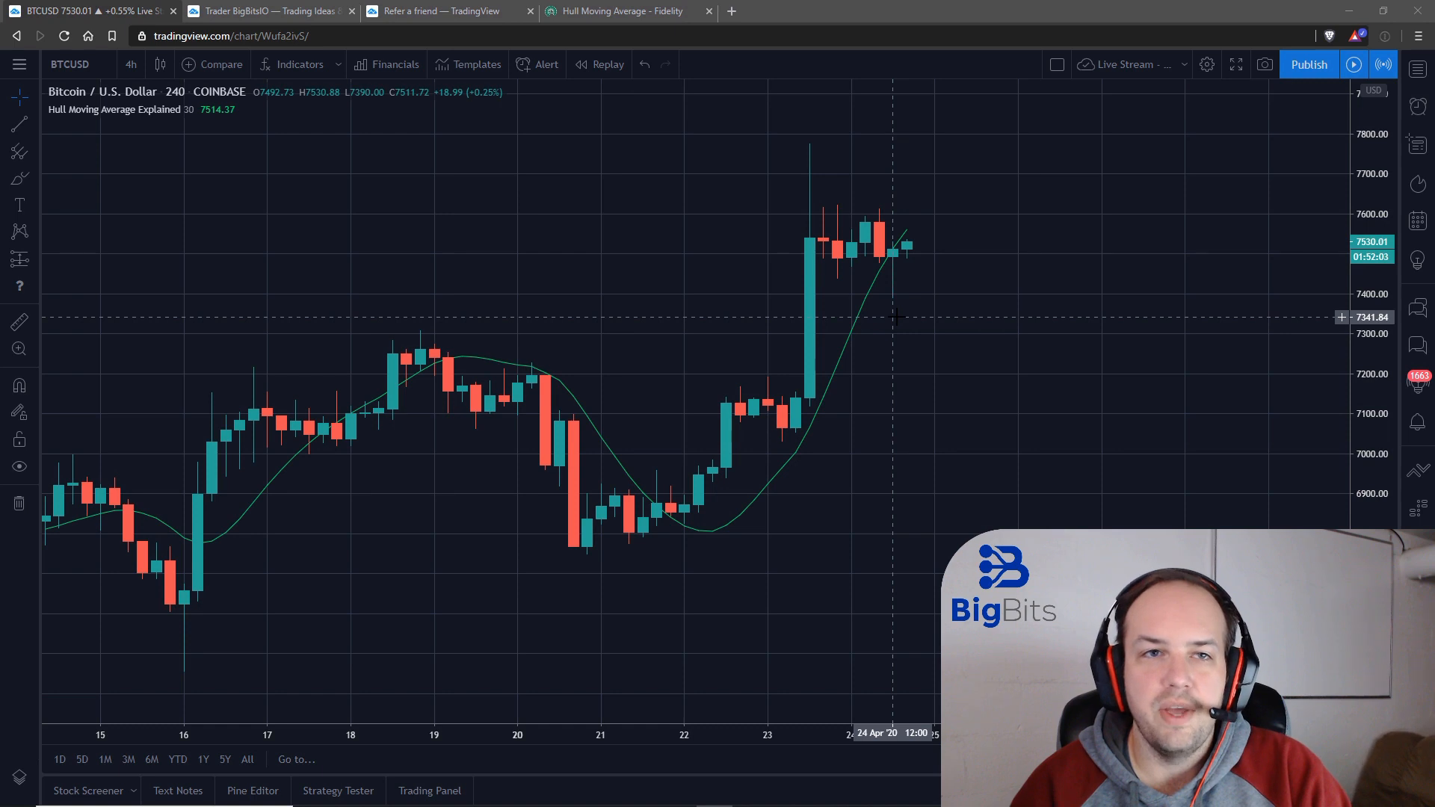
mouse_move(741, 240)
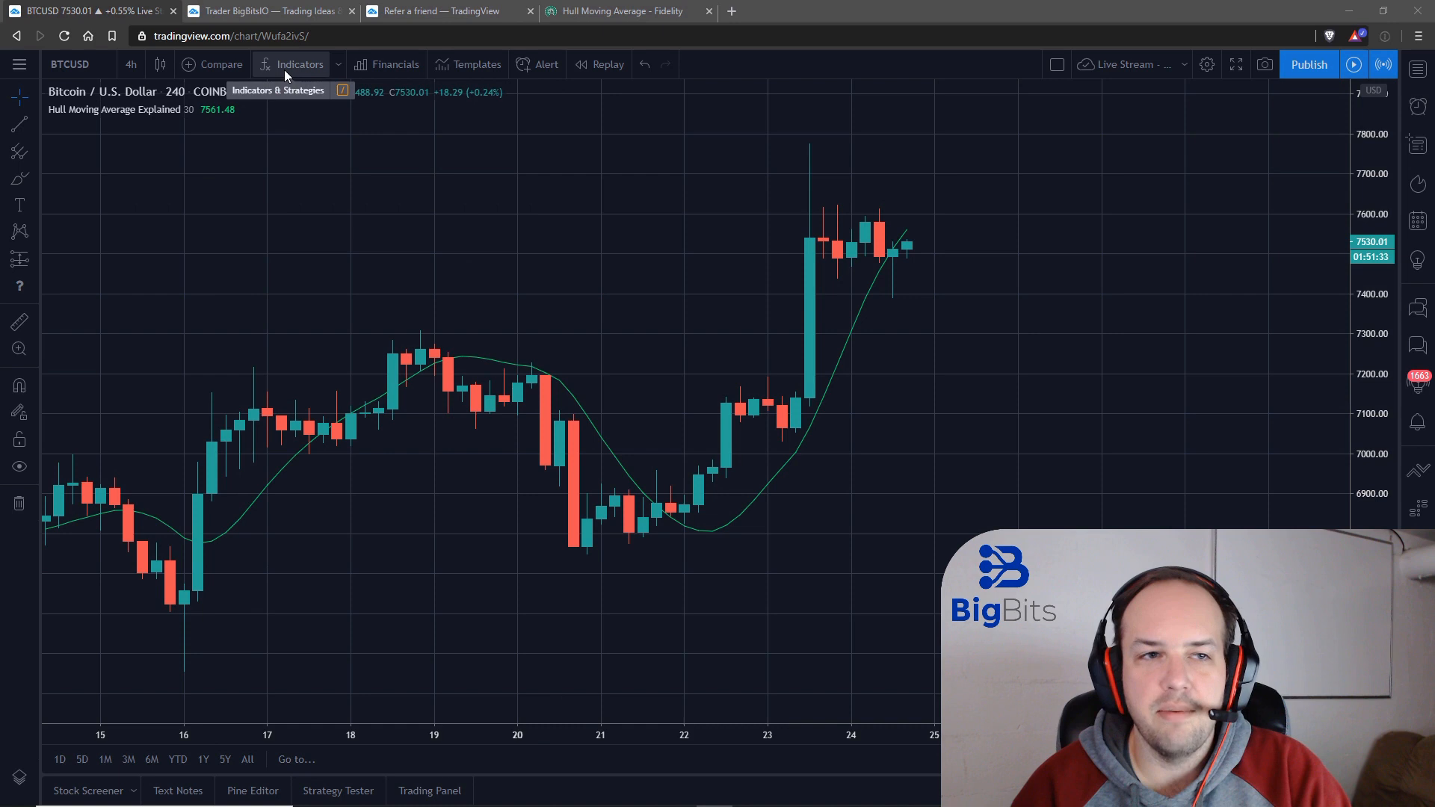
click(299, 65)
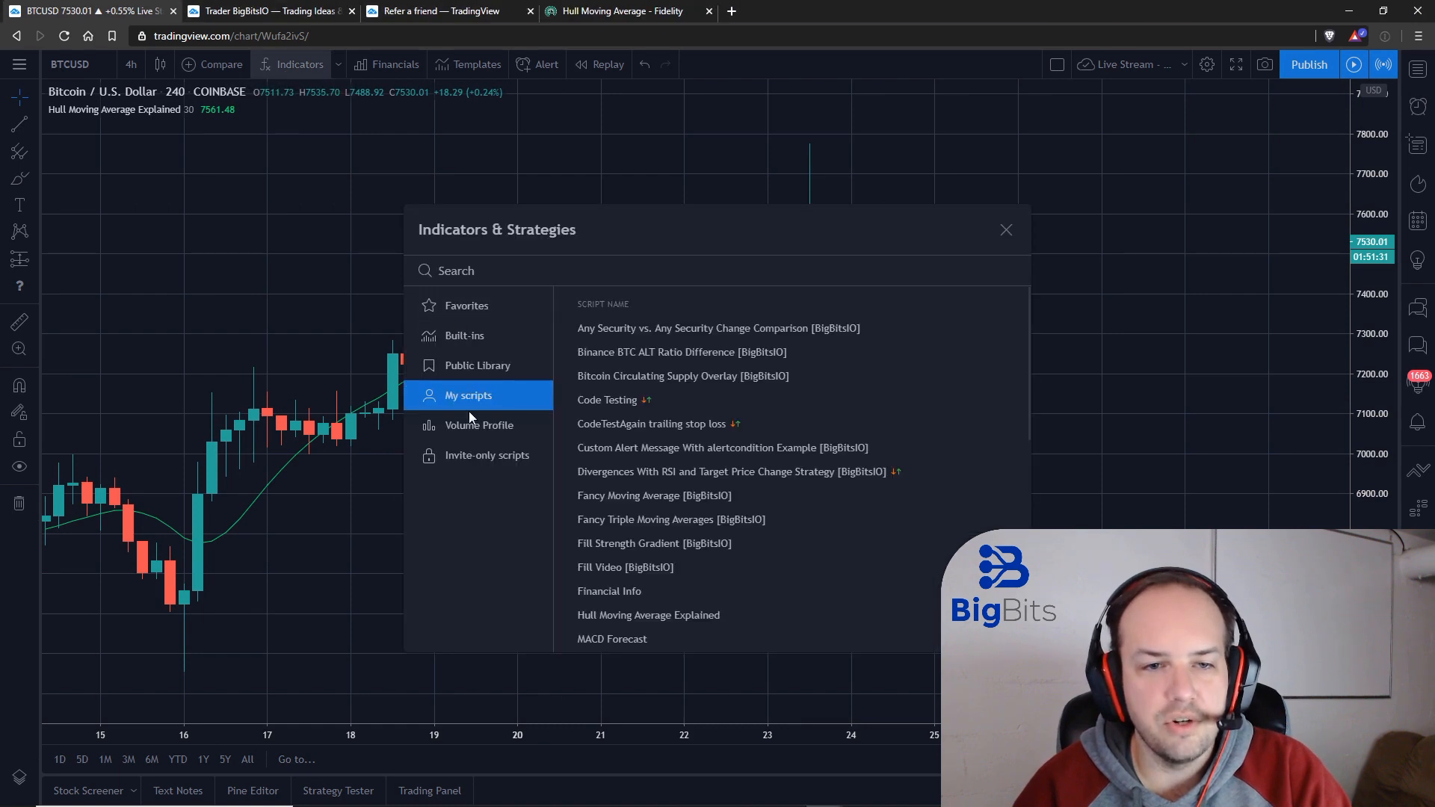
click(463, 335)
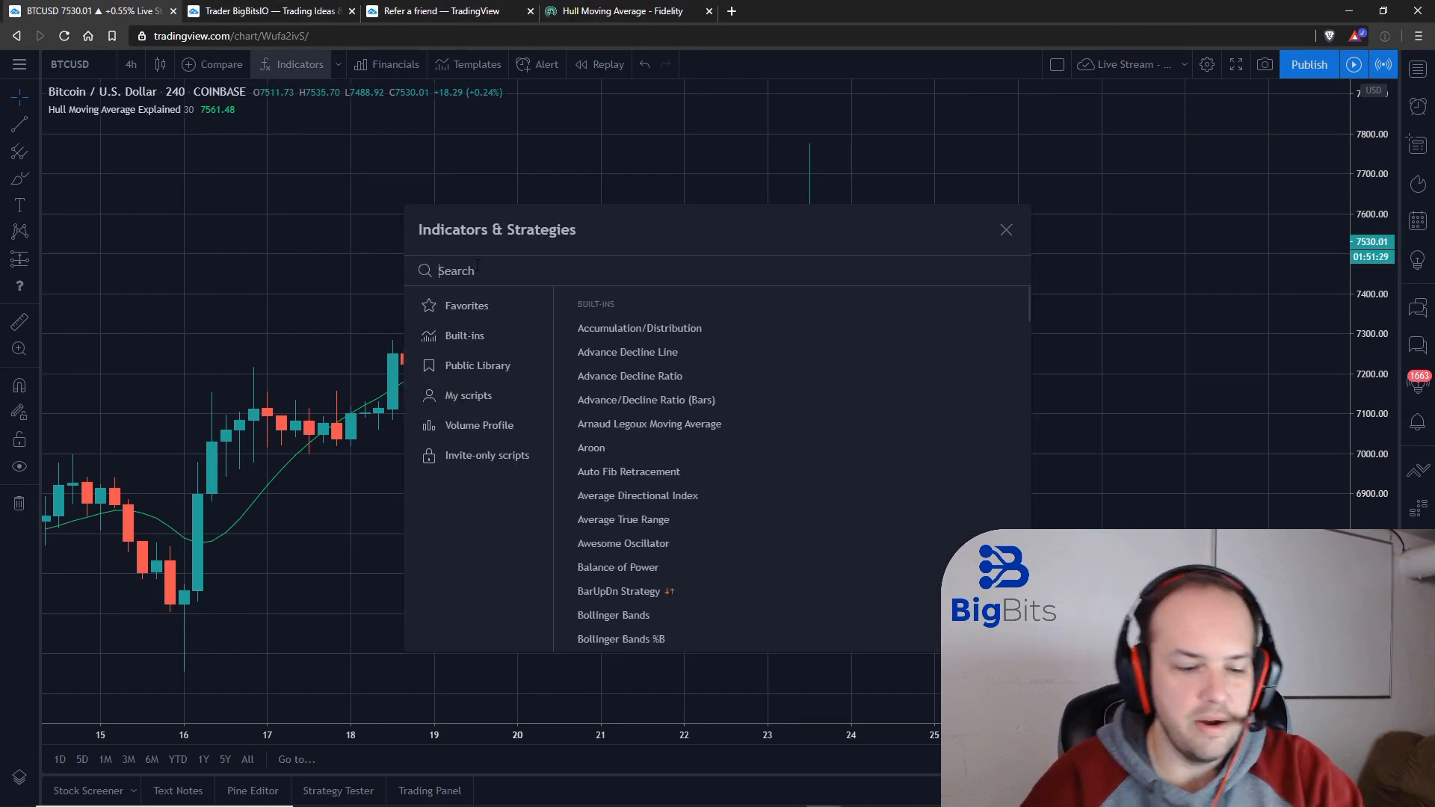
text(s)
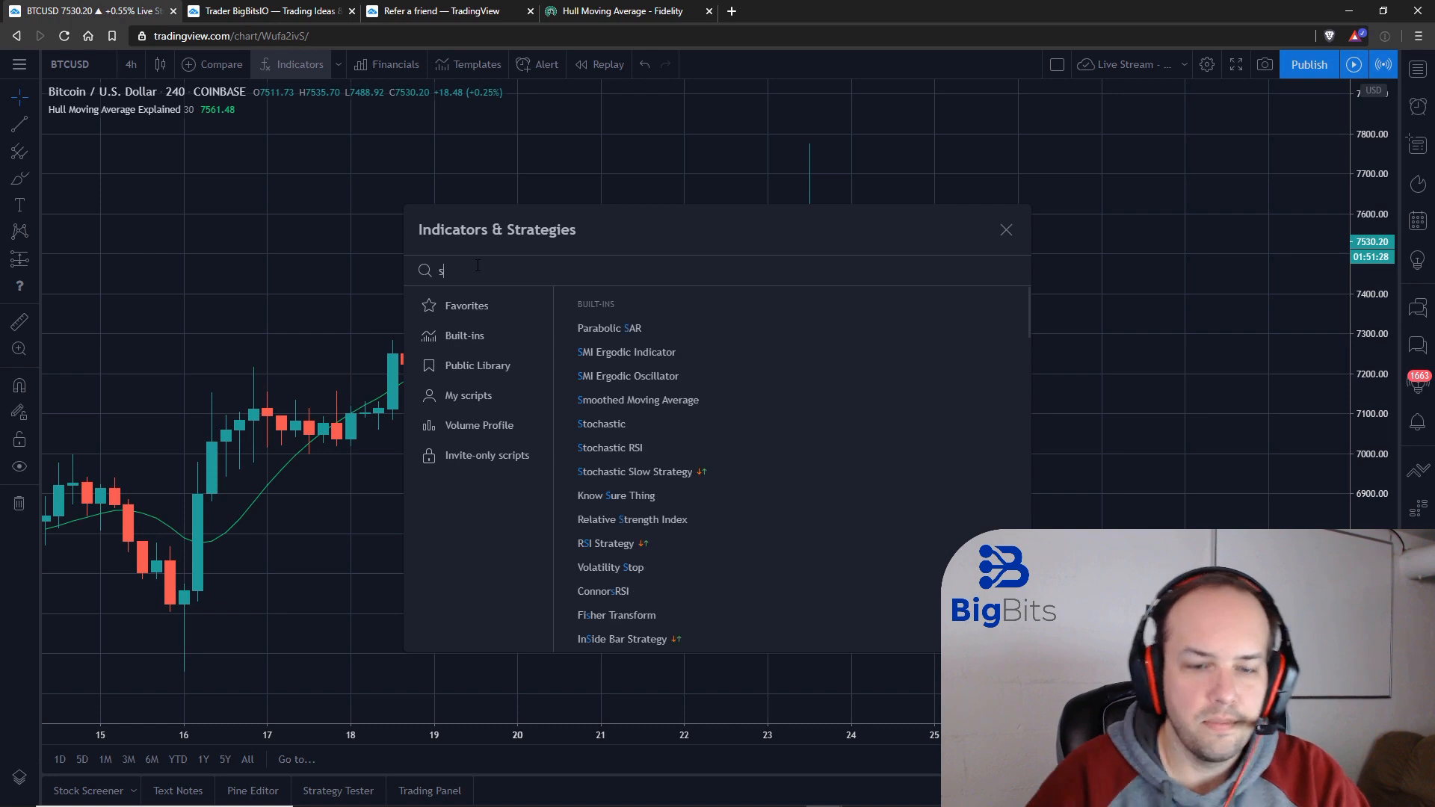
text(moving)
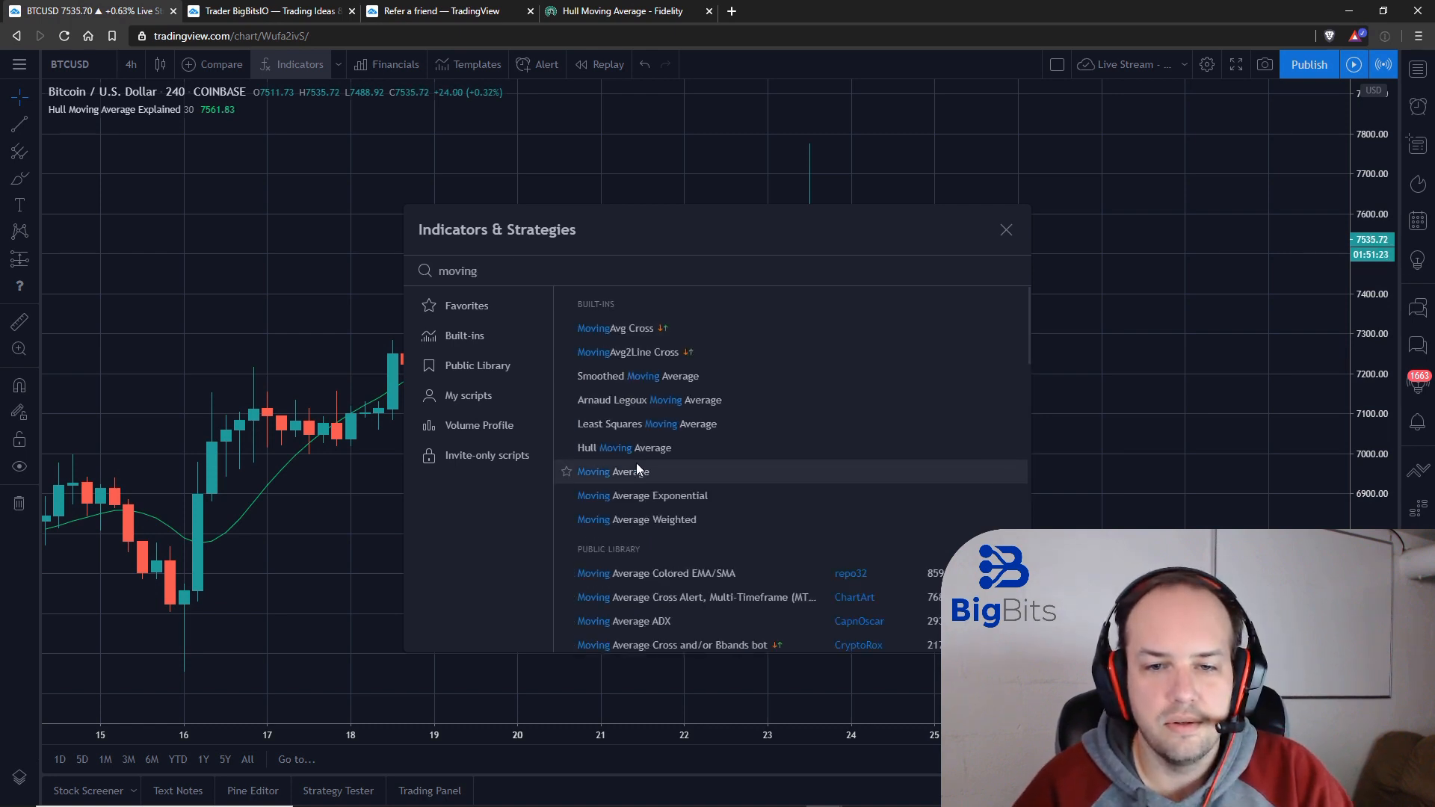
click(612, 471)
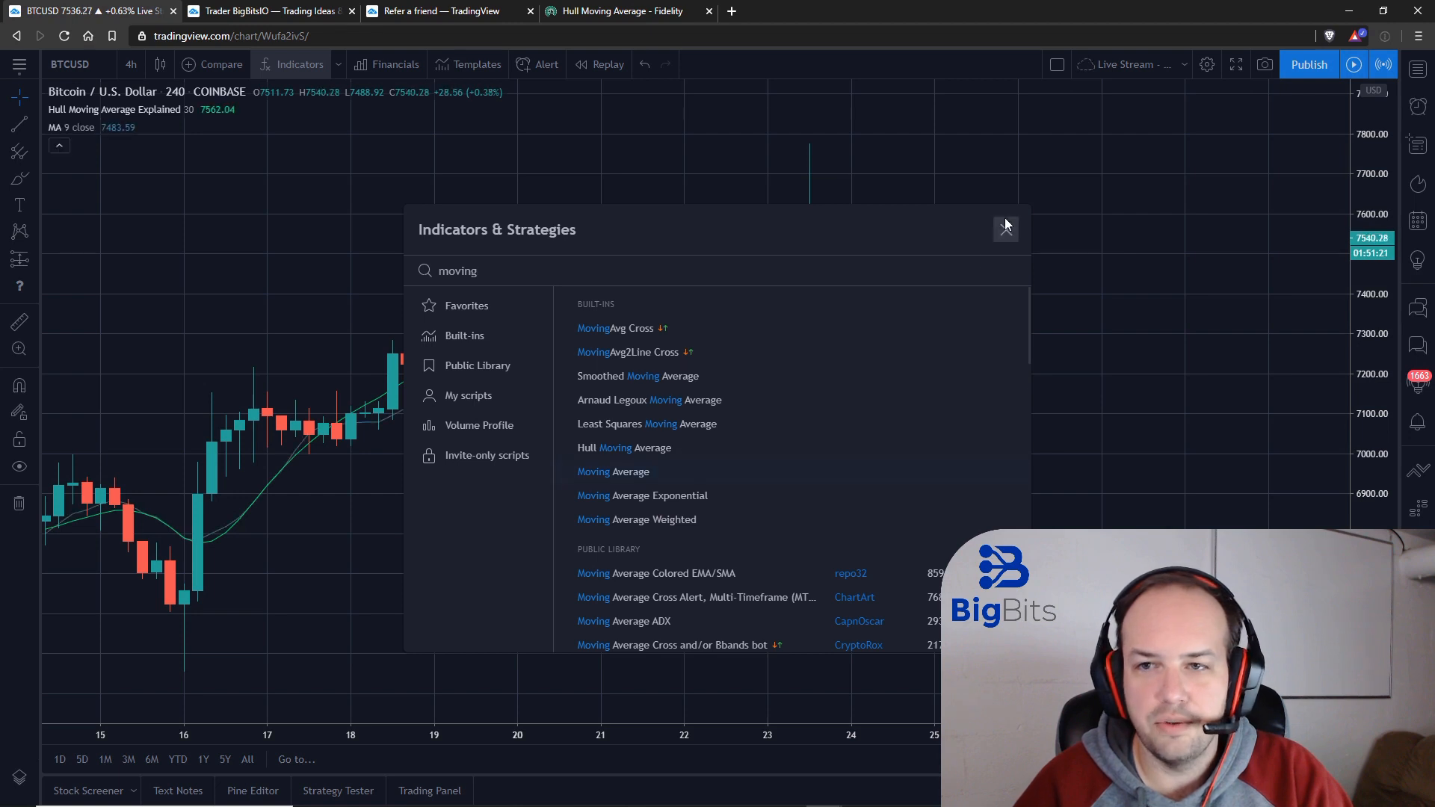
click(1005, 229)
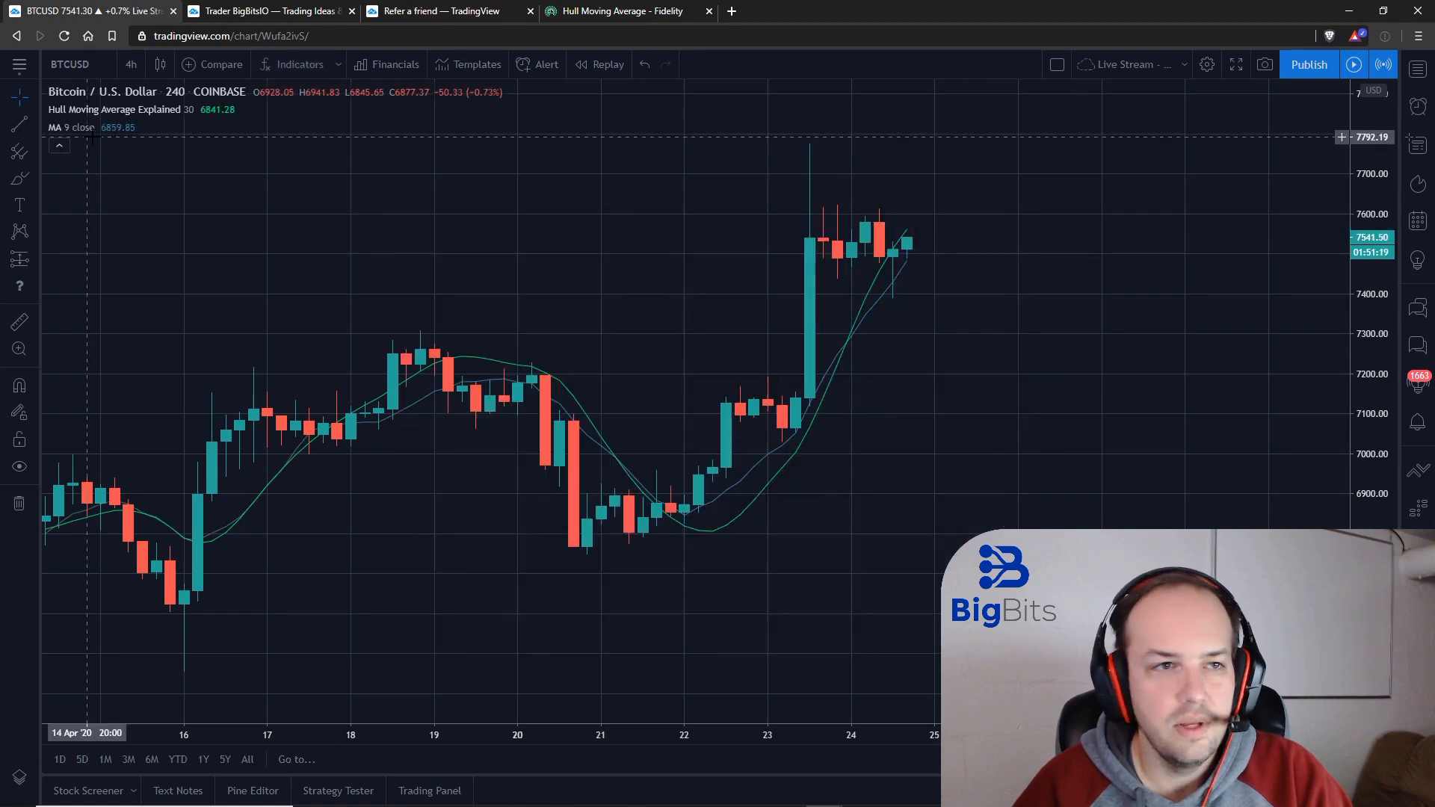
Set the simple moving average's Length to 30 in its settings
click(131, 127)
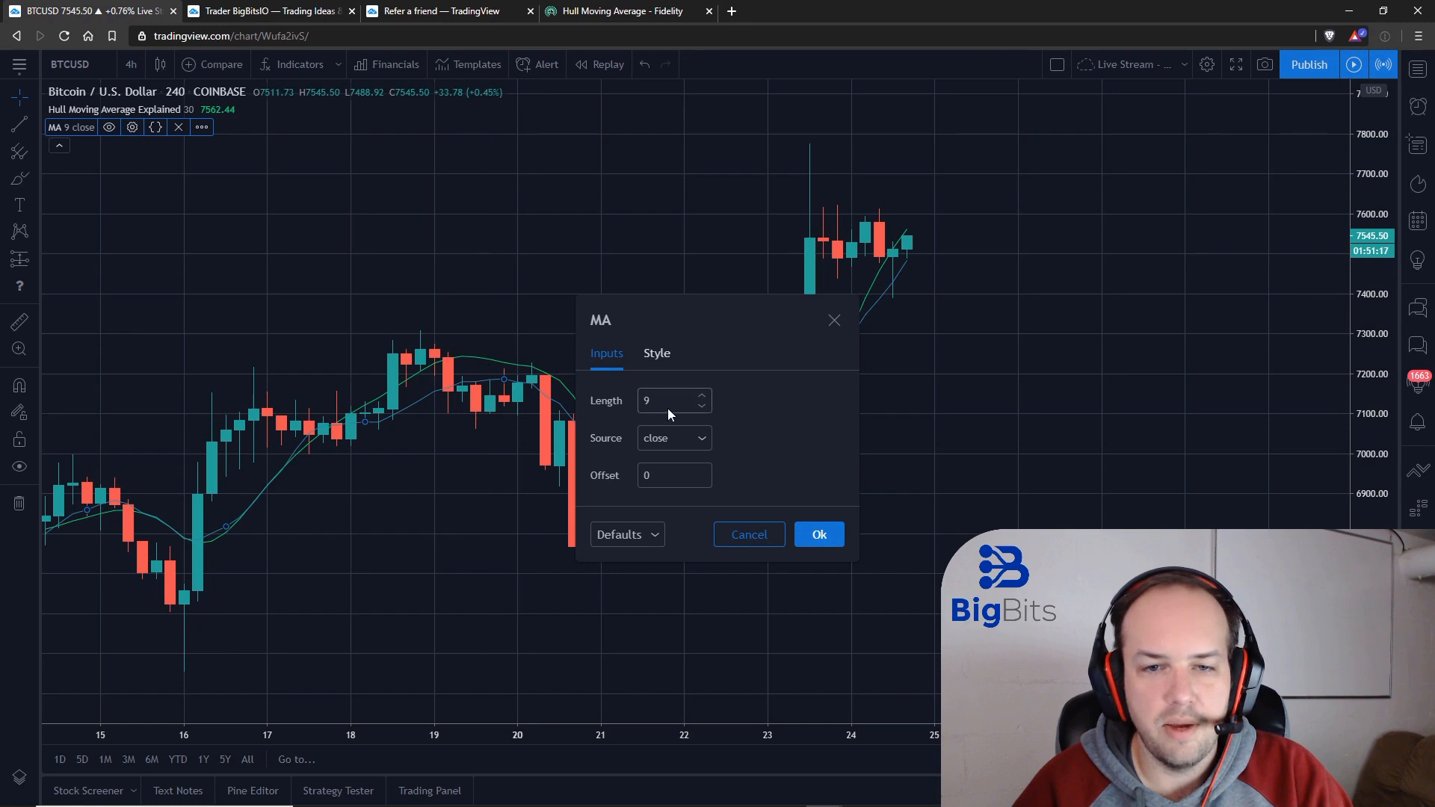
text(30)
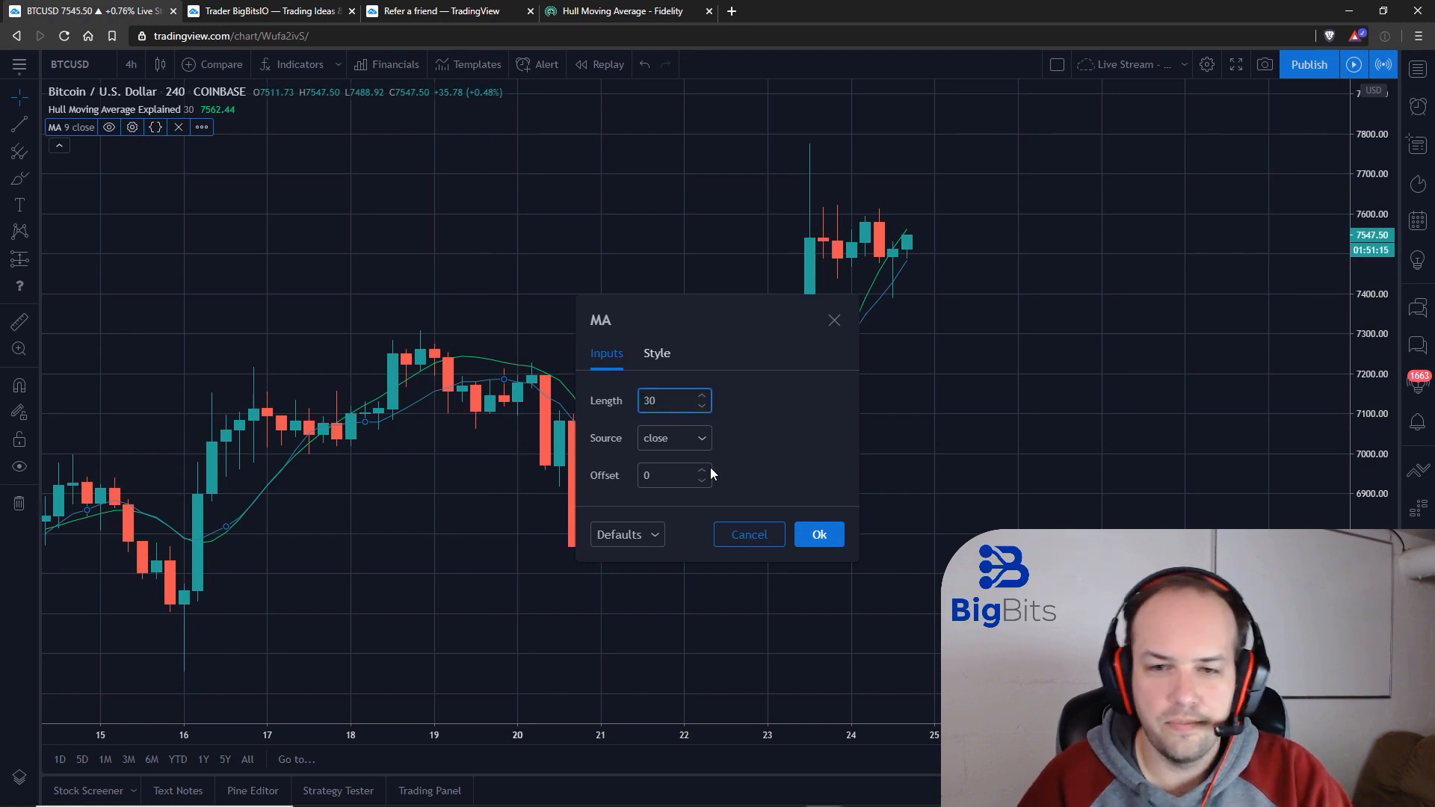
click(817, 533)
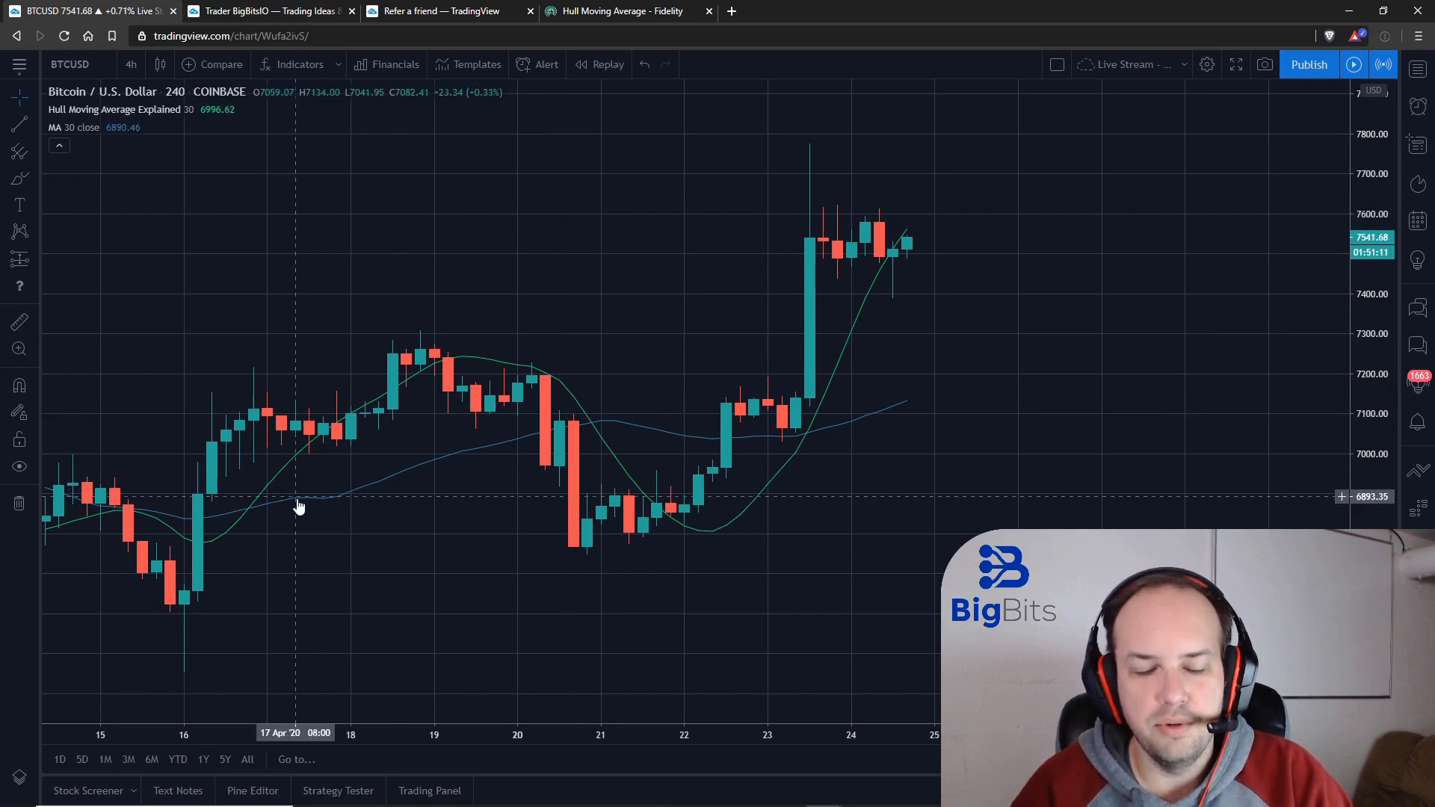
mouse_move(531, 438)
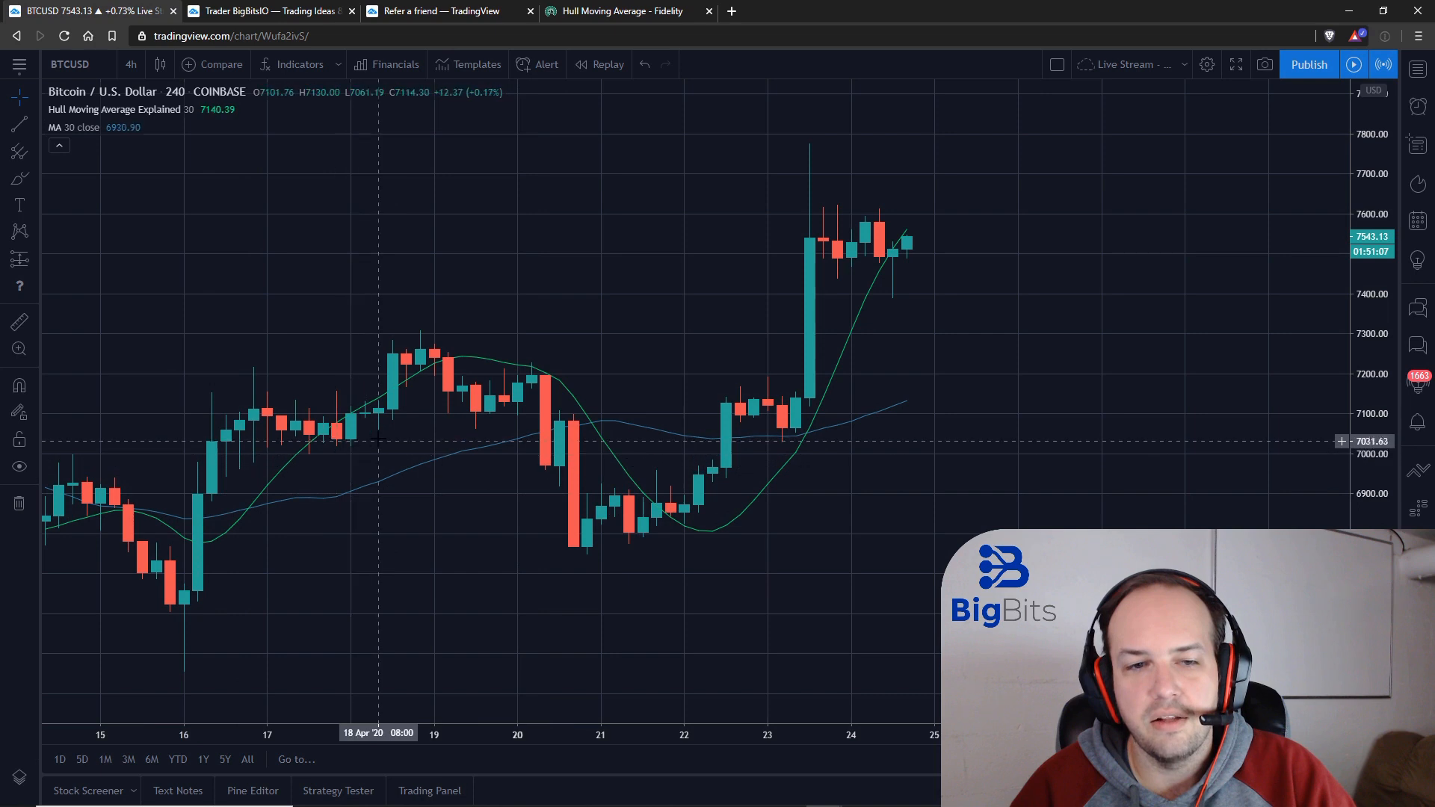
mouse_move(586, 523)
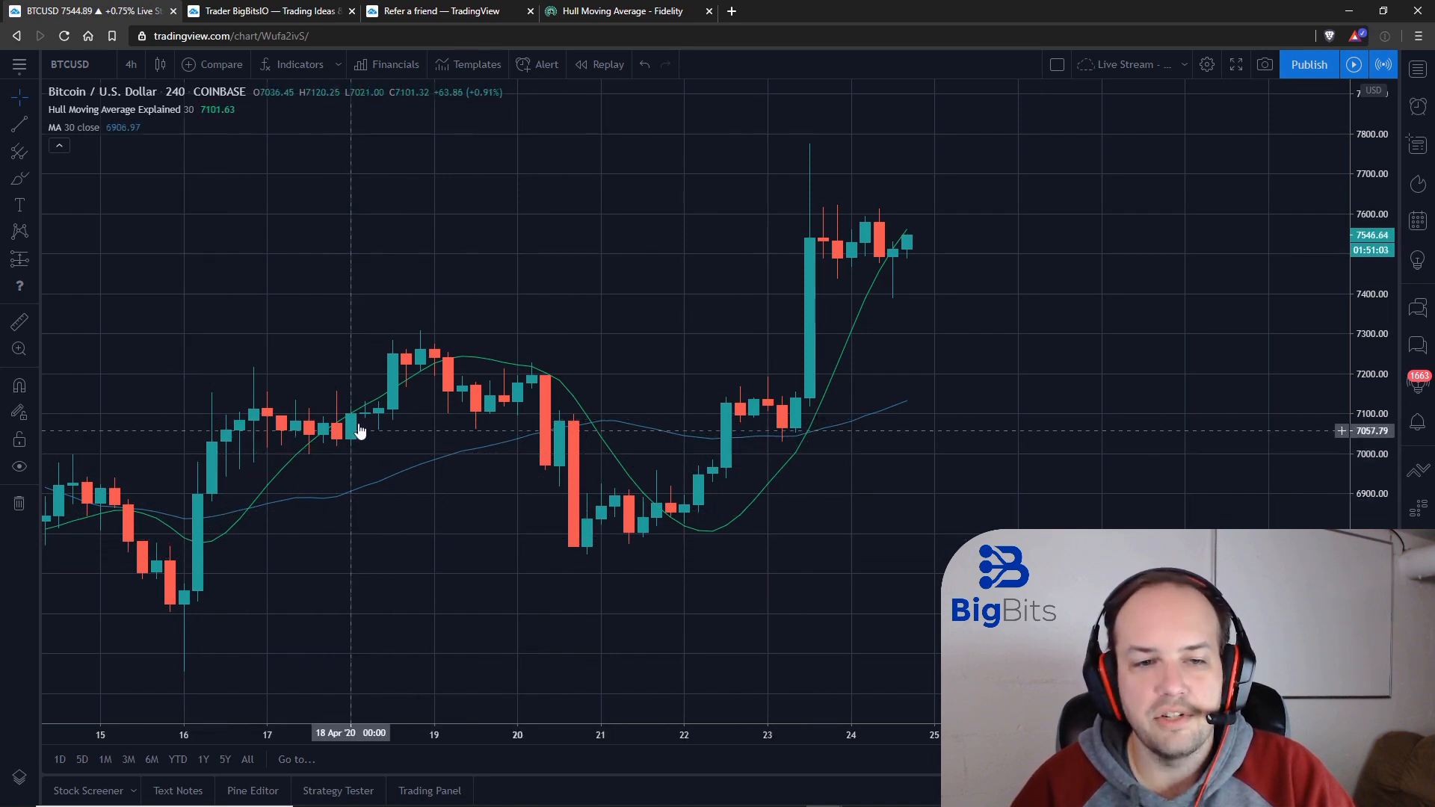
mouse_move(682, 495)
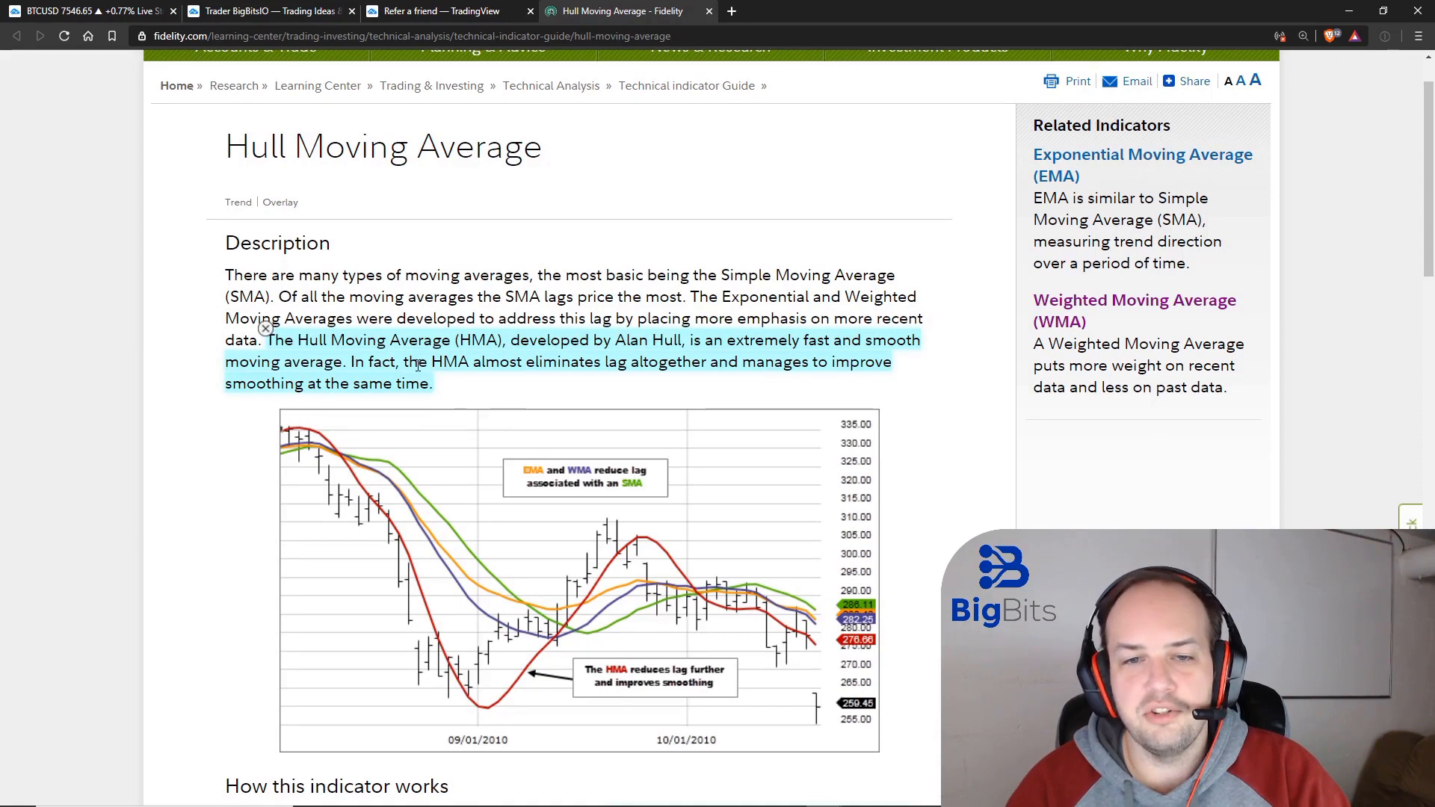
Scroll the Fidelity Hull Moving Average article down to 'How this indicator works'
scroll(down, 3)
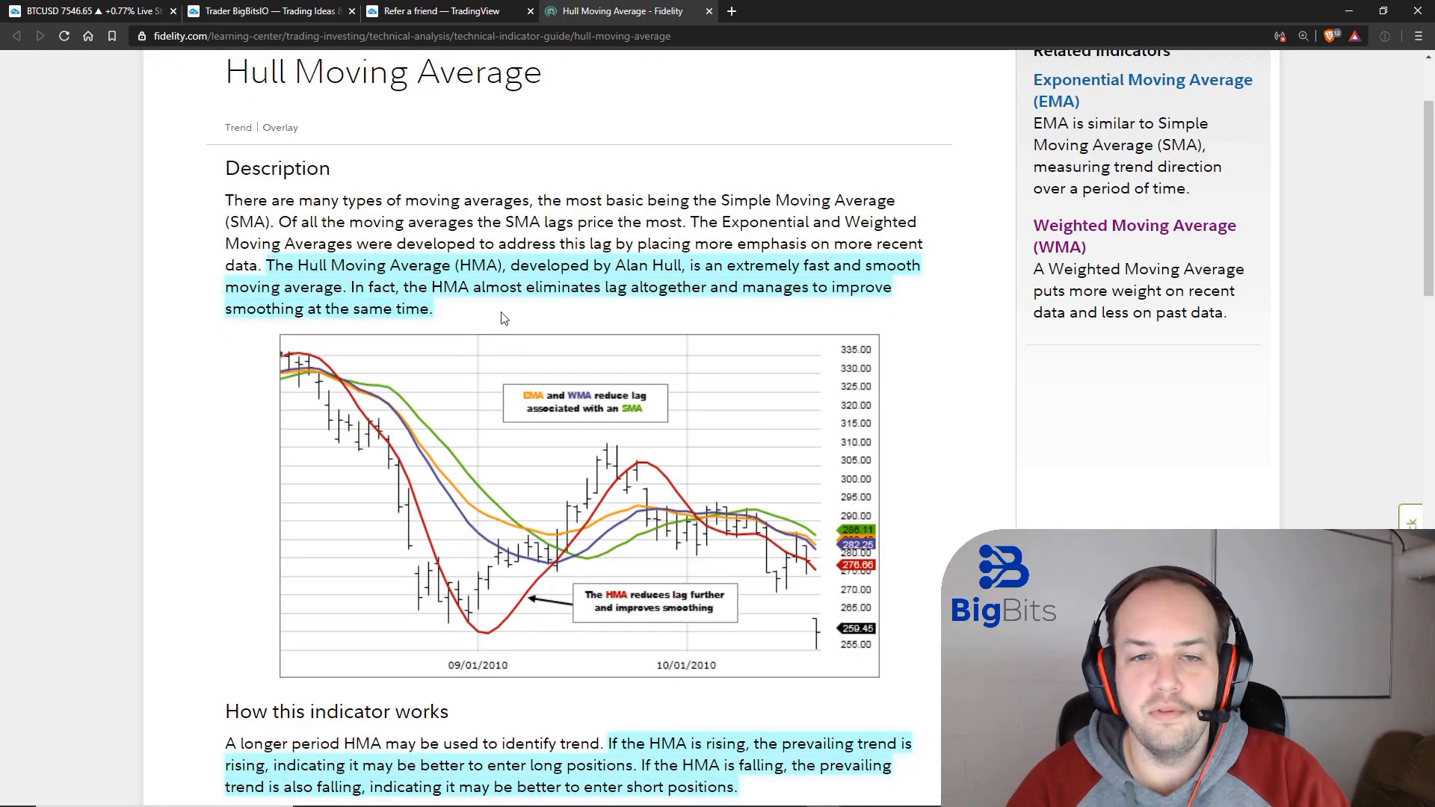
scroll(down, 3)
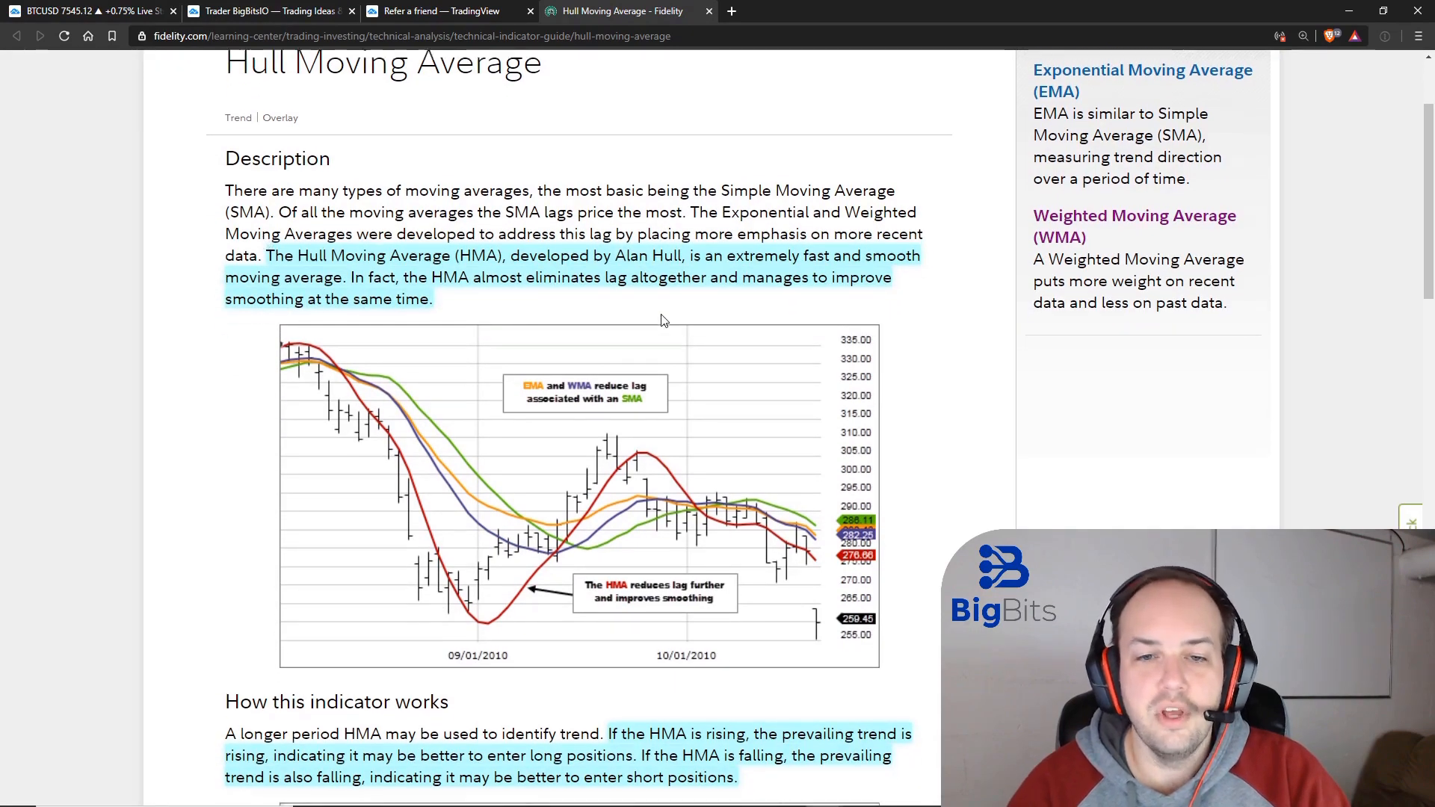
scroll(down, 3)
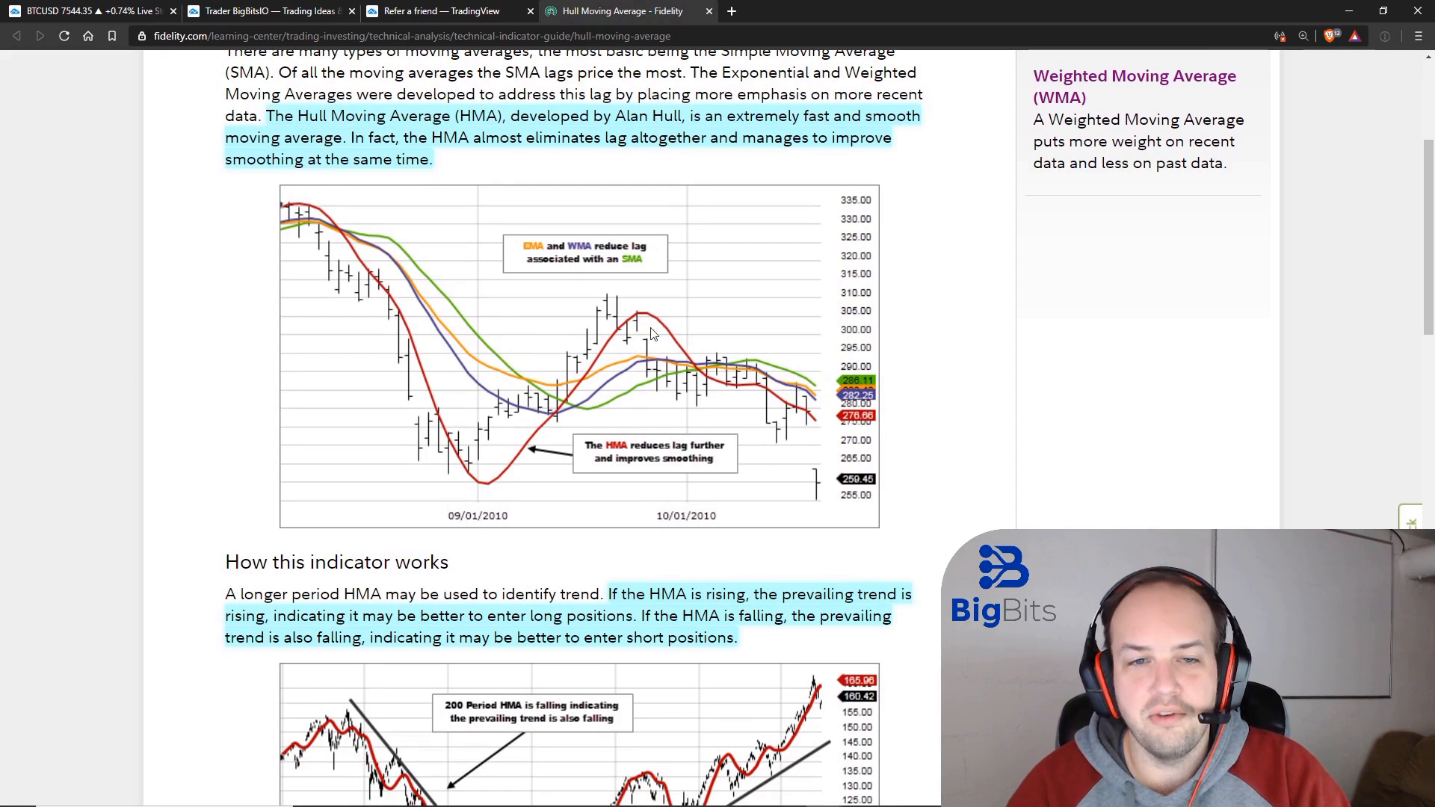
mouse_move(435, 331)
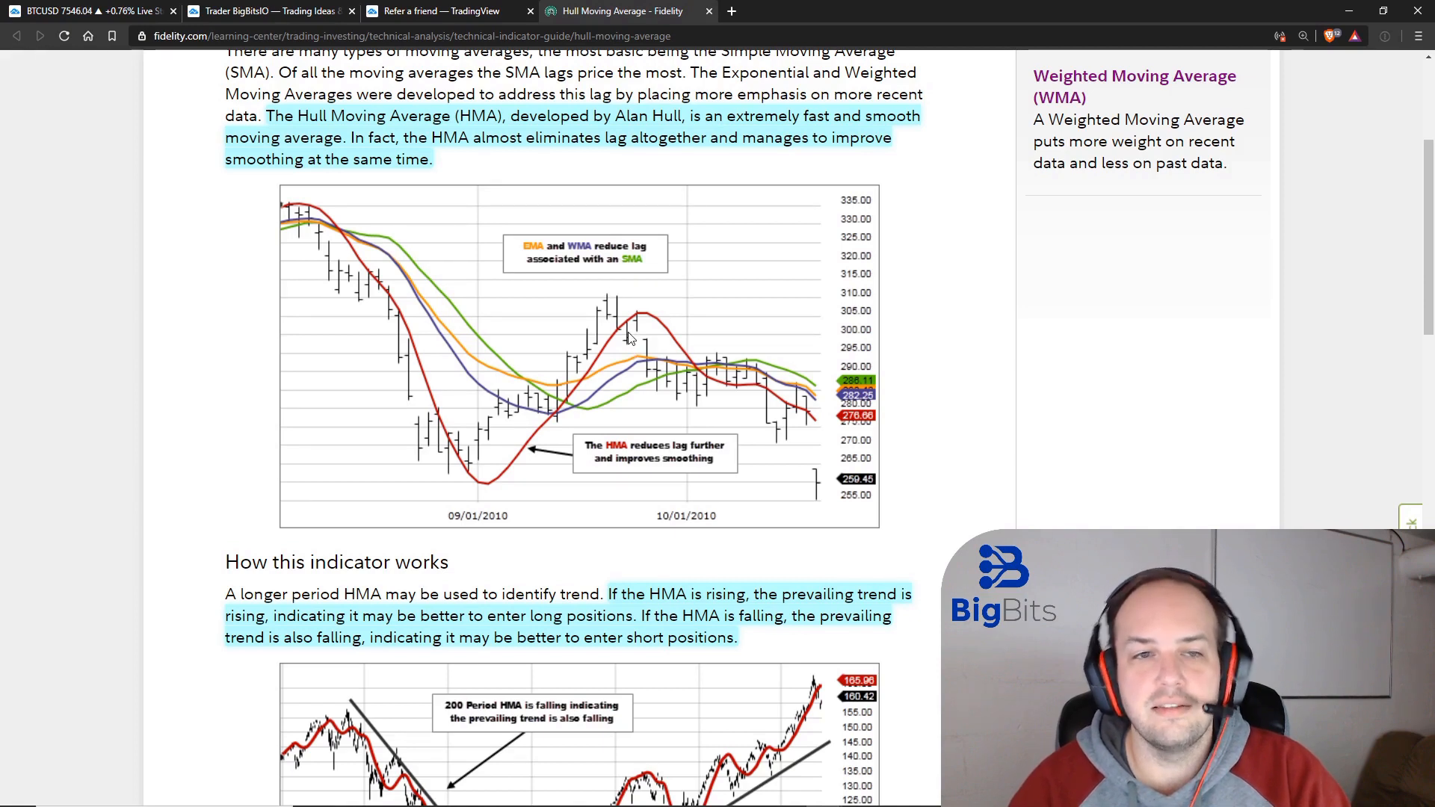
mouse_move(577, 434)
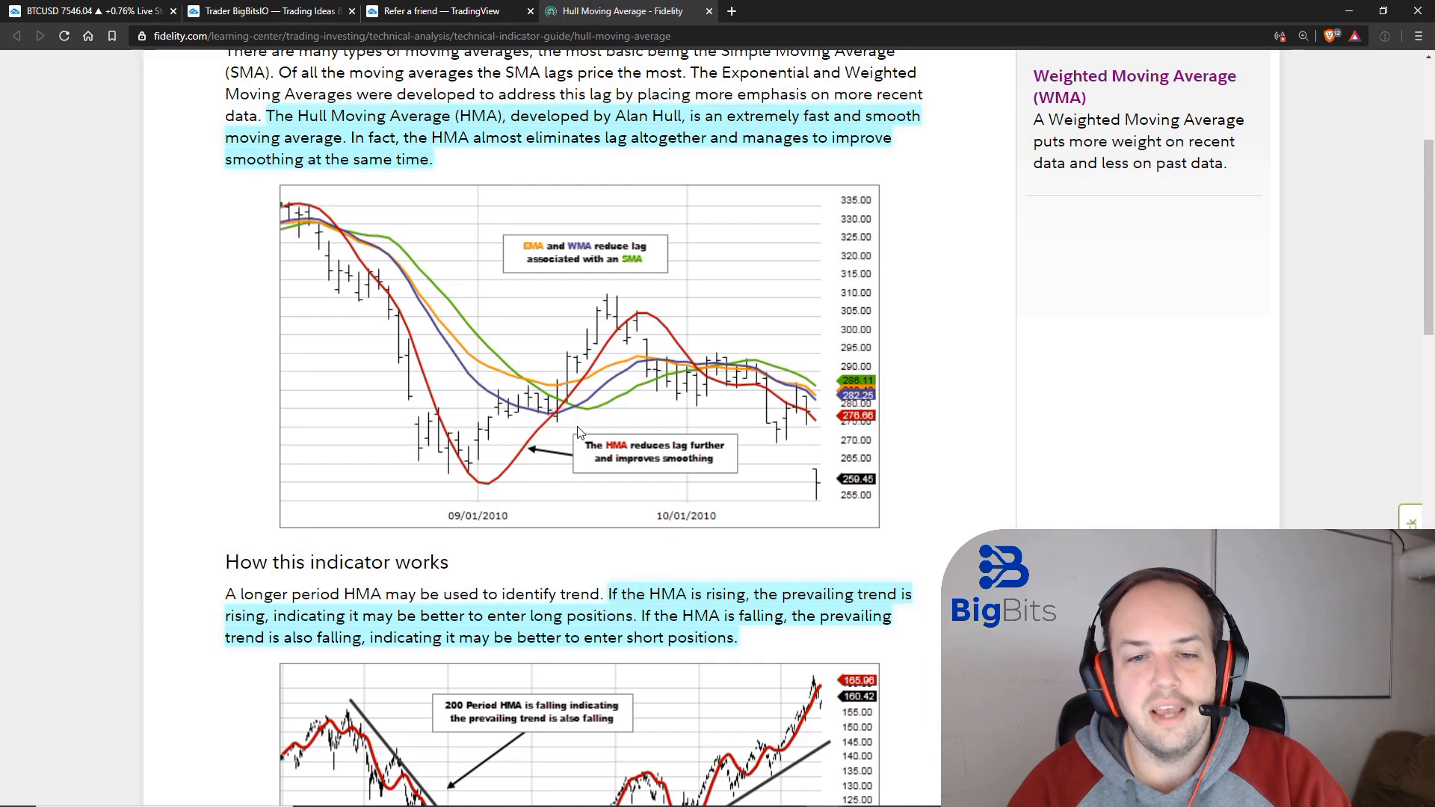
mouse_move(485, 381)
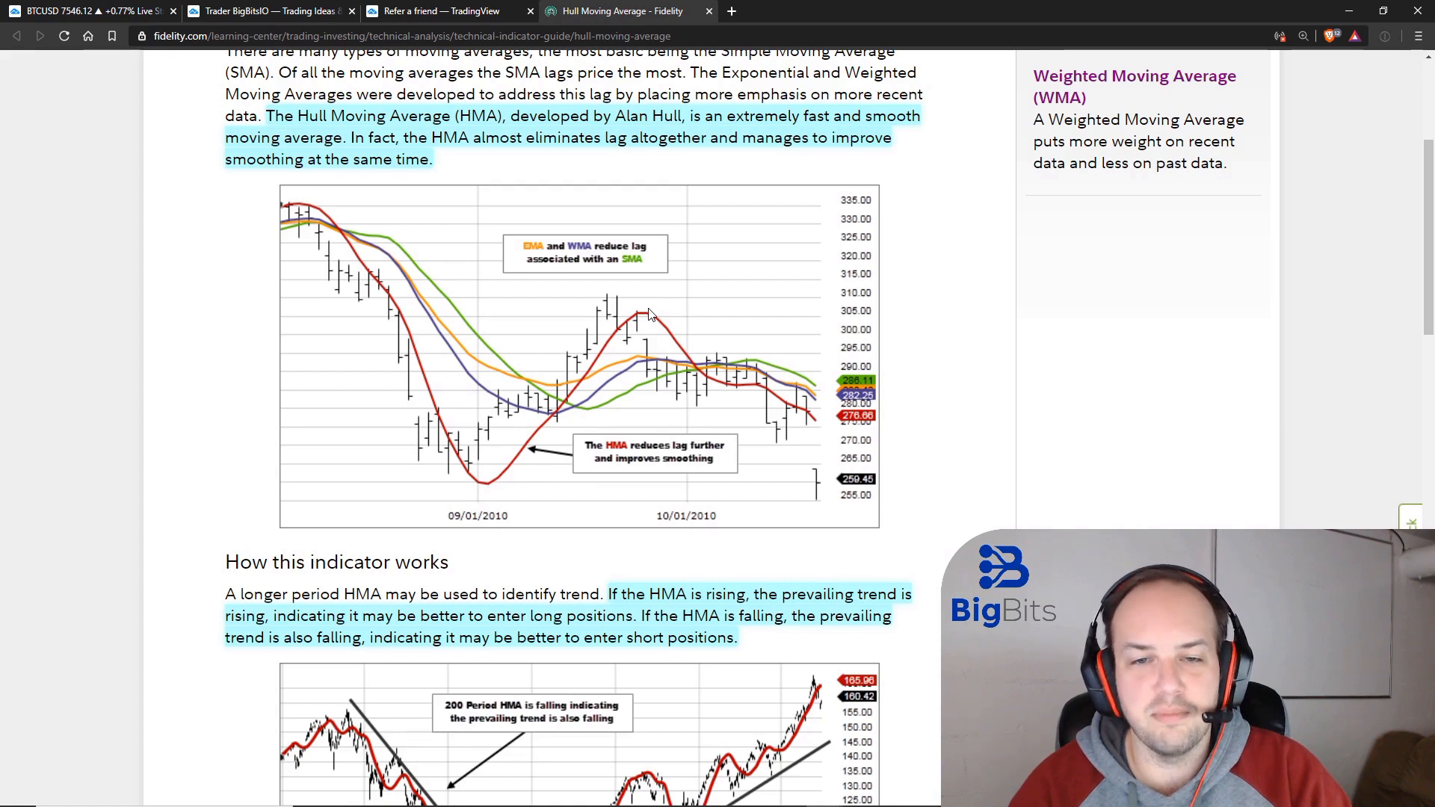
scroll(down, 3)
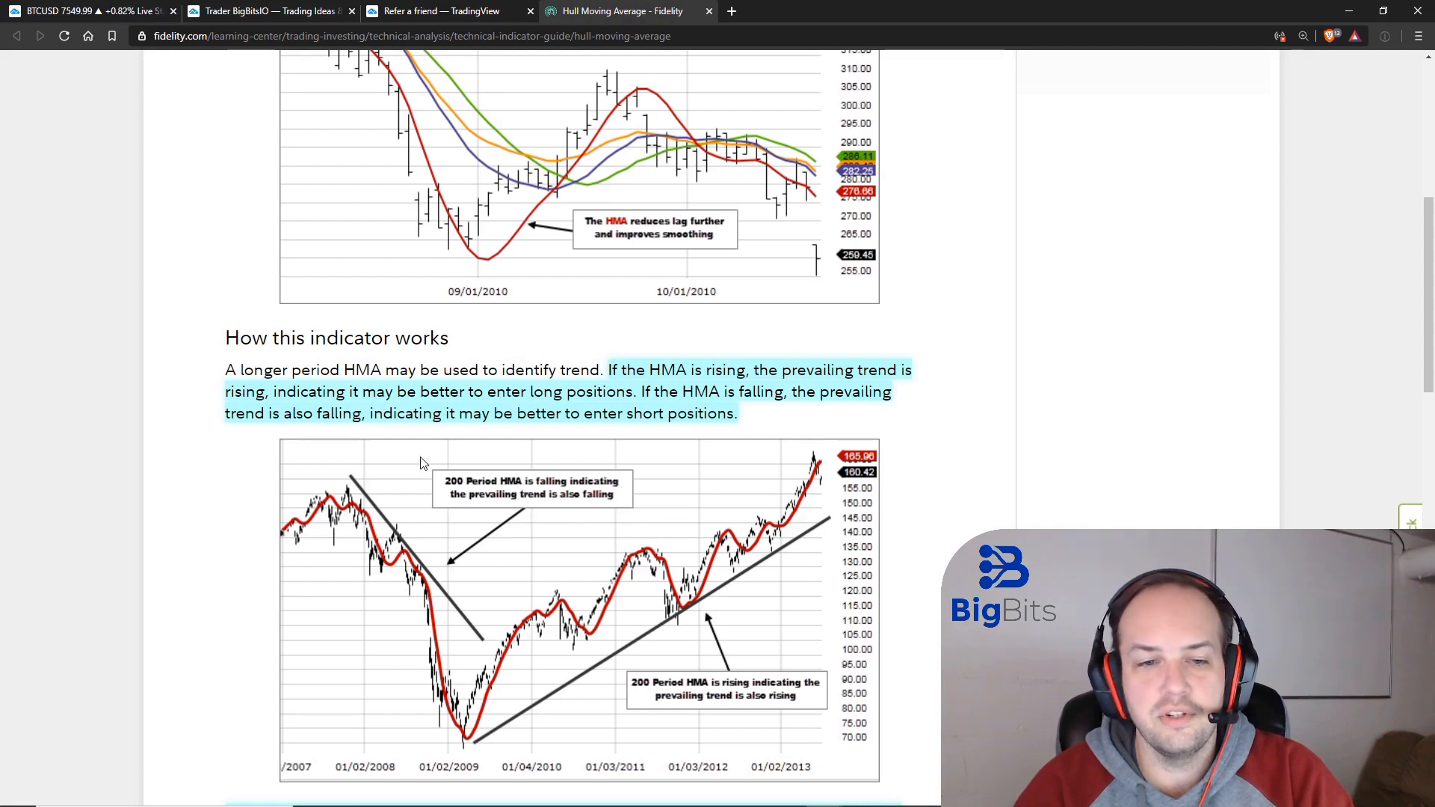
Return to the BTCUSD chart and bring up the Hull Moving Average Explained settings
click(270, 10)
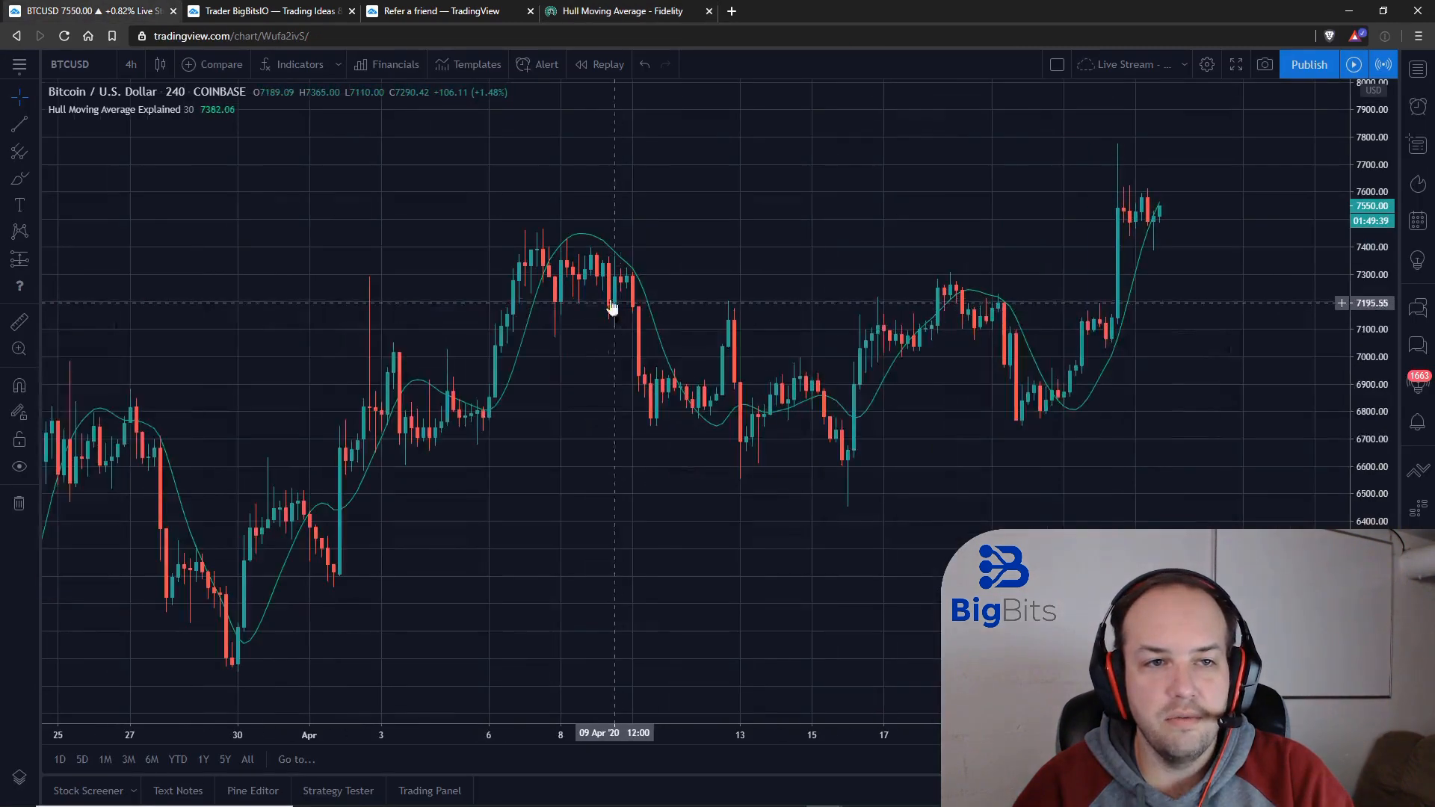
click(232, 109)
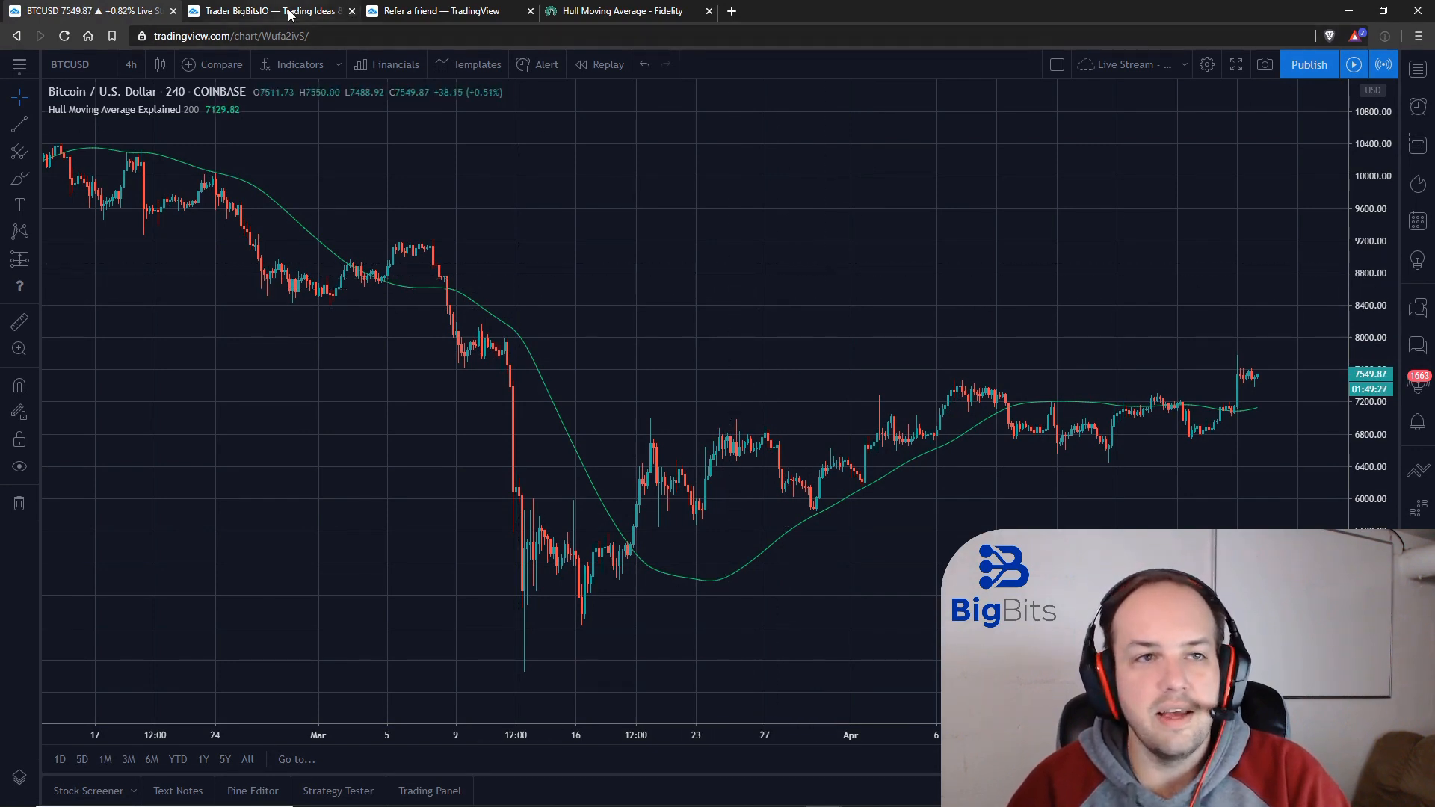
Revisit the Fidelity HMA trend section, then return to the BTCUSD chart
click(626, 10)
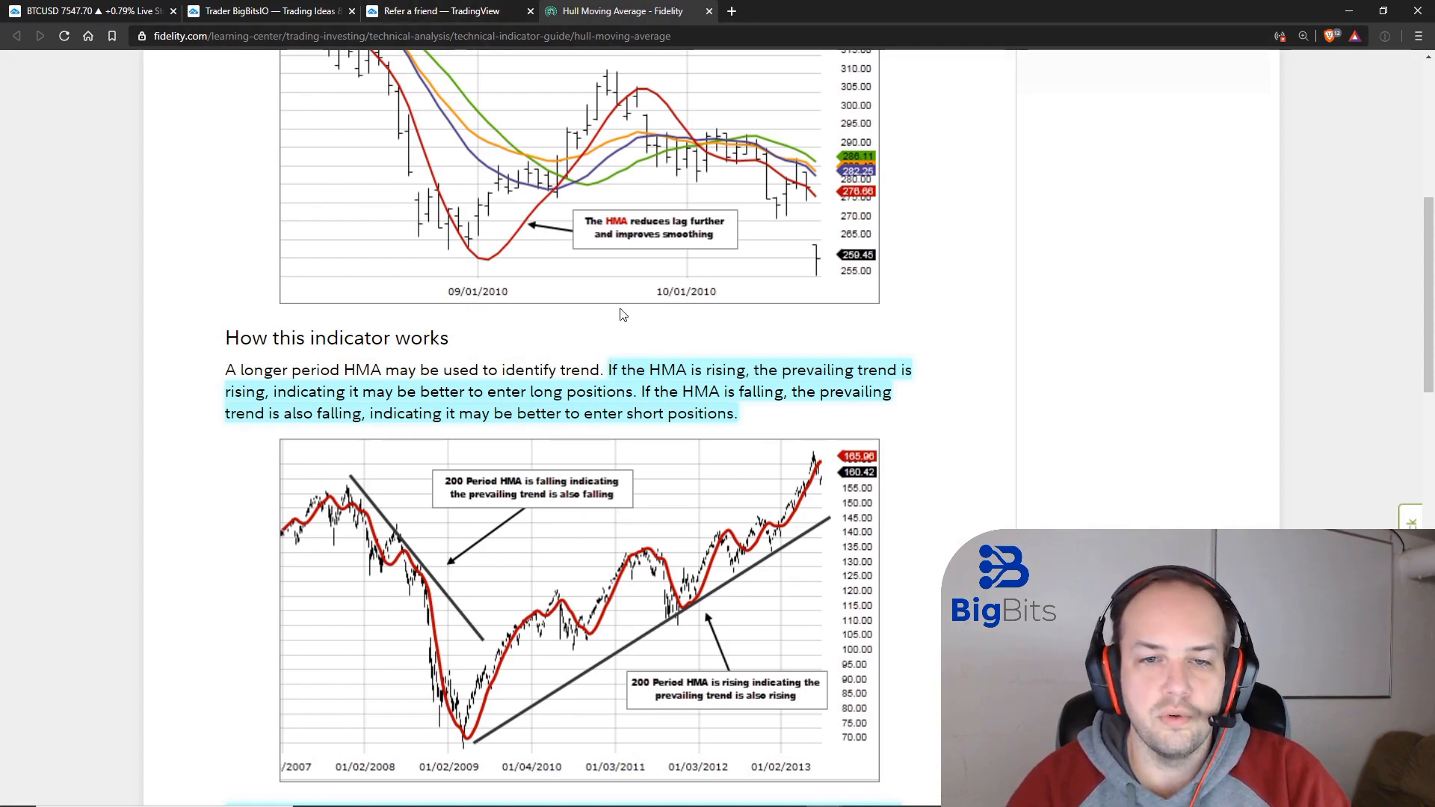
mouse_move(294, 159)
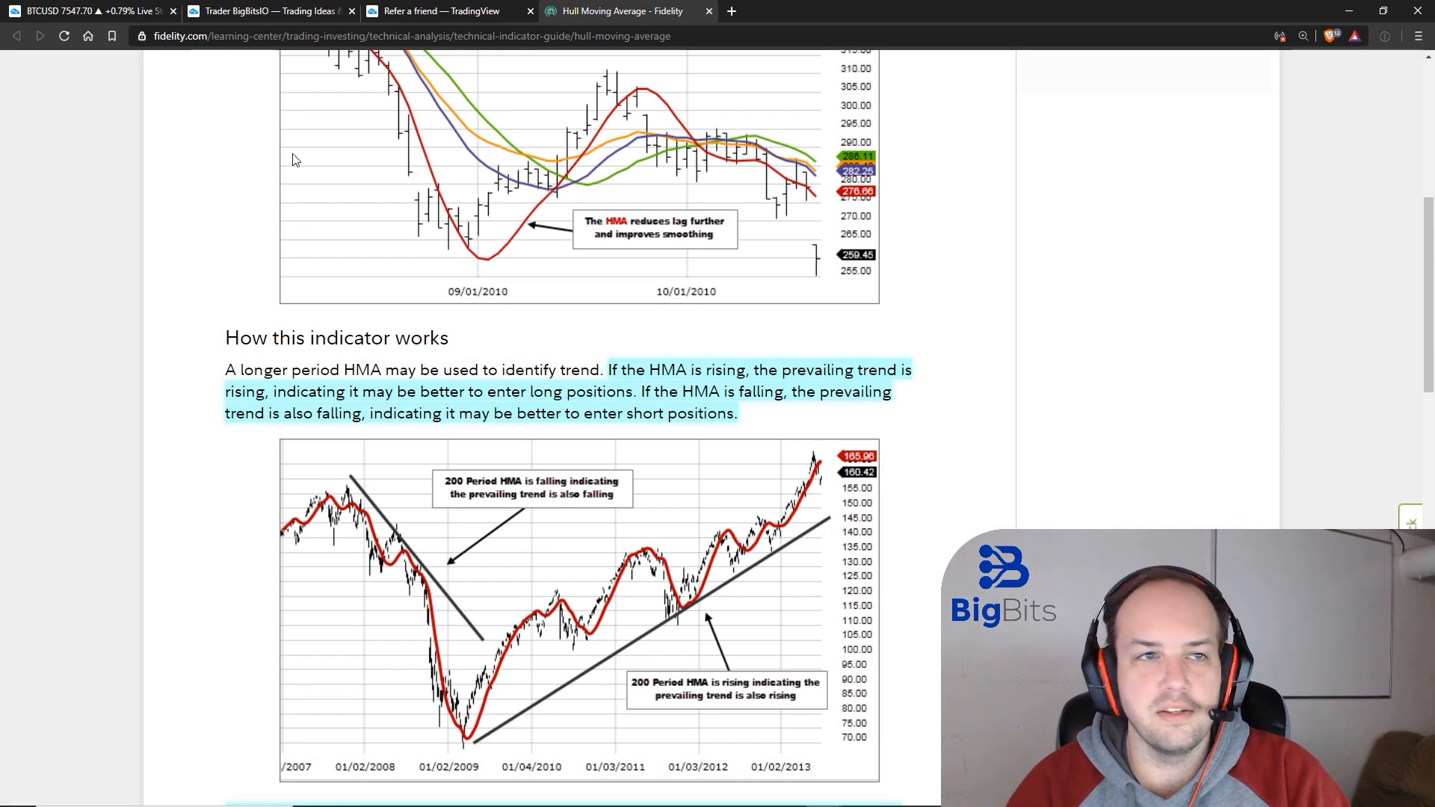
click(269, 10)
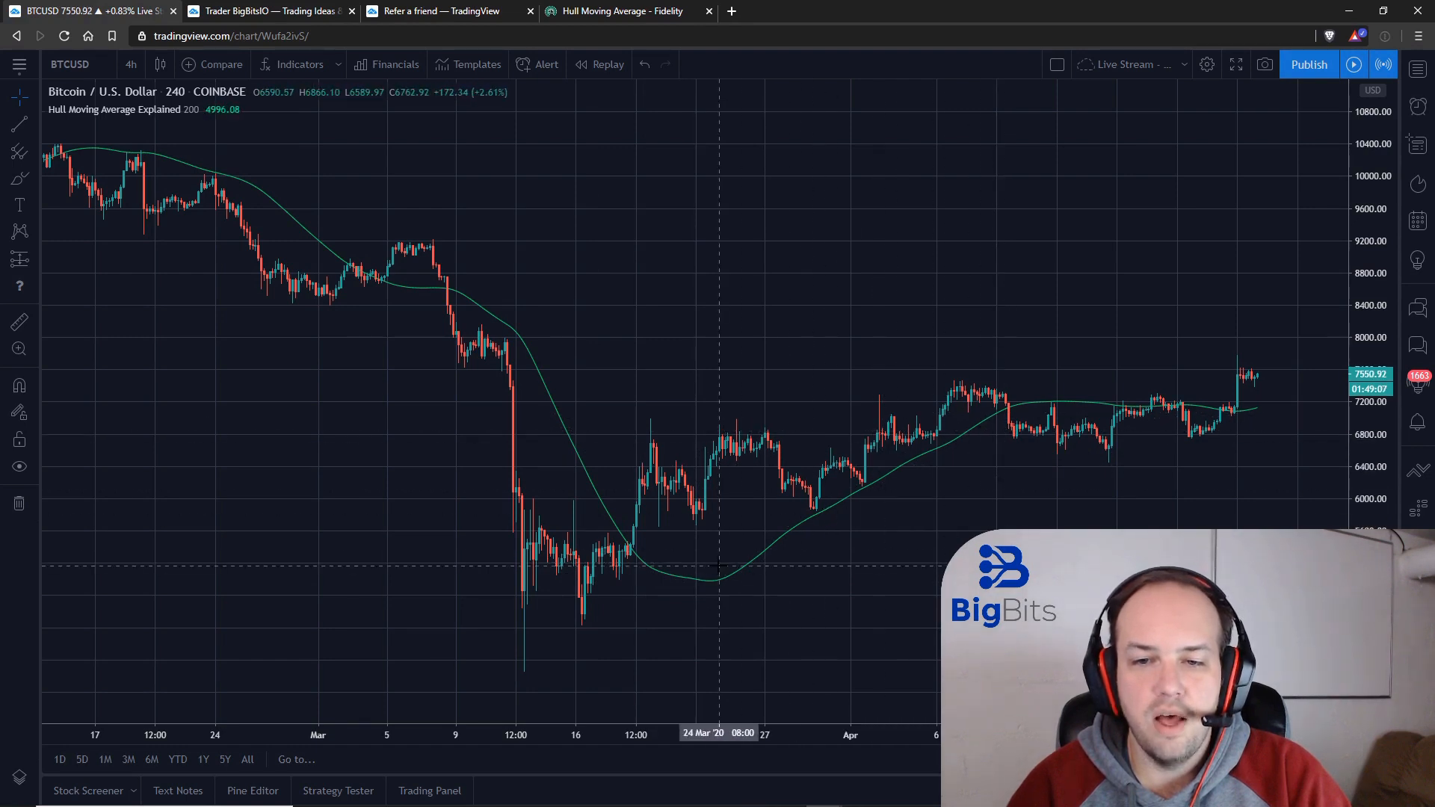
mouse_move(819, 499)
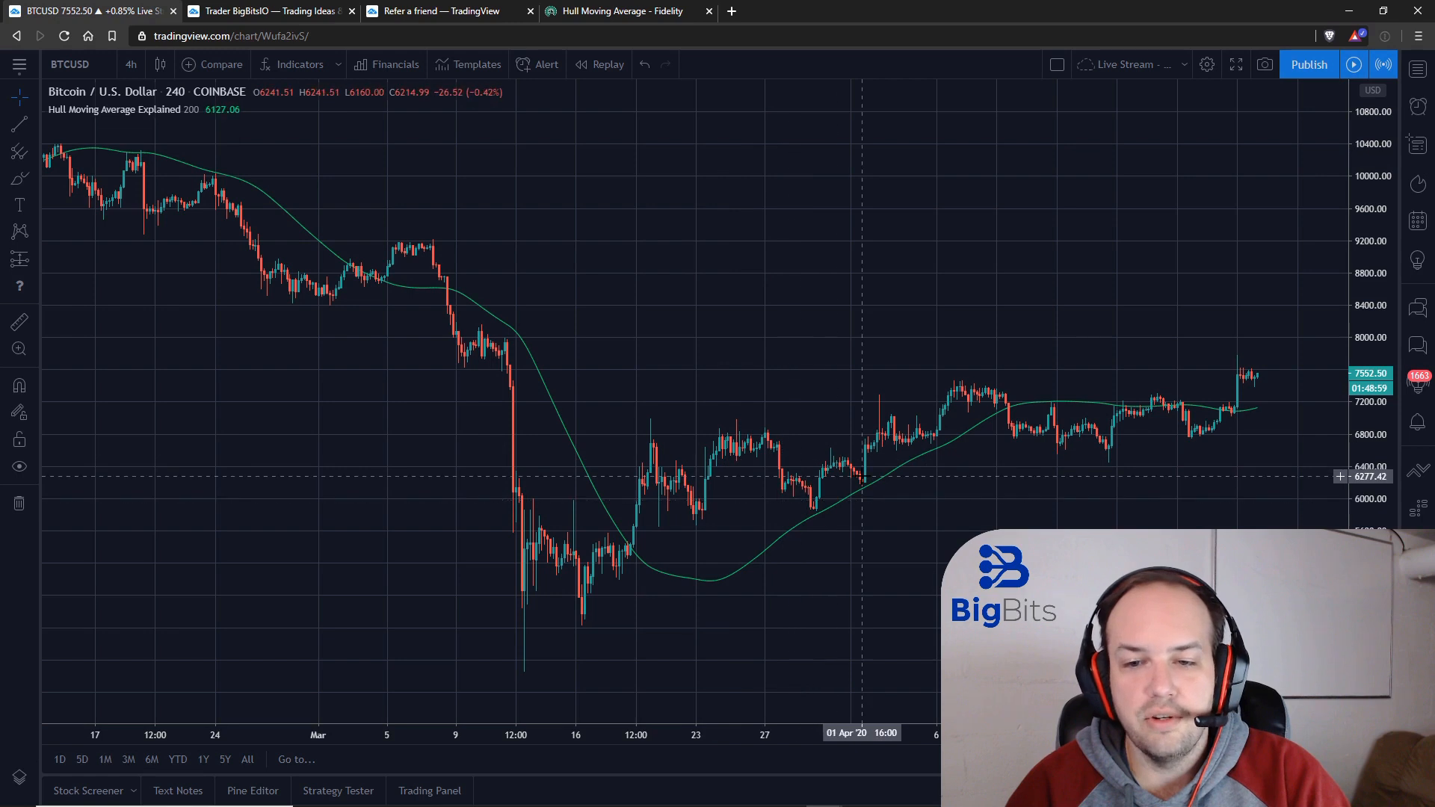
mouse_move(1002, 405)
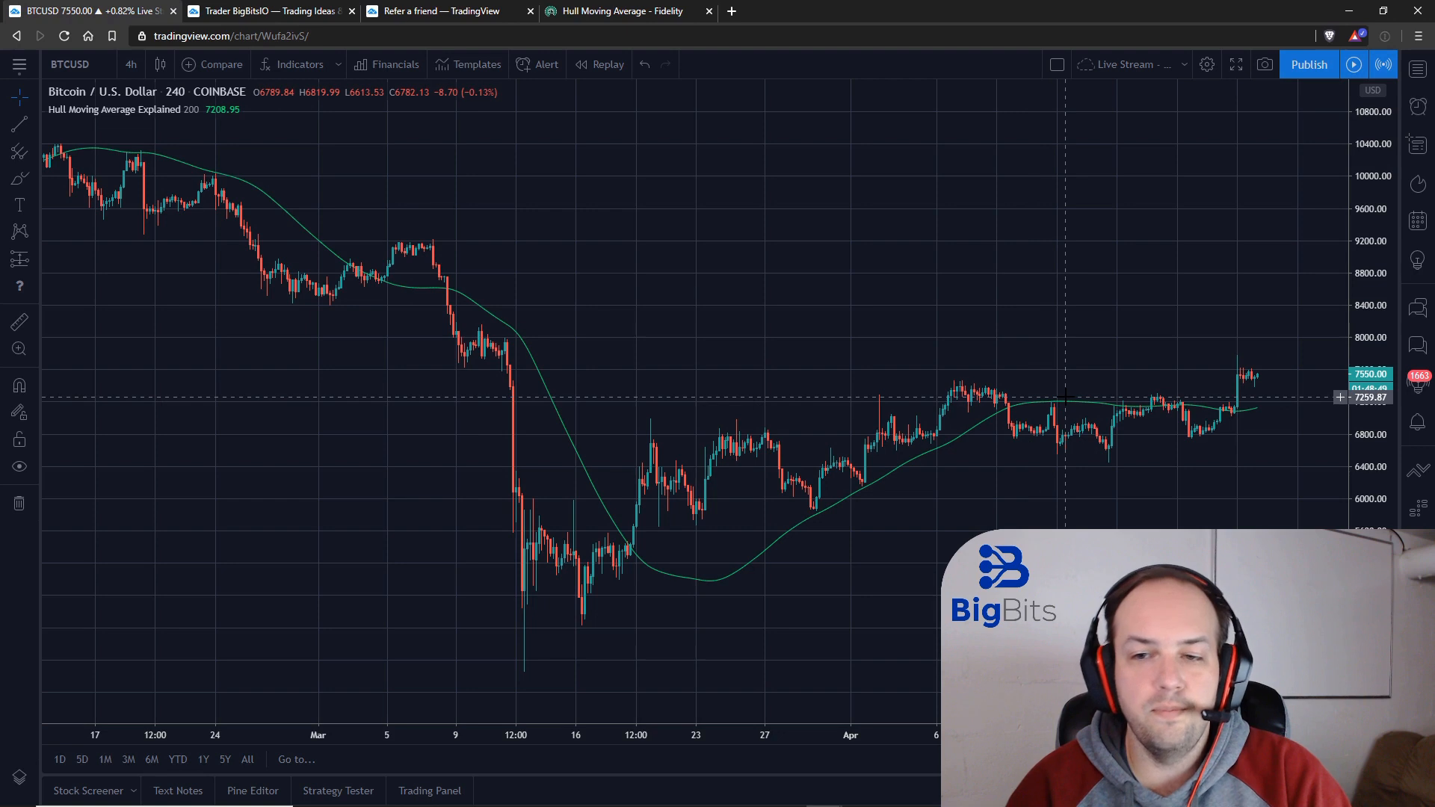
mouse_move(1123, 411)
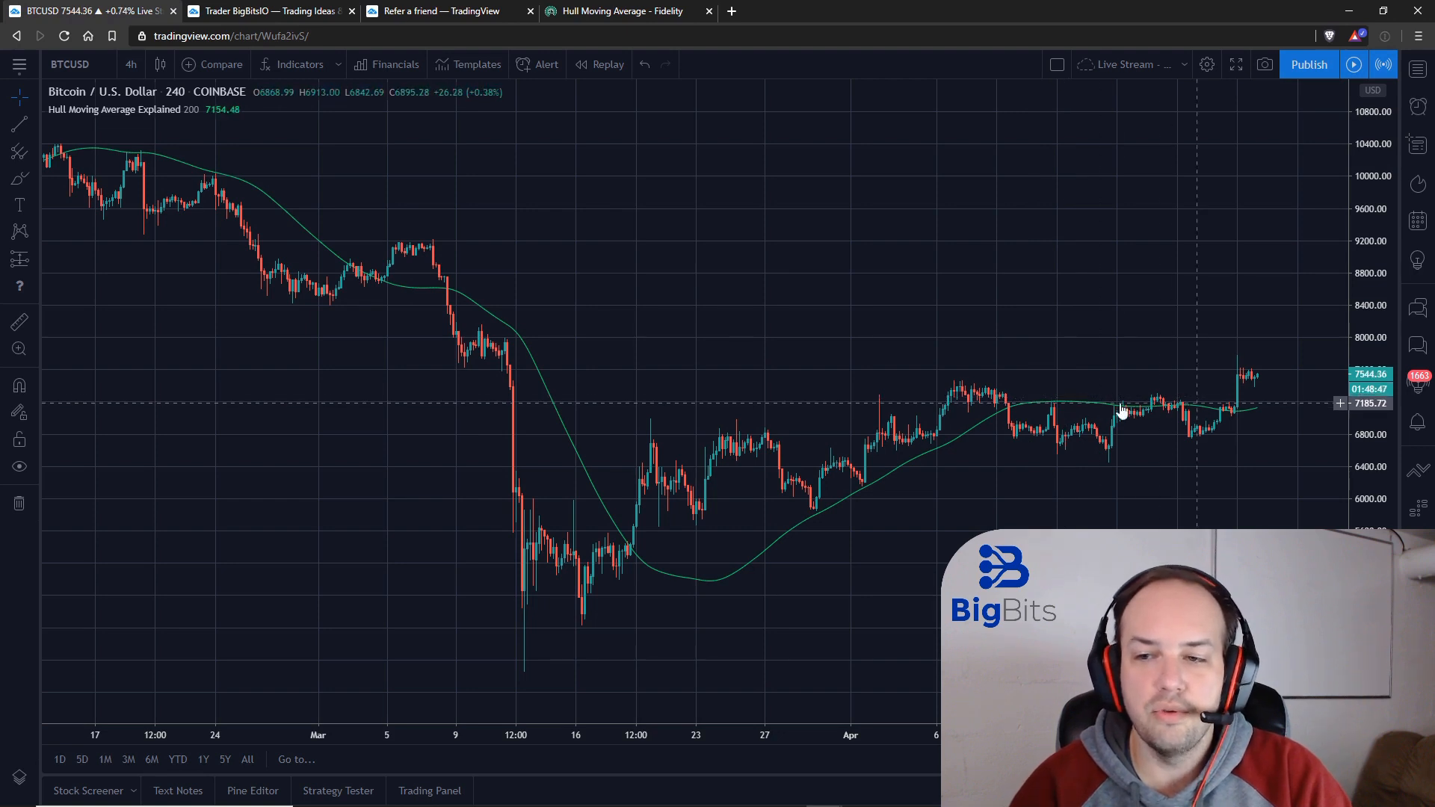
mouse_move(407, 327)
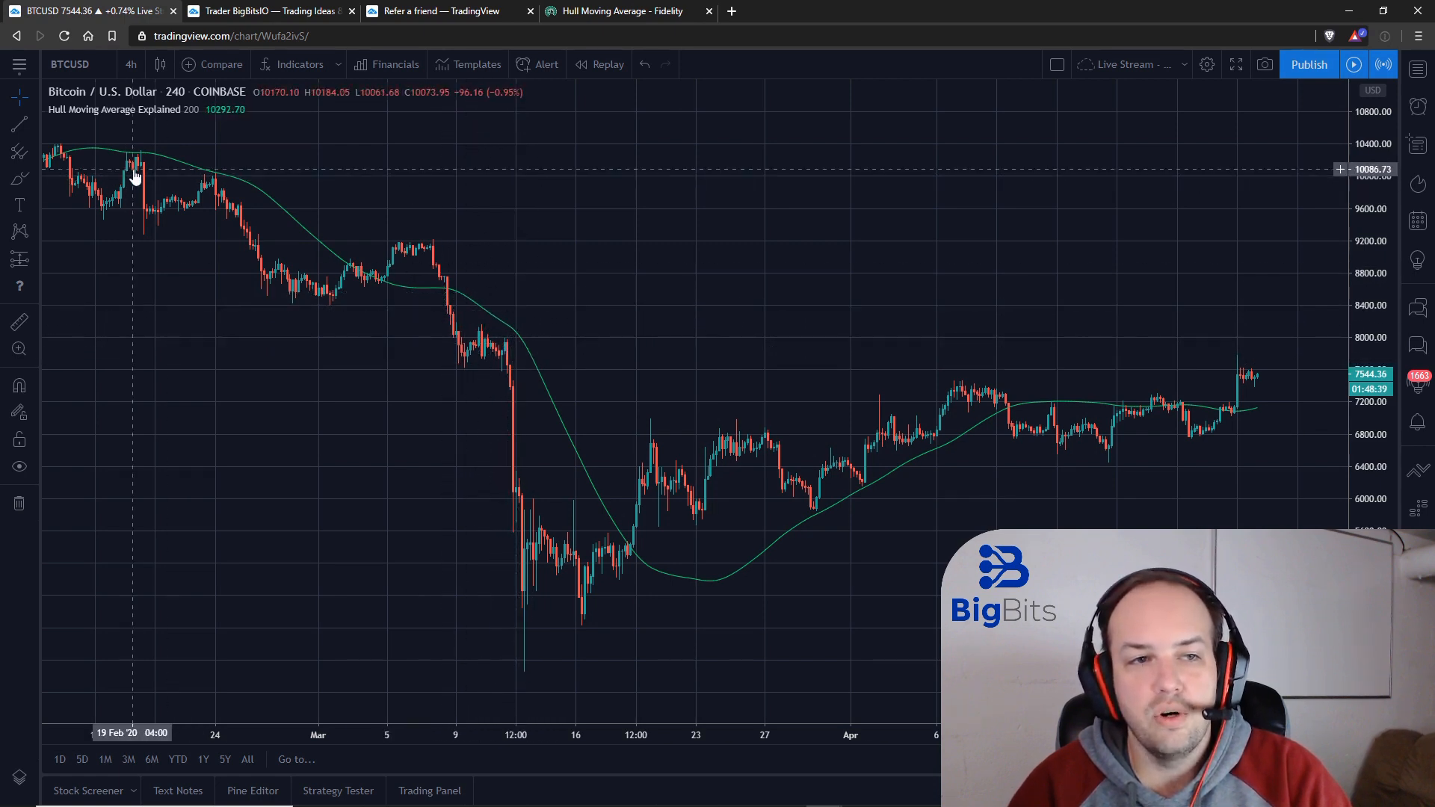
mouse_move(832, 332)
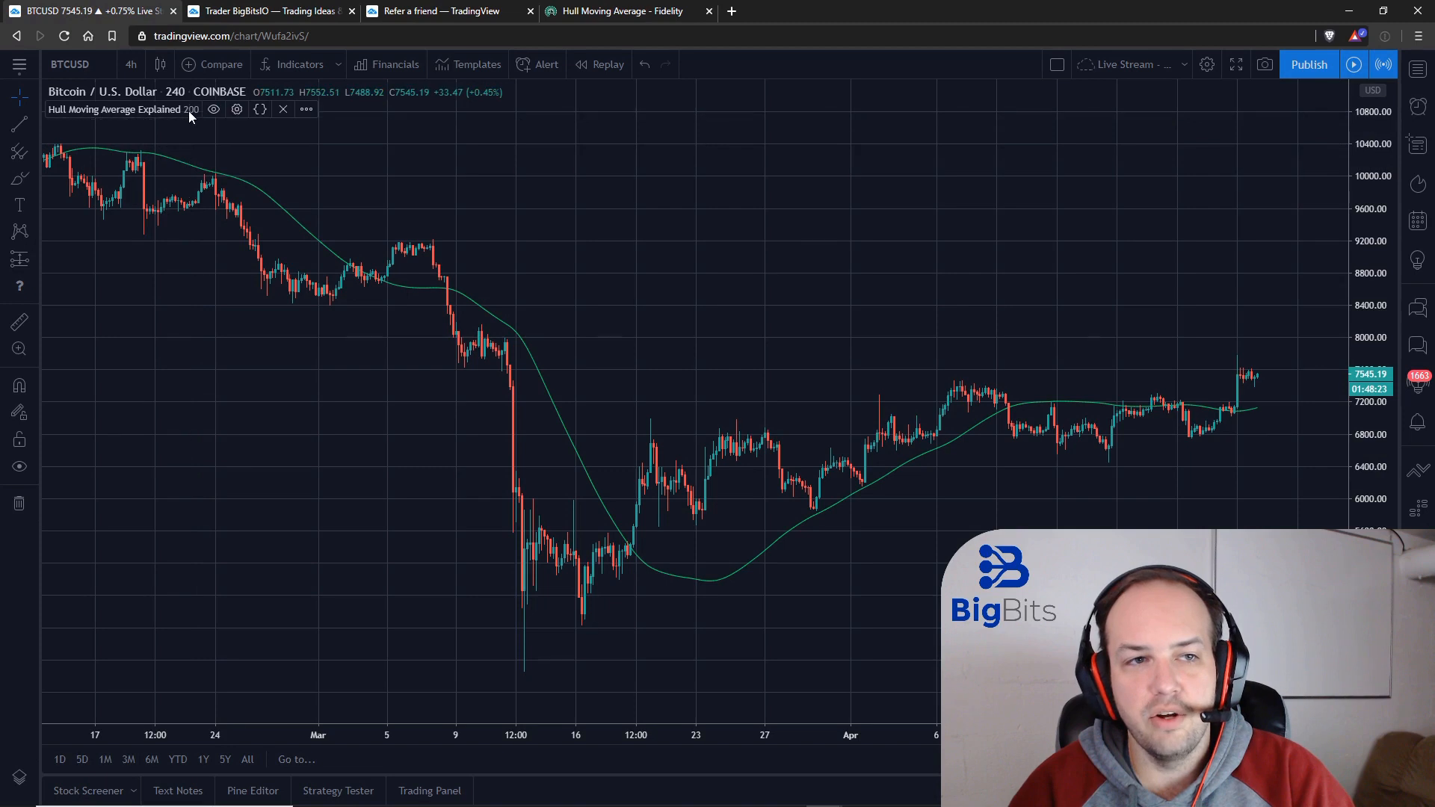
mouse_move(617, 11)
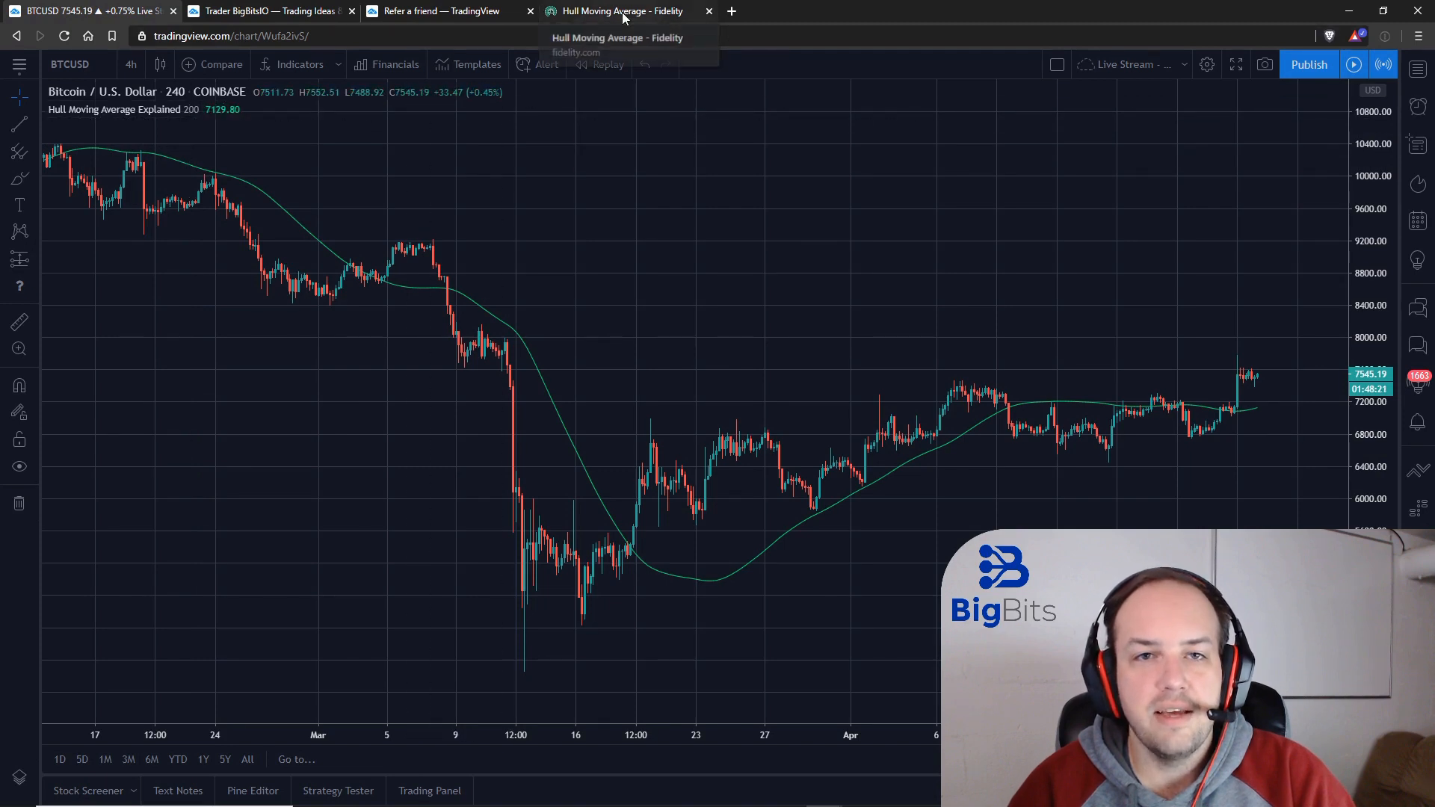
click(615, 10)
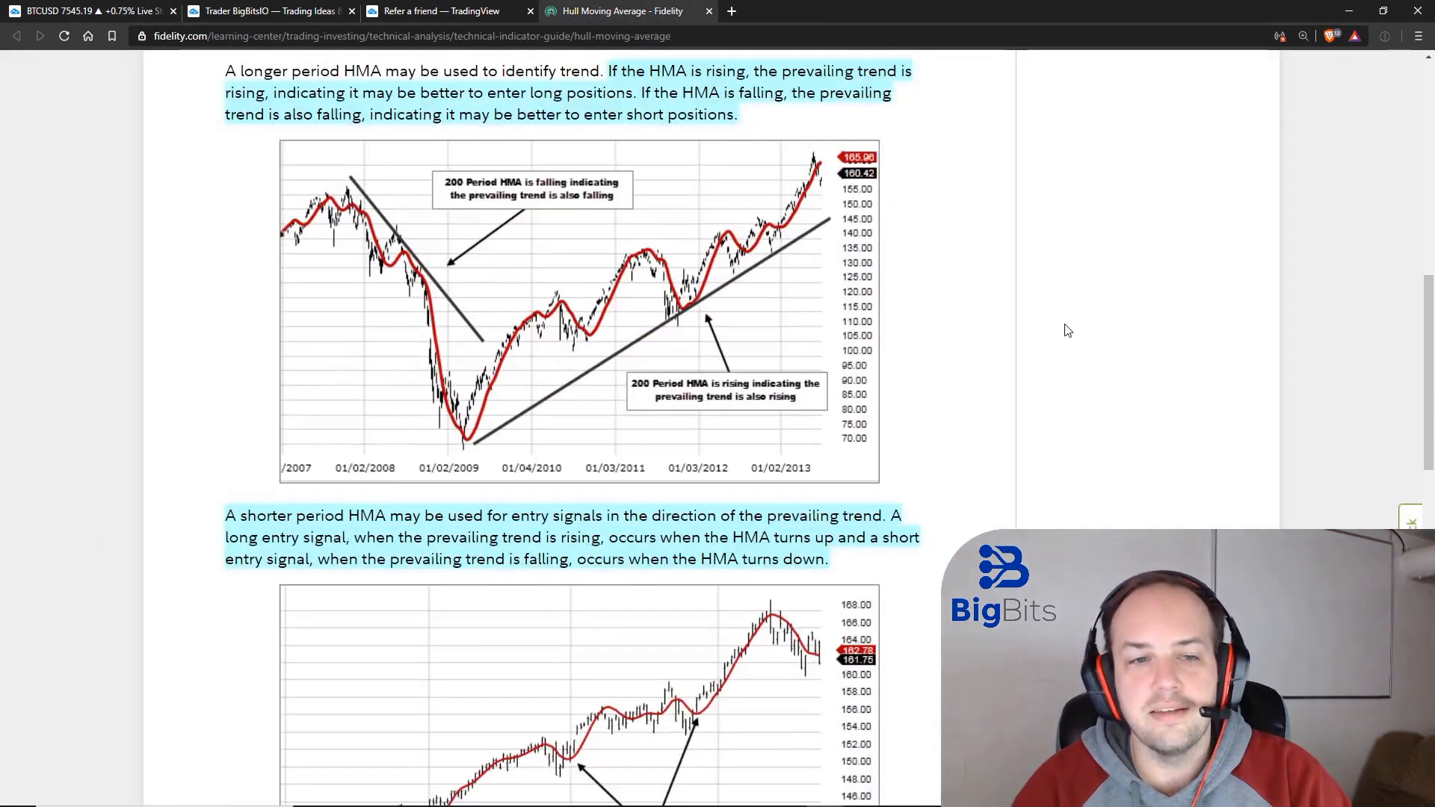
scroll(down, 3)
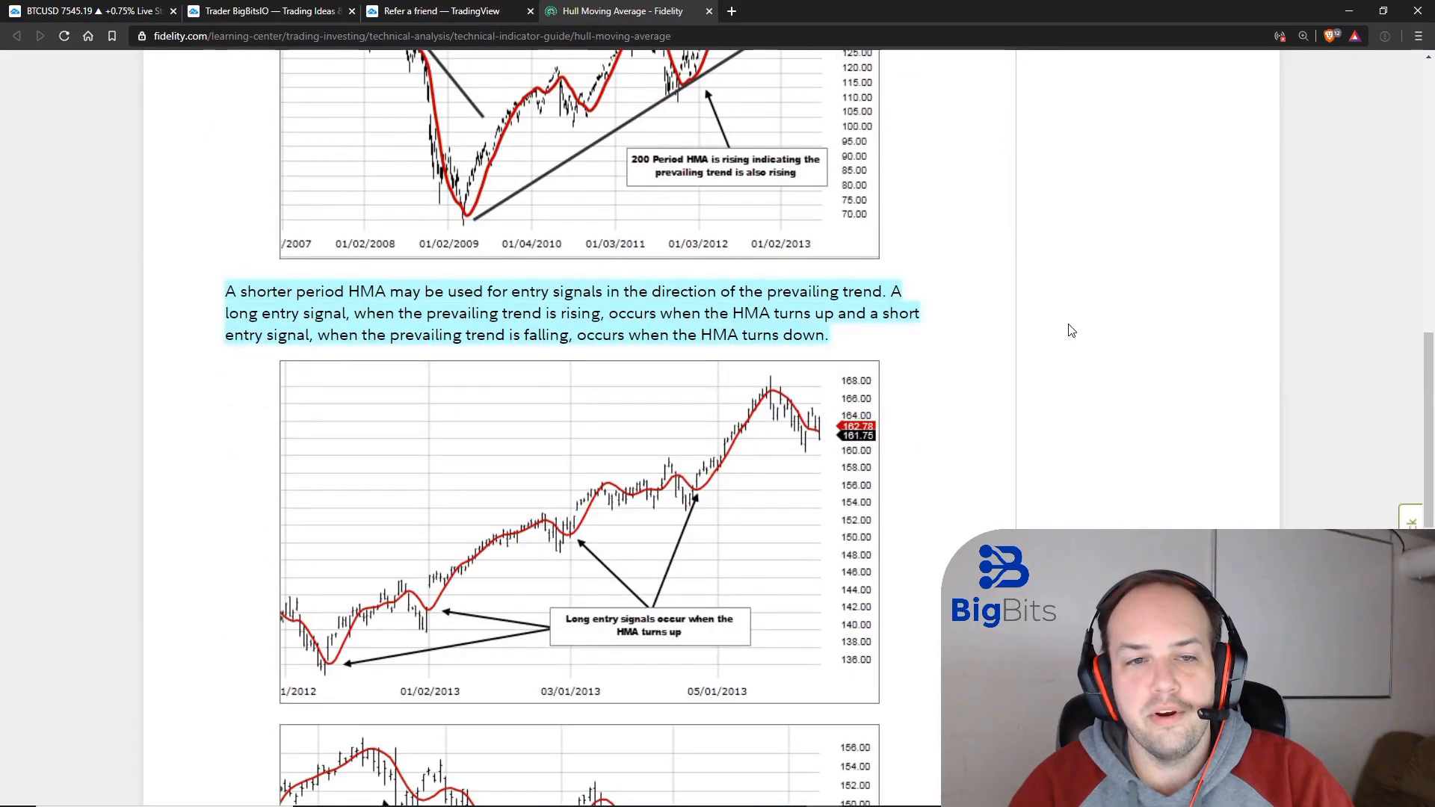
scroll(down, 3)
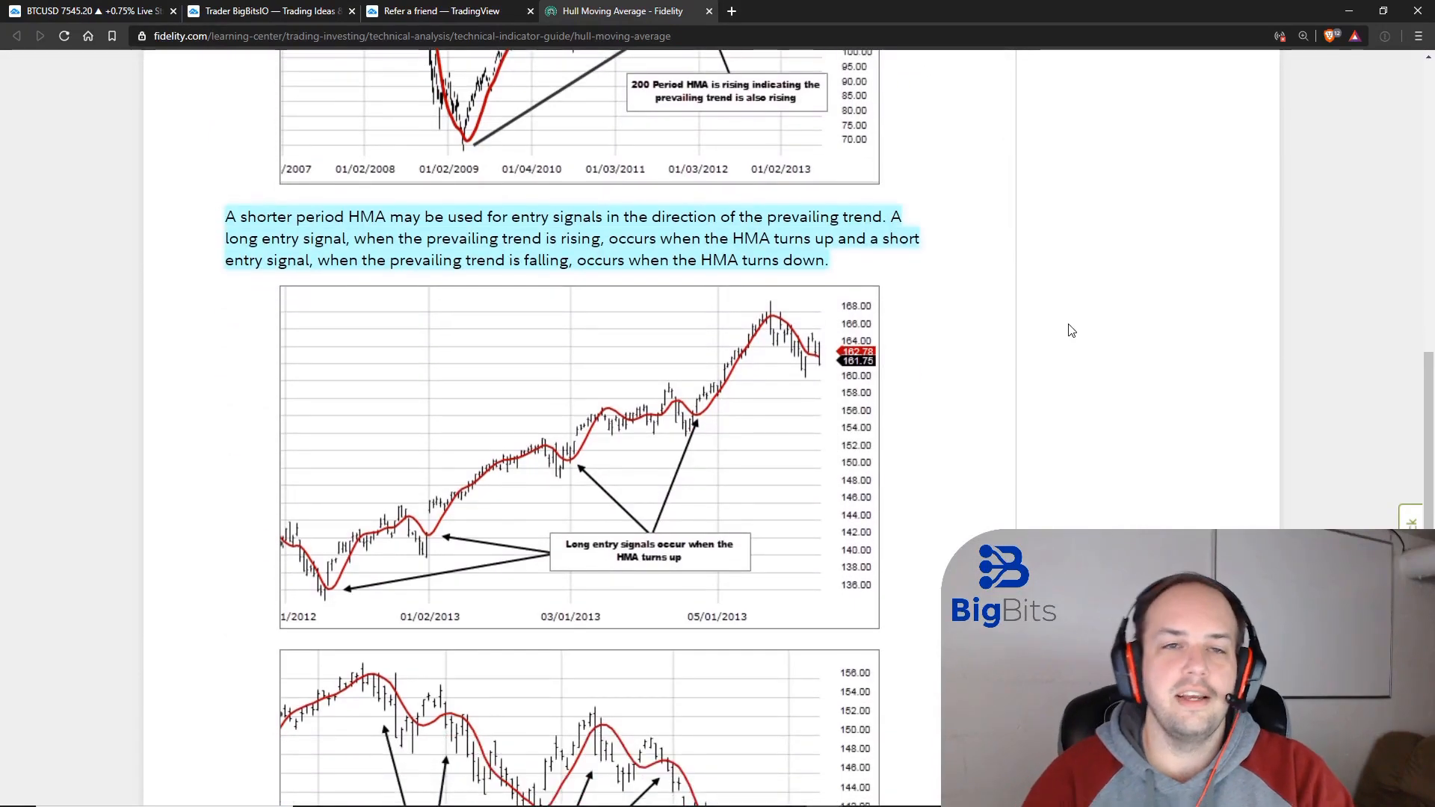
click(271, 10)
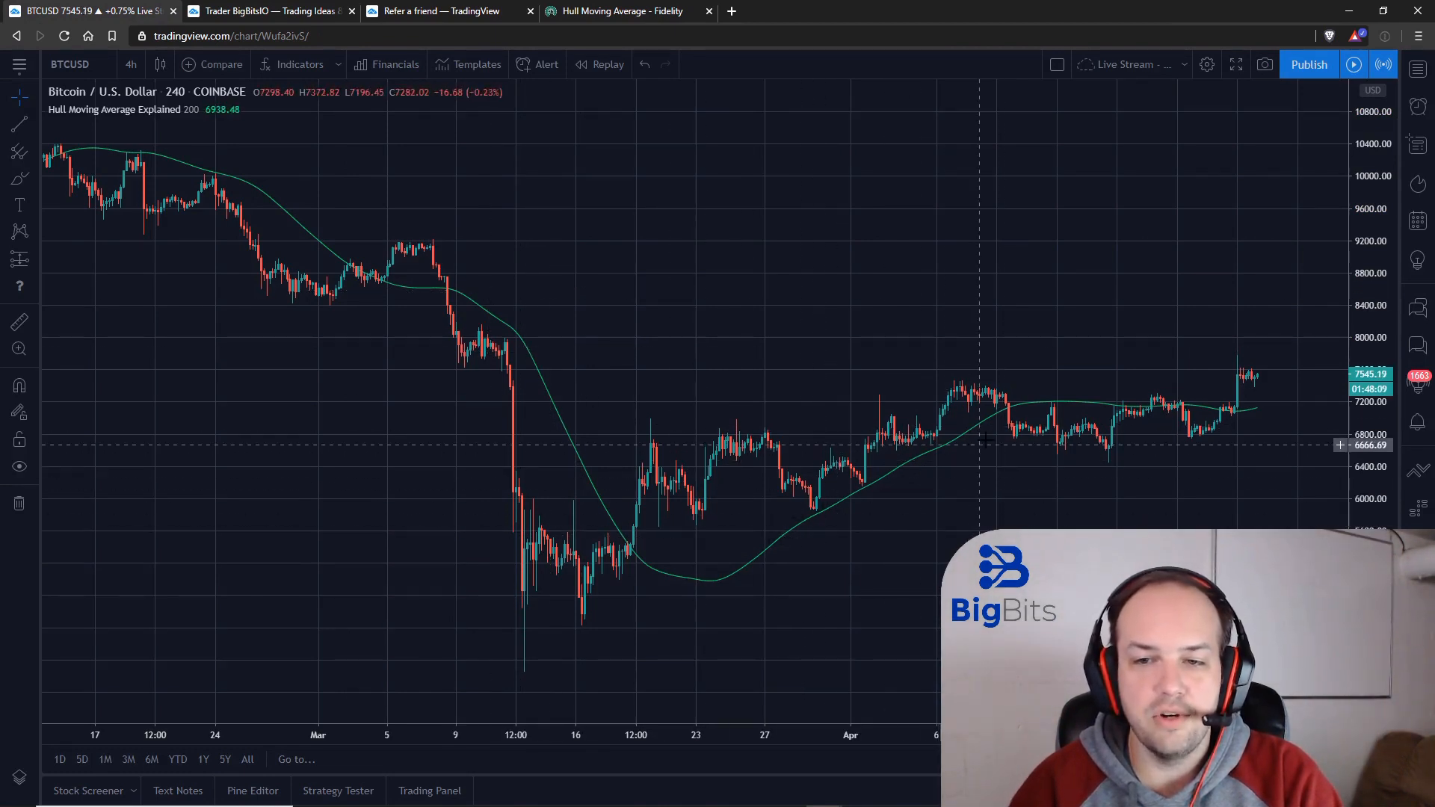
mouse_move(581, 25)
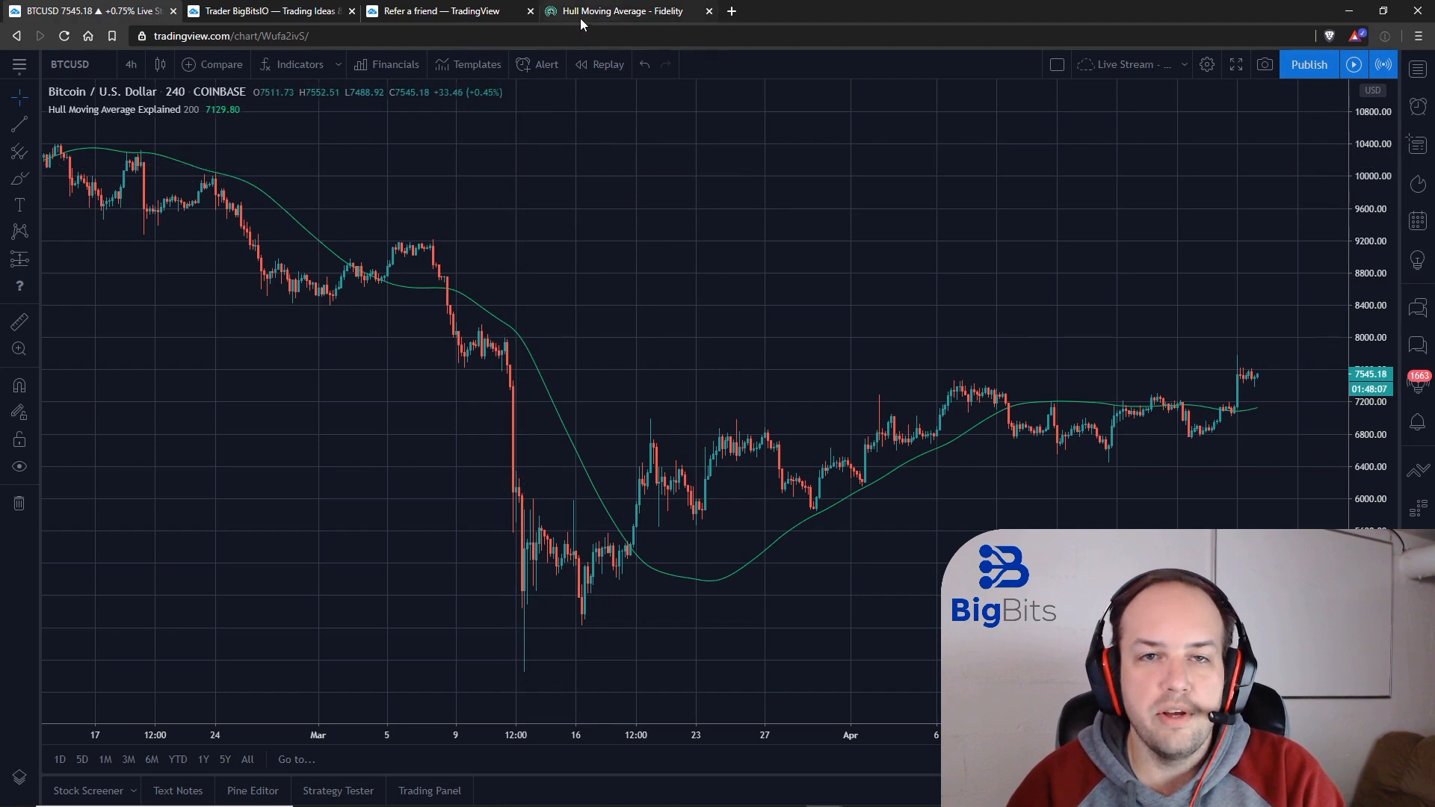
mouse_move(619, 10)
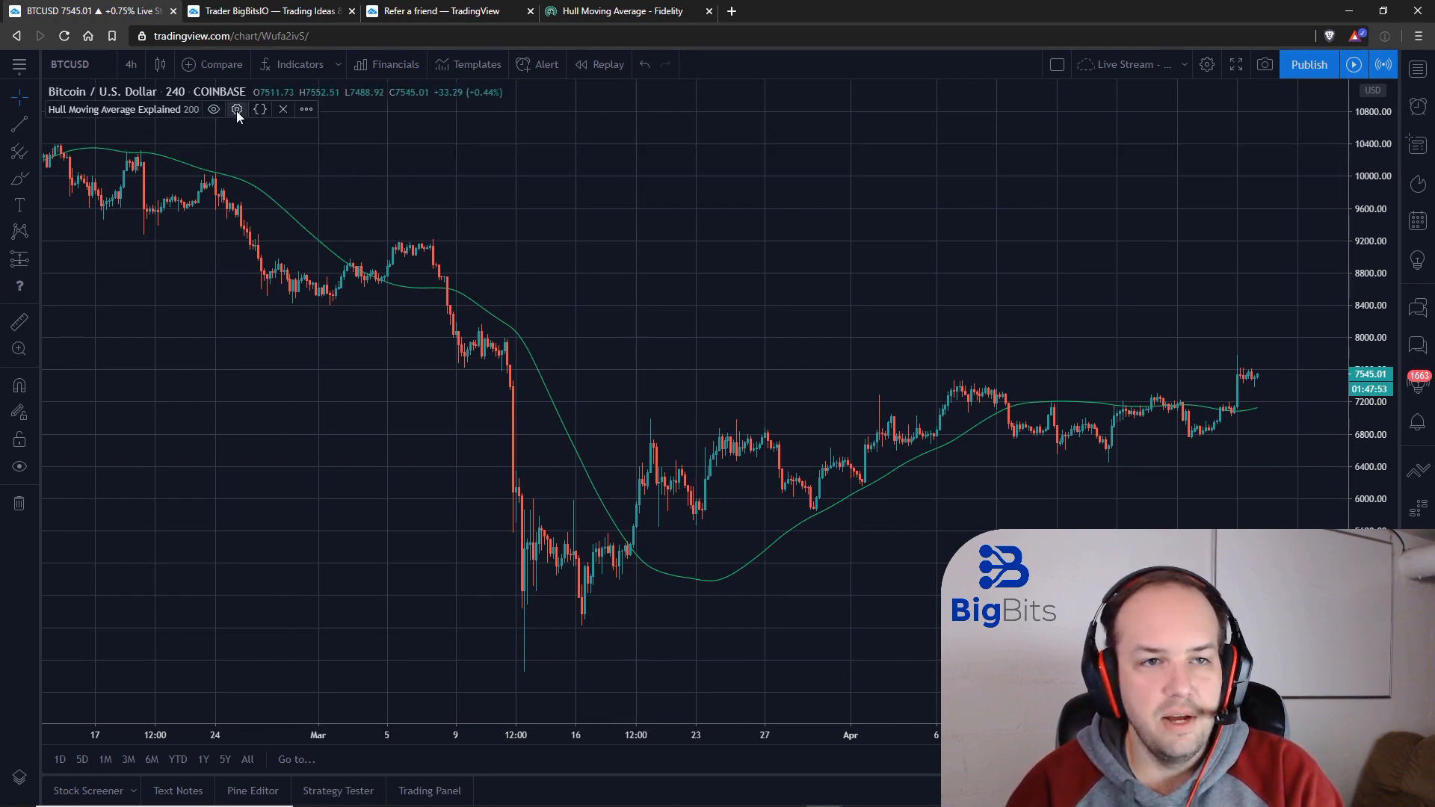
Set the Hull Moving Average MA Period to 10 and bring its settings up again
click(237, 109)
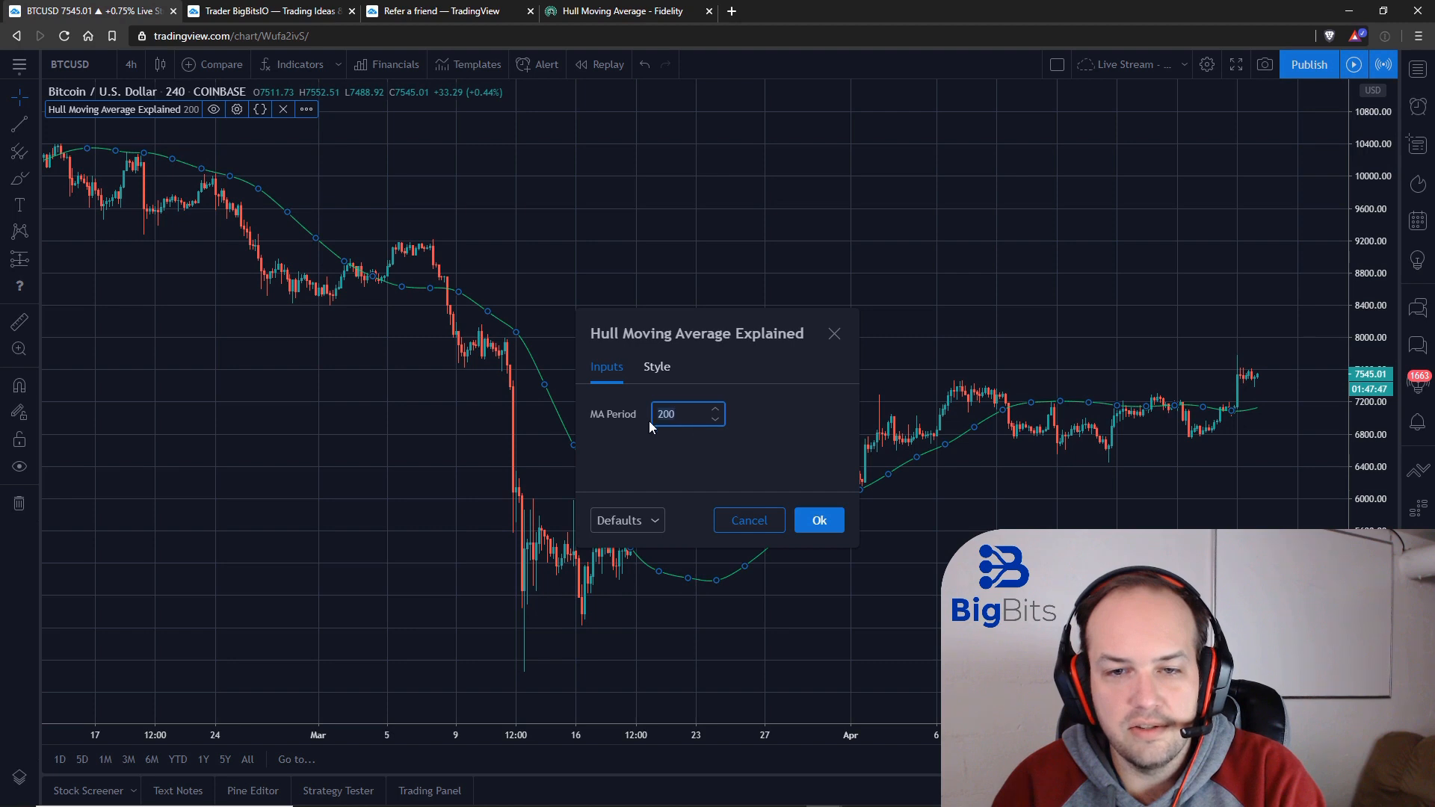
click(818, 520)
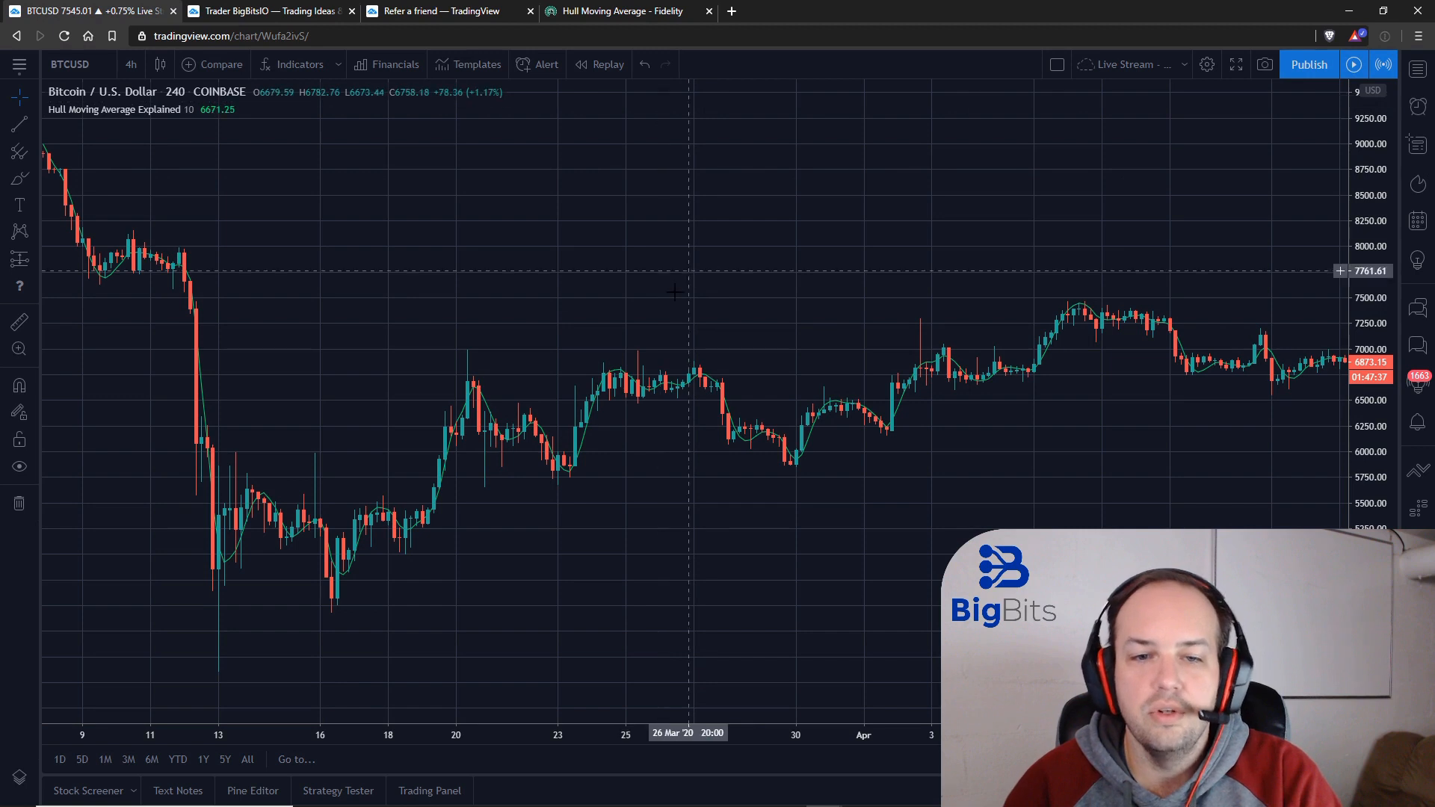
mouse_move(544, 462)
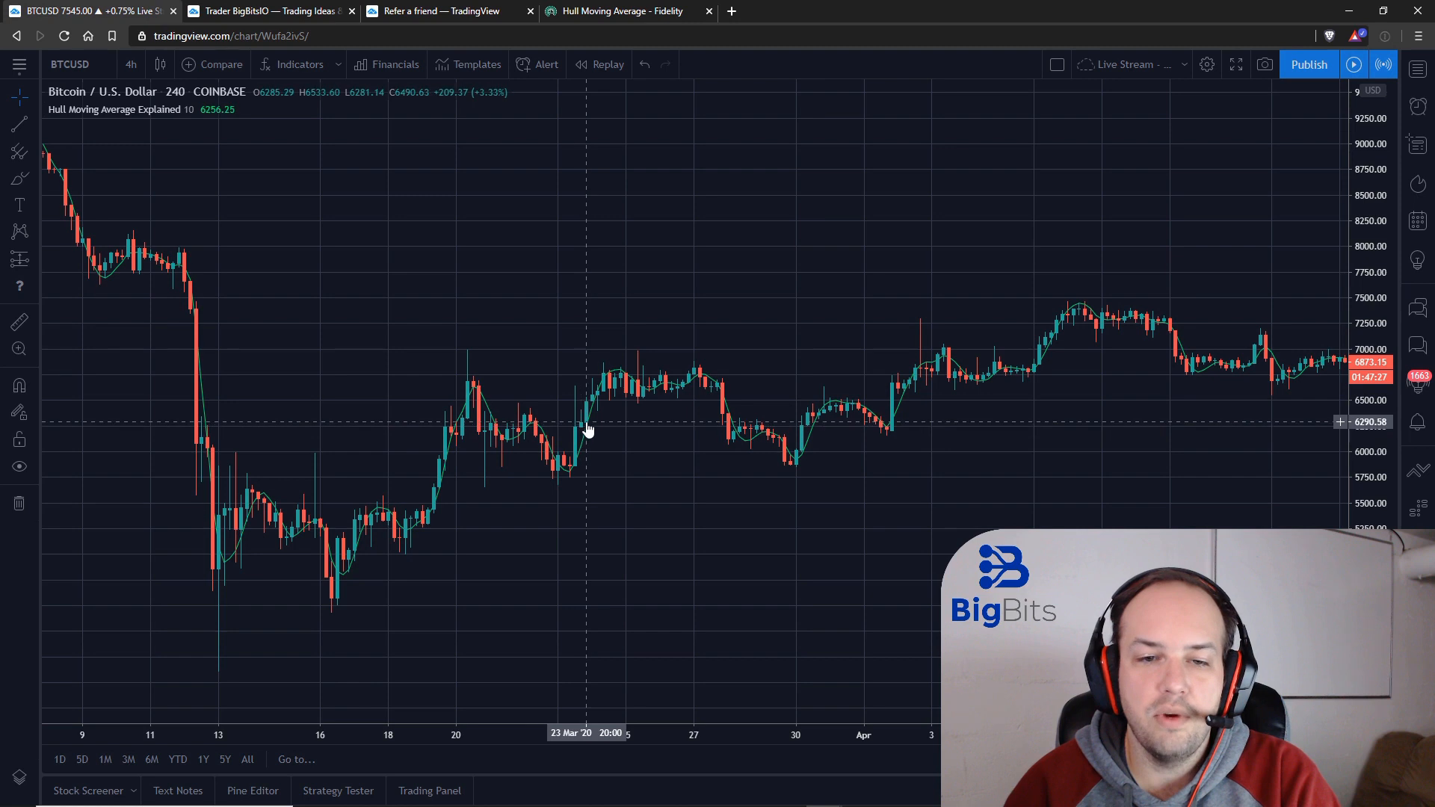
mouse_move(613, 430)
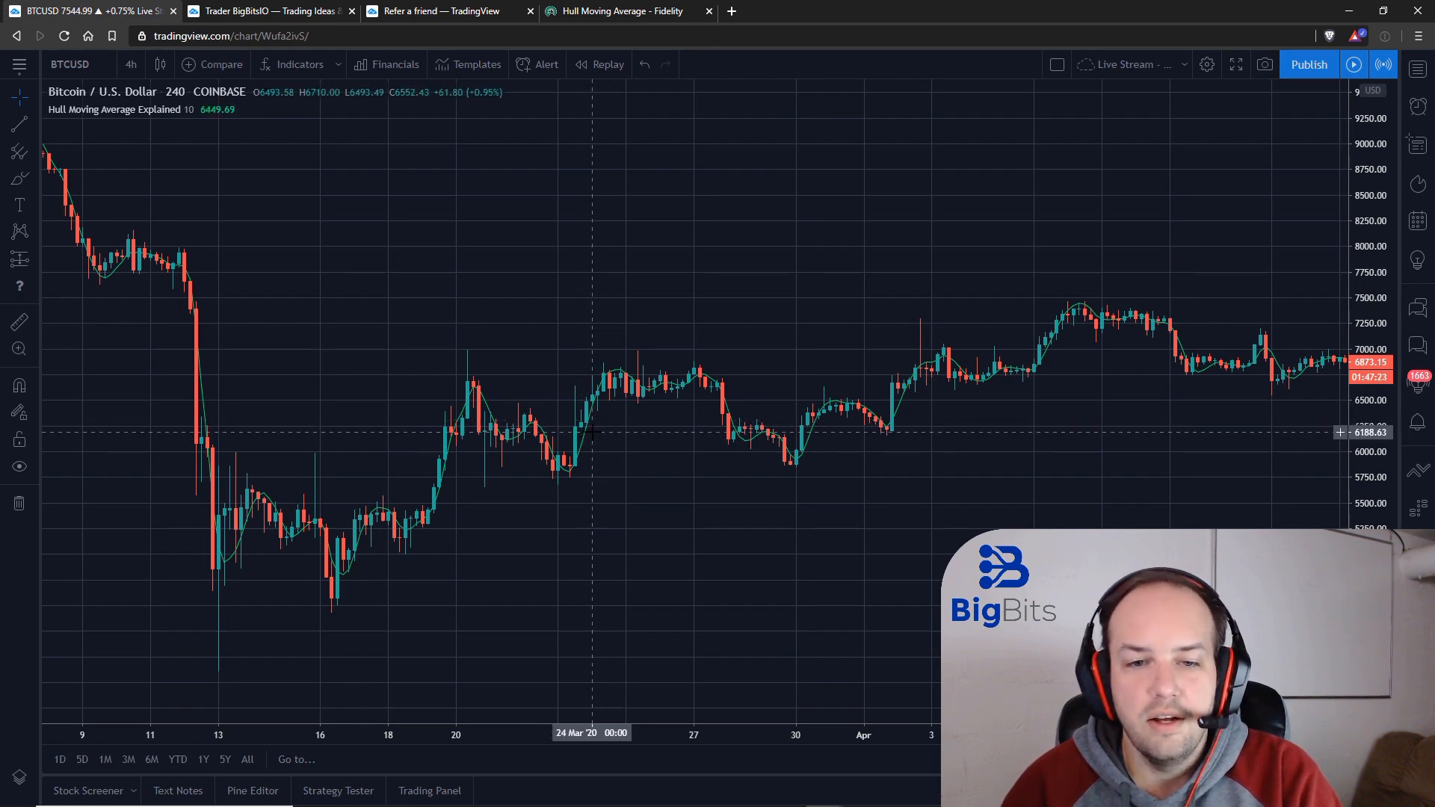
mouse_move(601, 414)
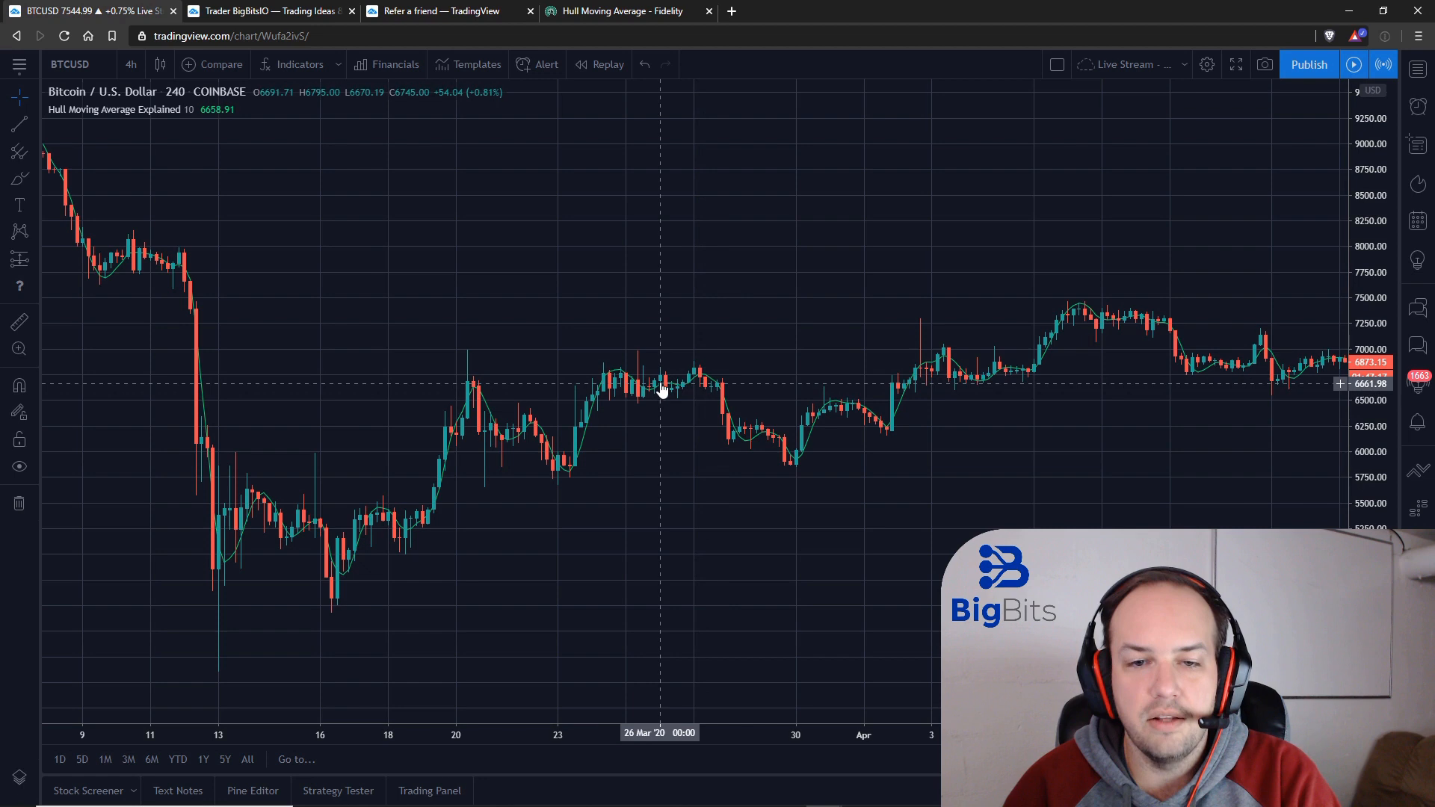
mouse_move(688, 389)
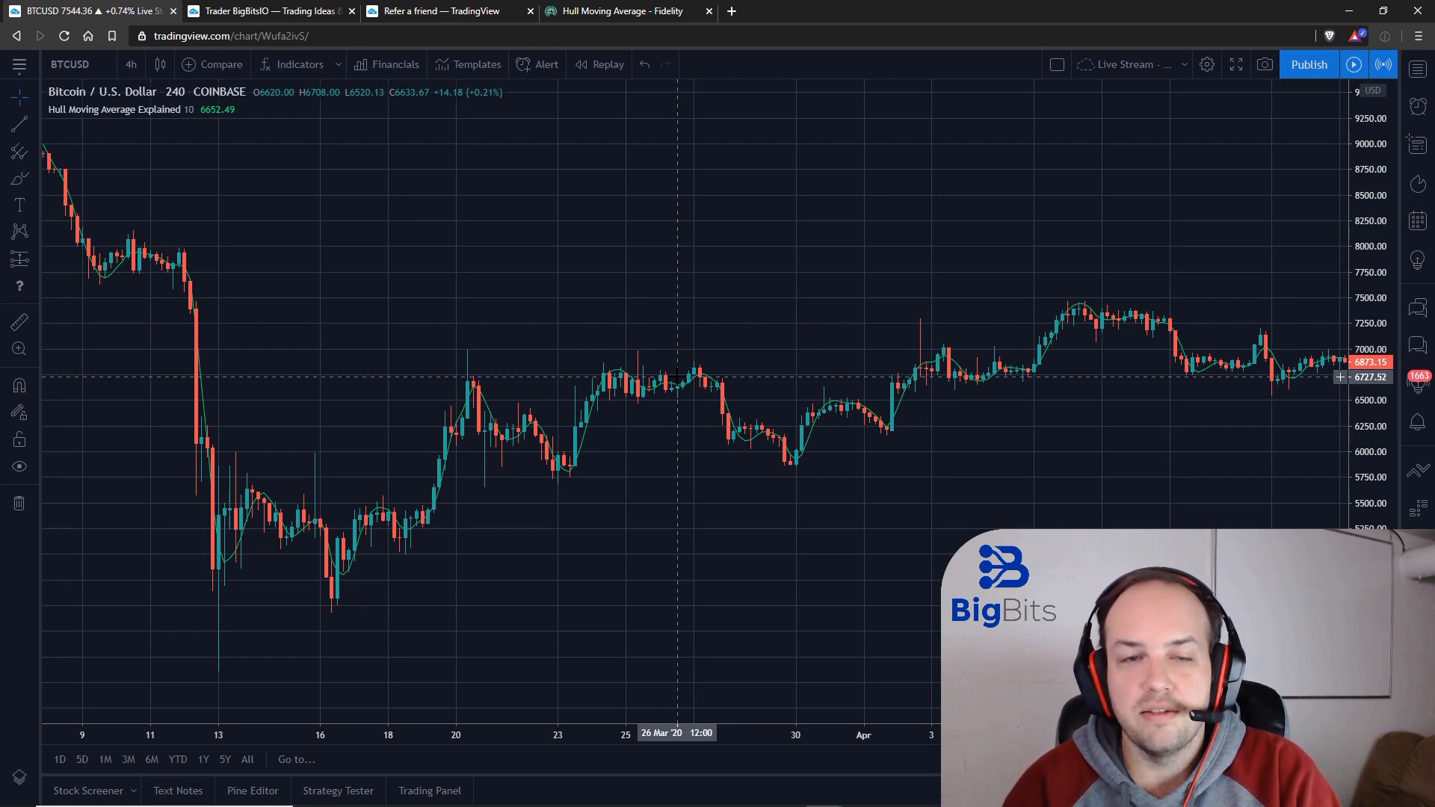
click(231, 109)
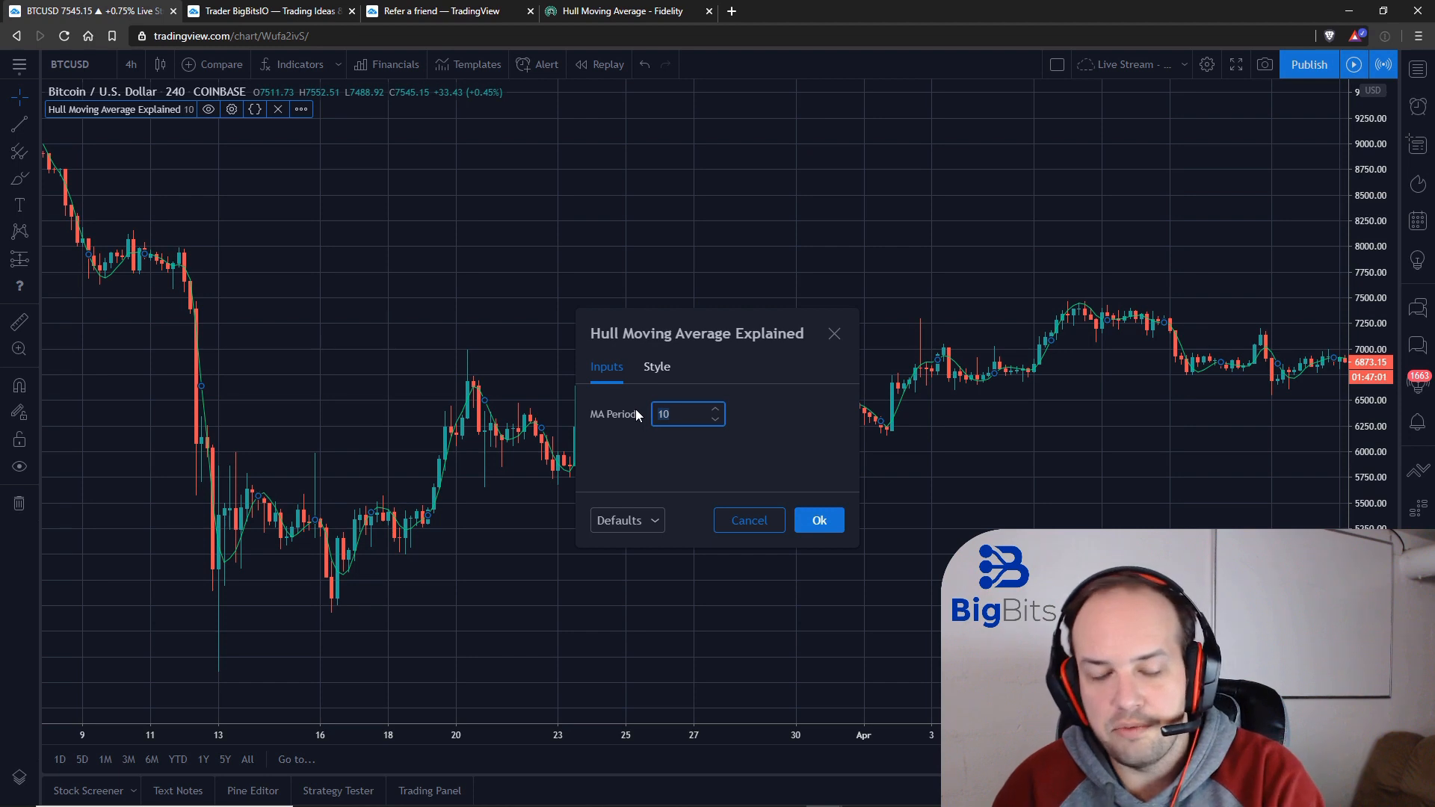
Apply a 25-period Hull average, glance at the Fidelity article, and return to the chart
click(818, 520)
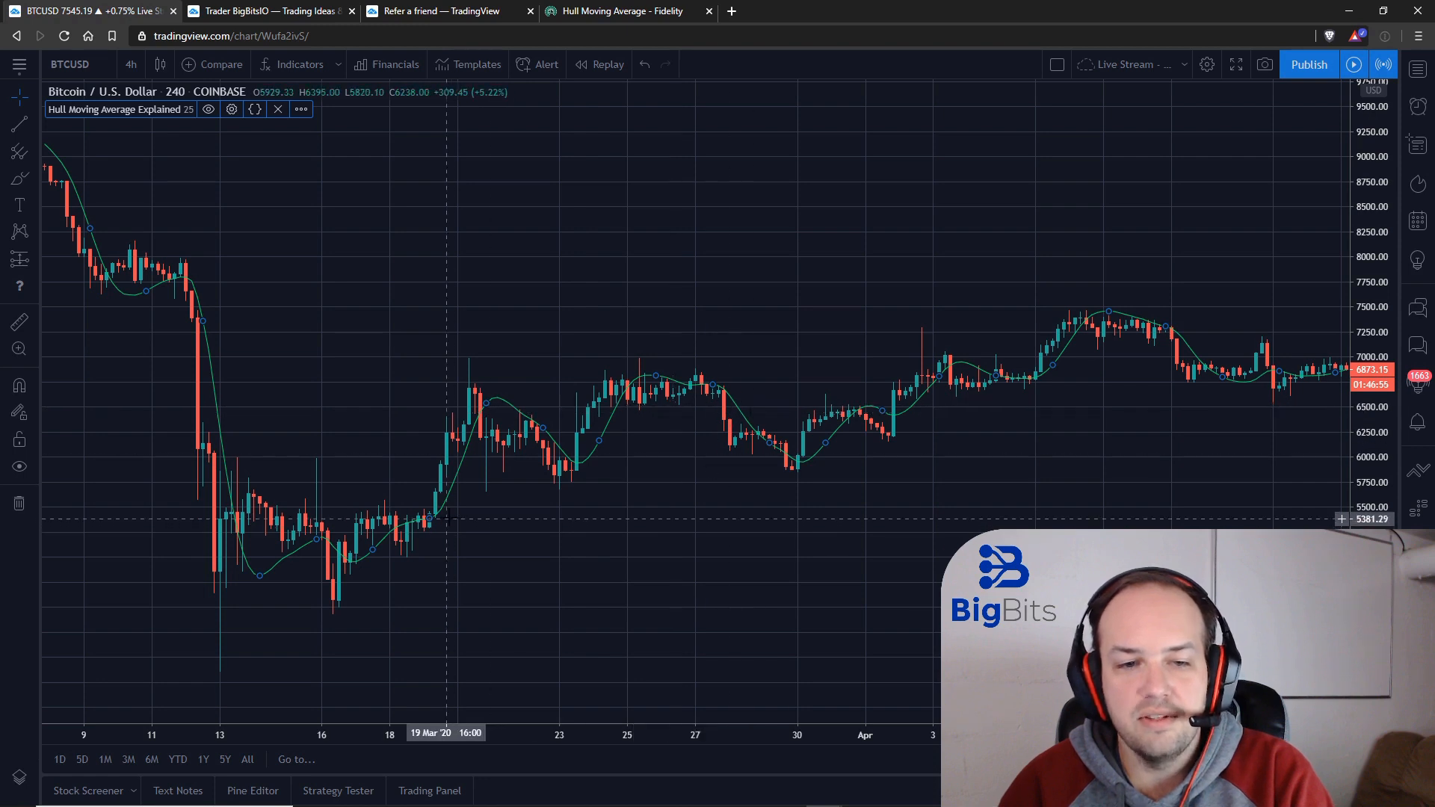
mouse_move(587, 463)
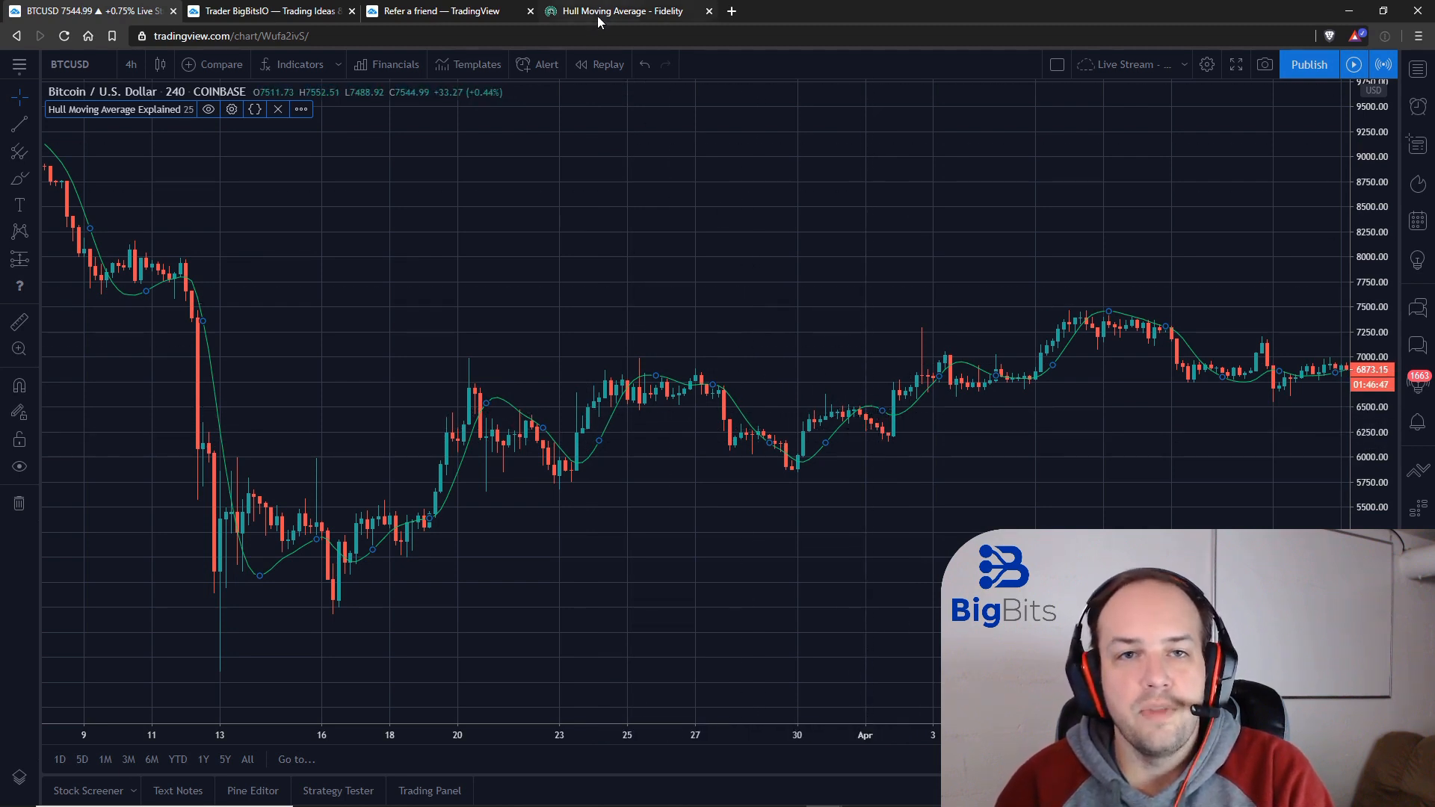
click(615, 10)
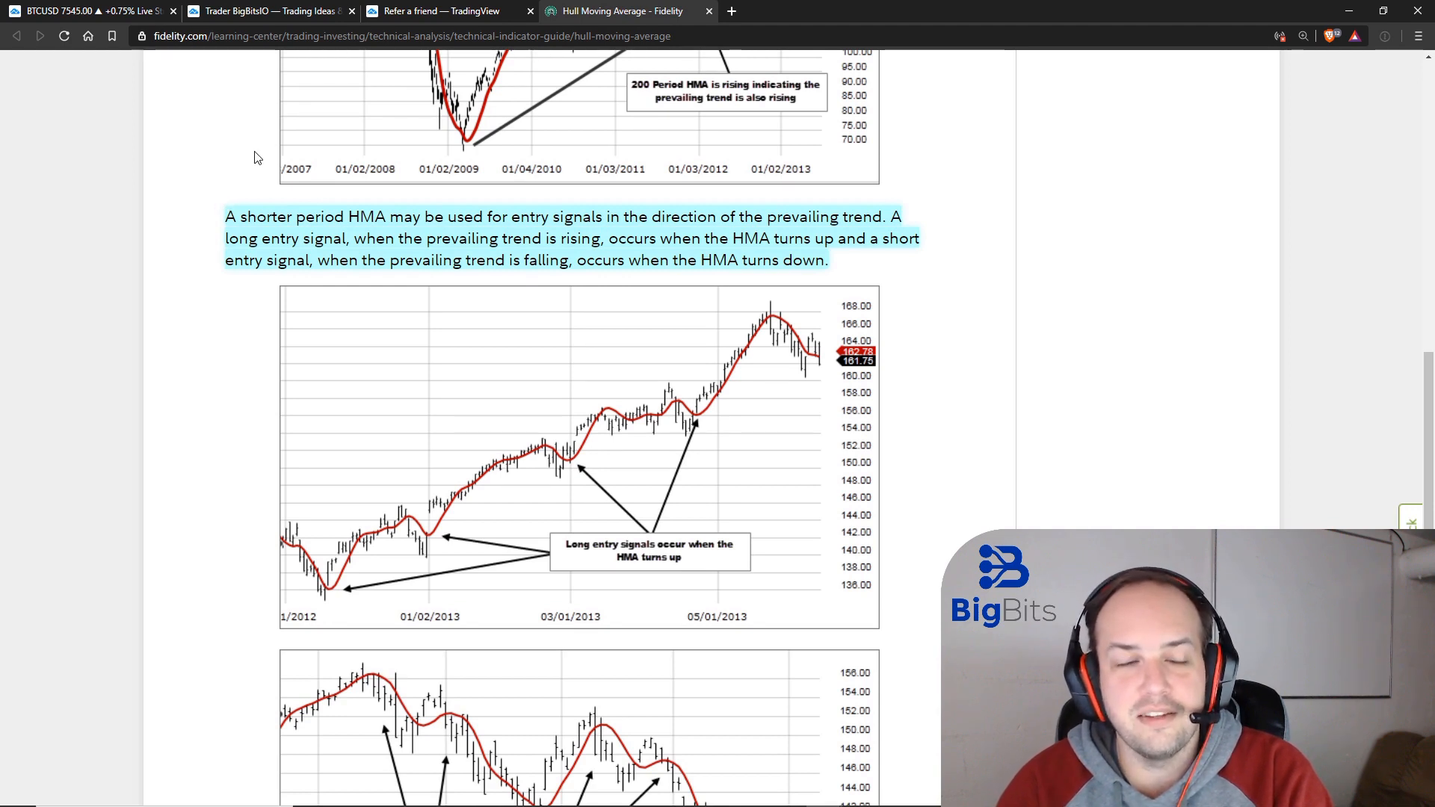
click(266, 11)
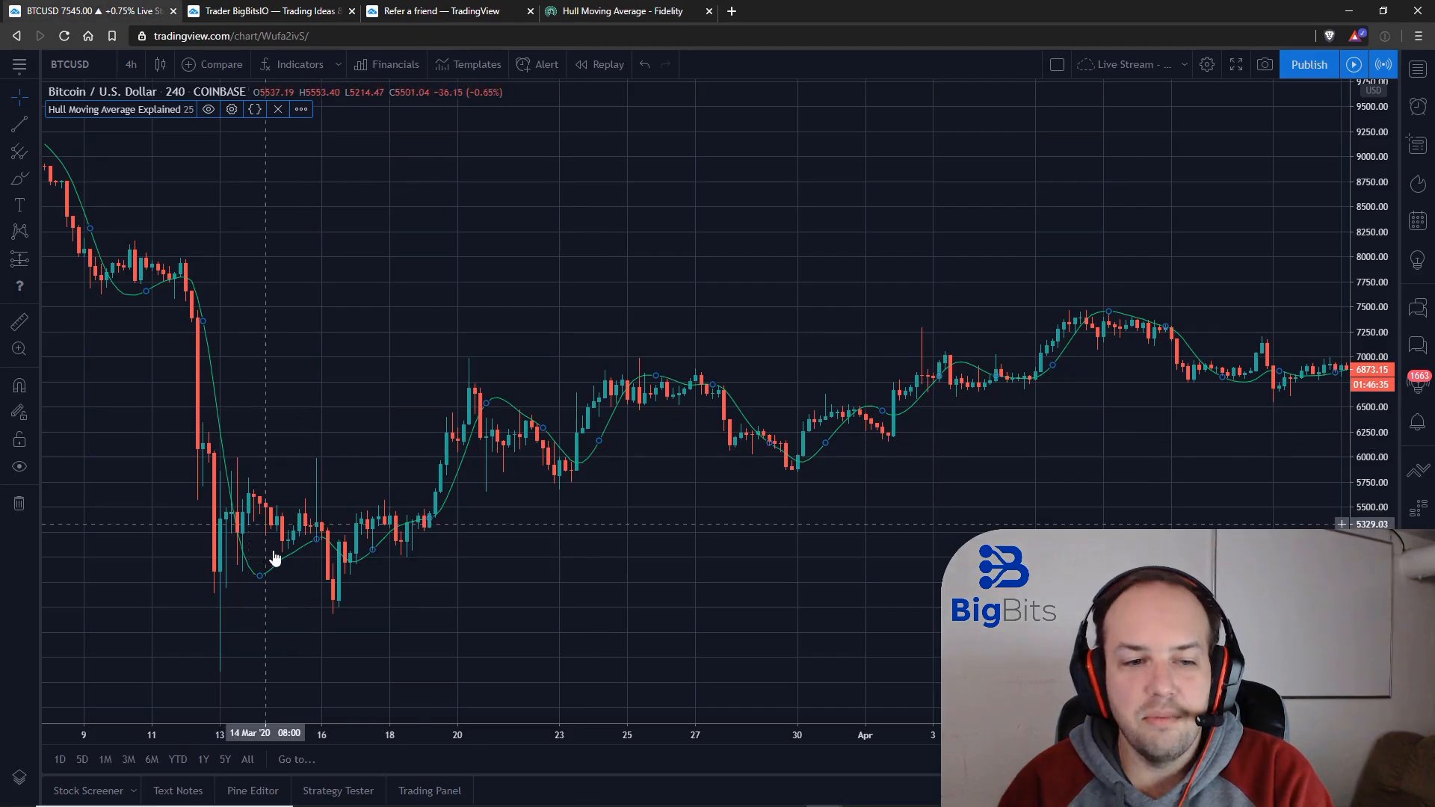
mouse_move(128, 188)
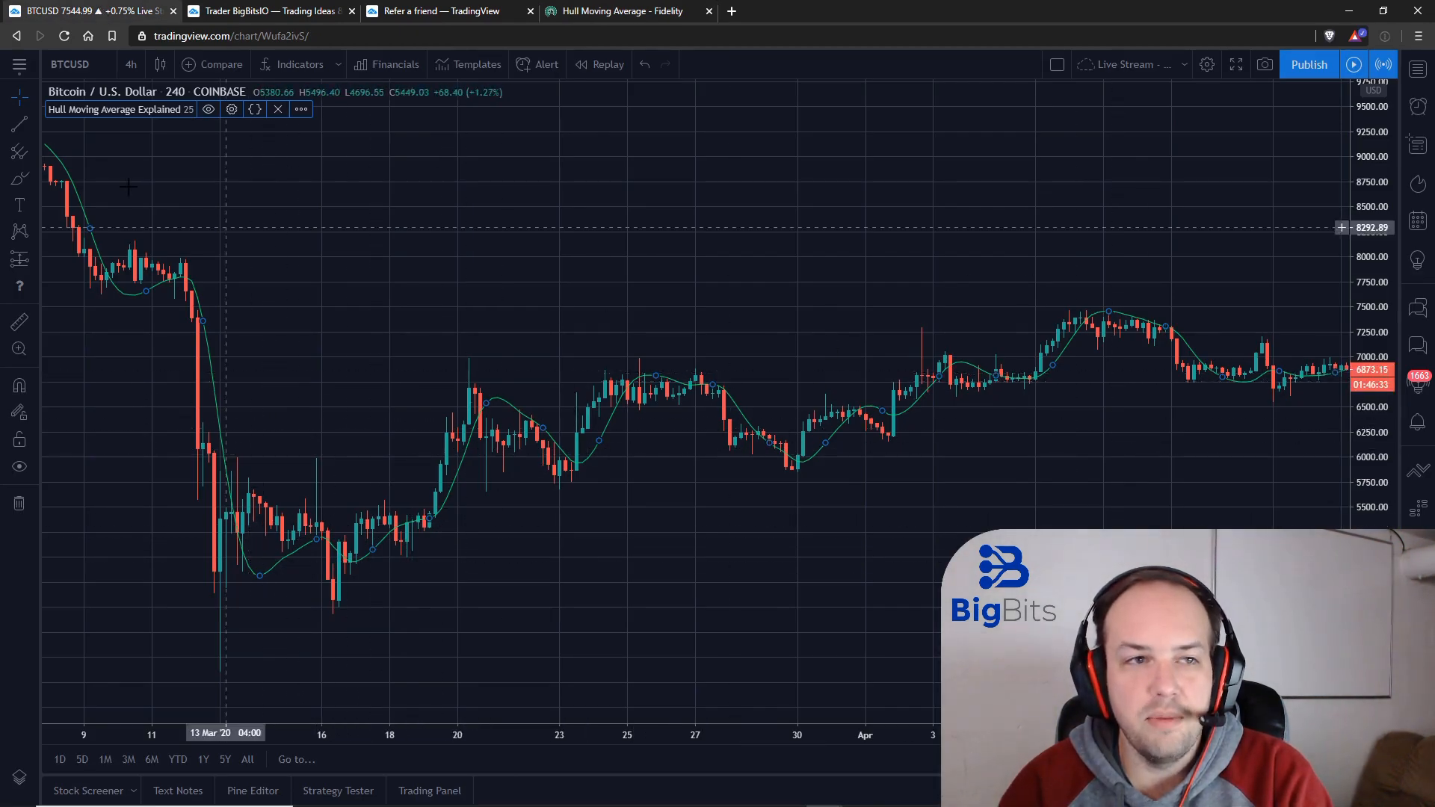
Set the Hull Moving Average MA Period back to 200
click(231, 109)
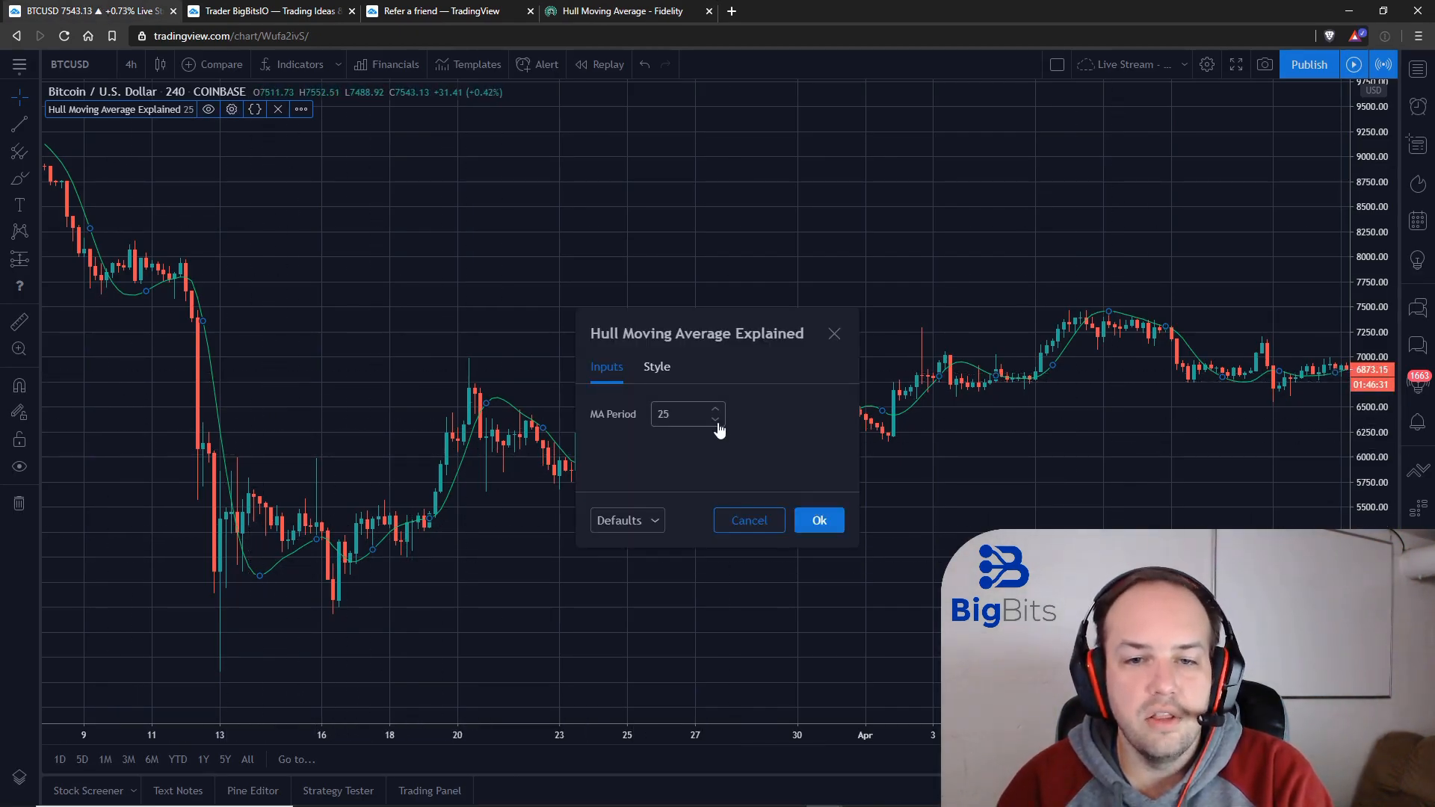
text(200)
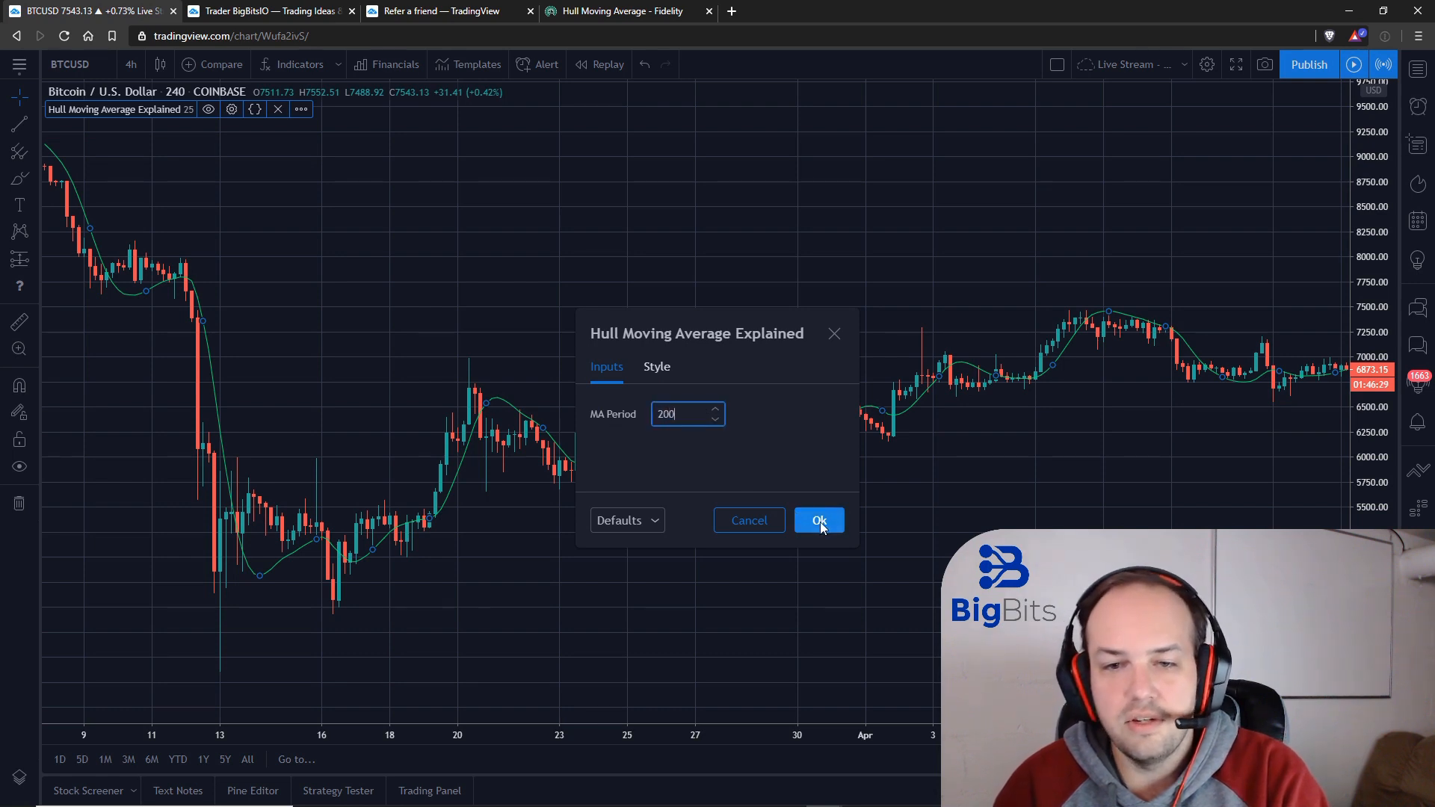
click(817, 520)
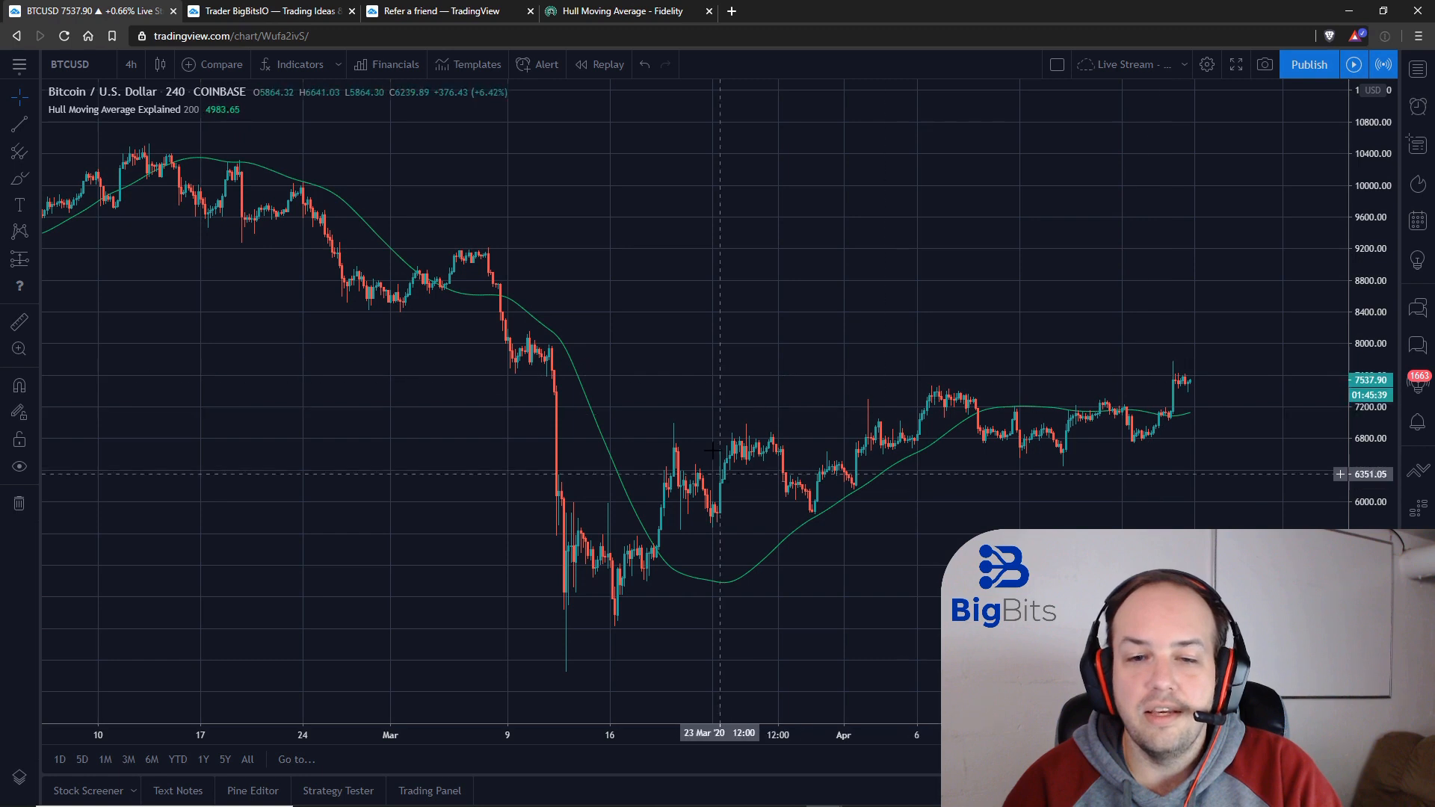
mouse_move(729, 526)
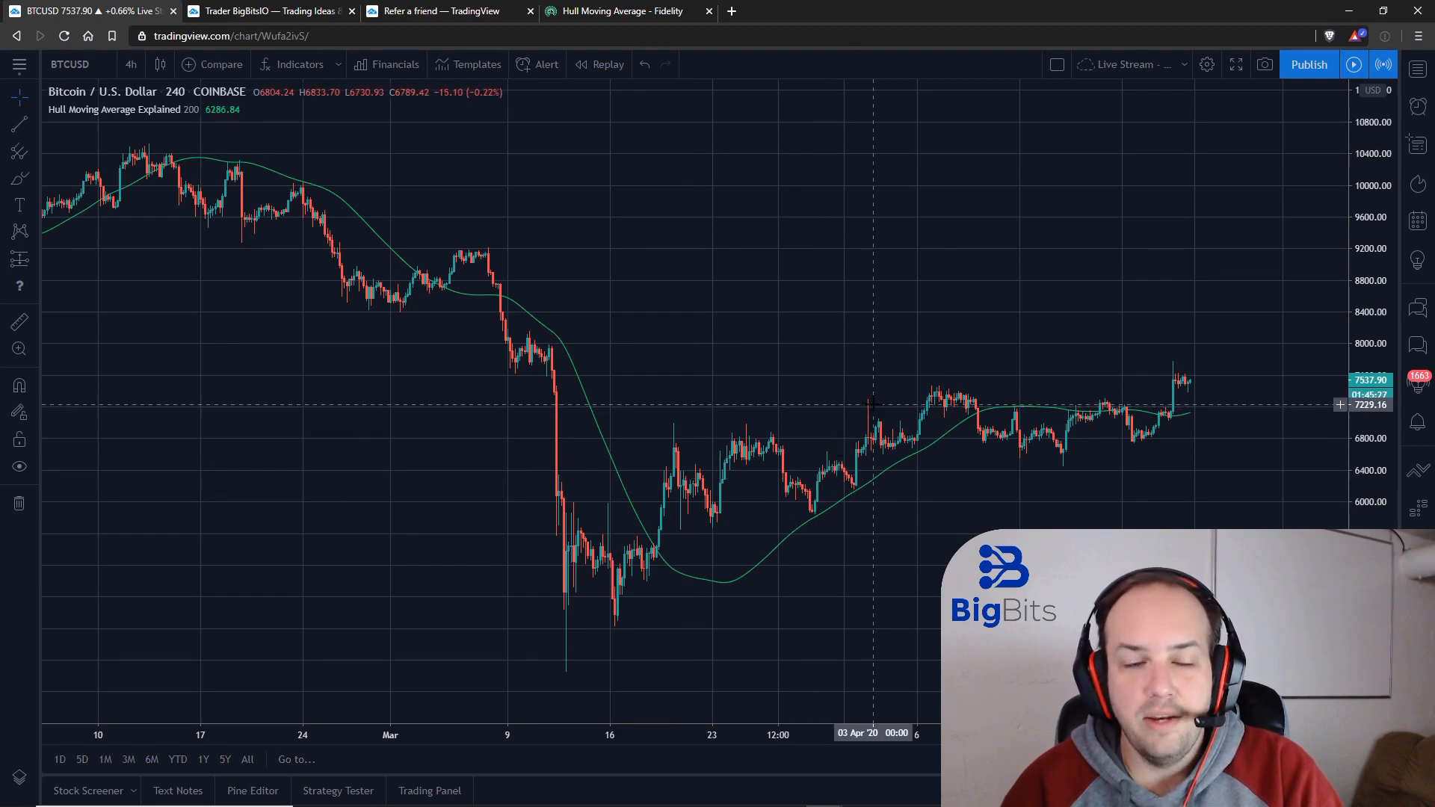
mouse_move(700, 220)
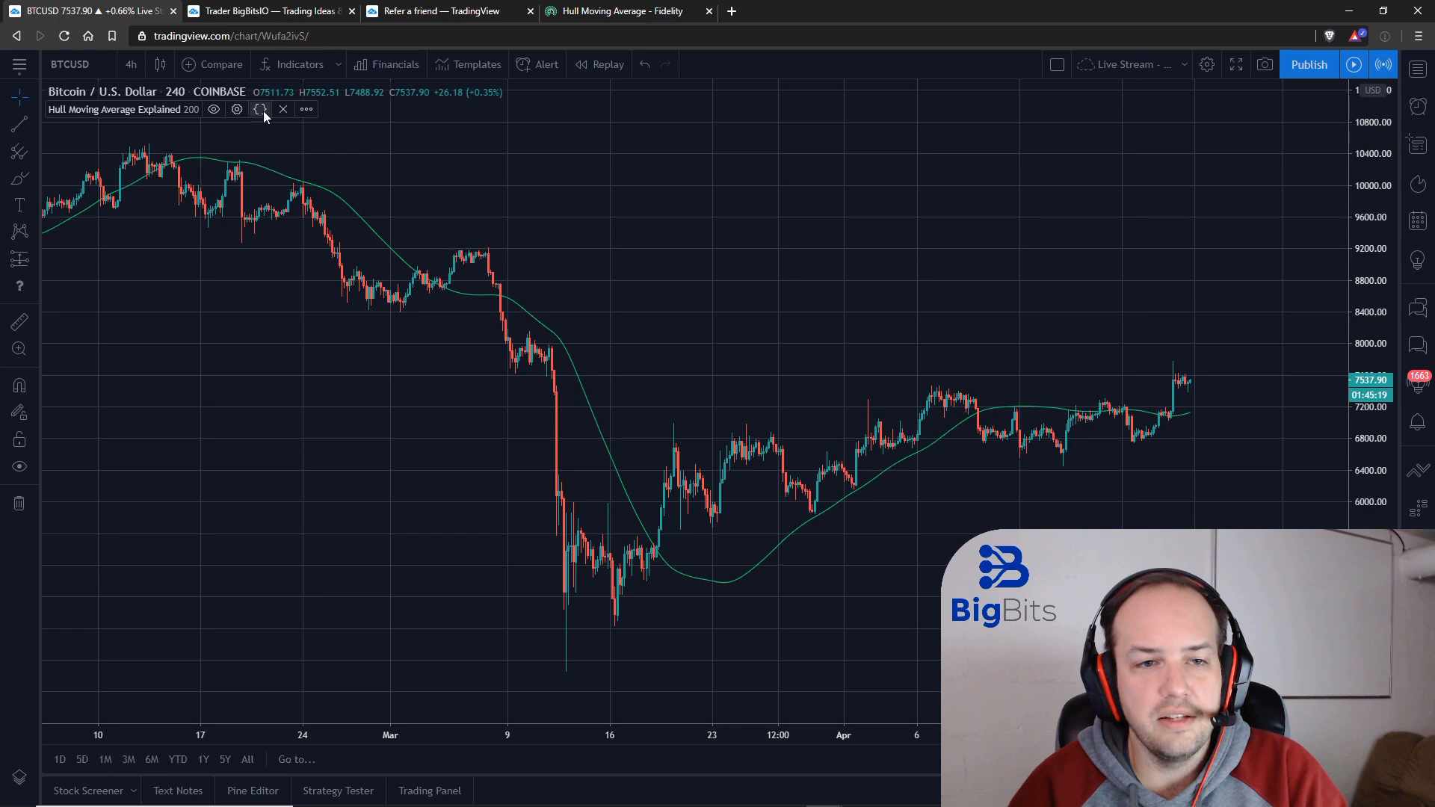
Show the Hull Moving Average Explained script source in the Pine Editor
click(252, 384)
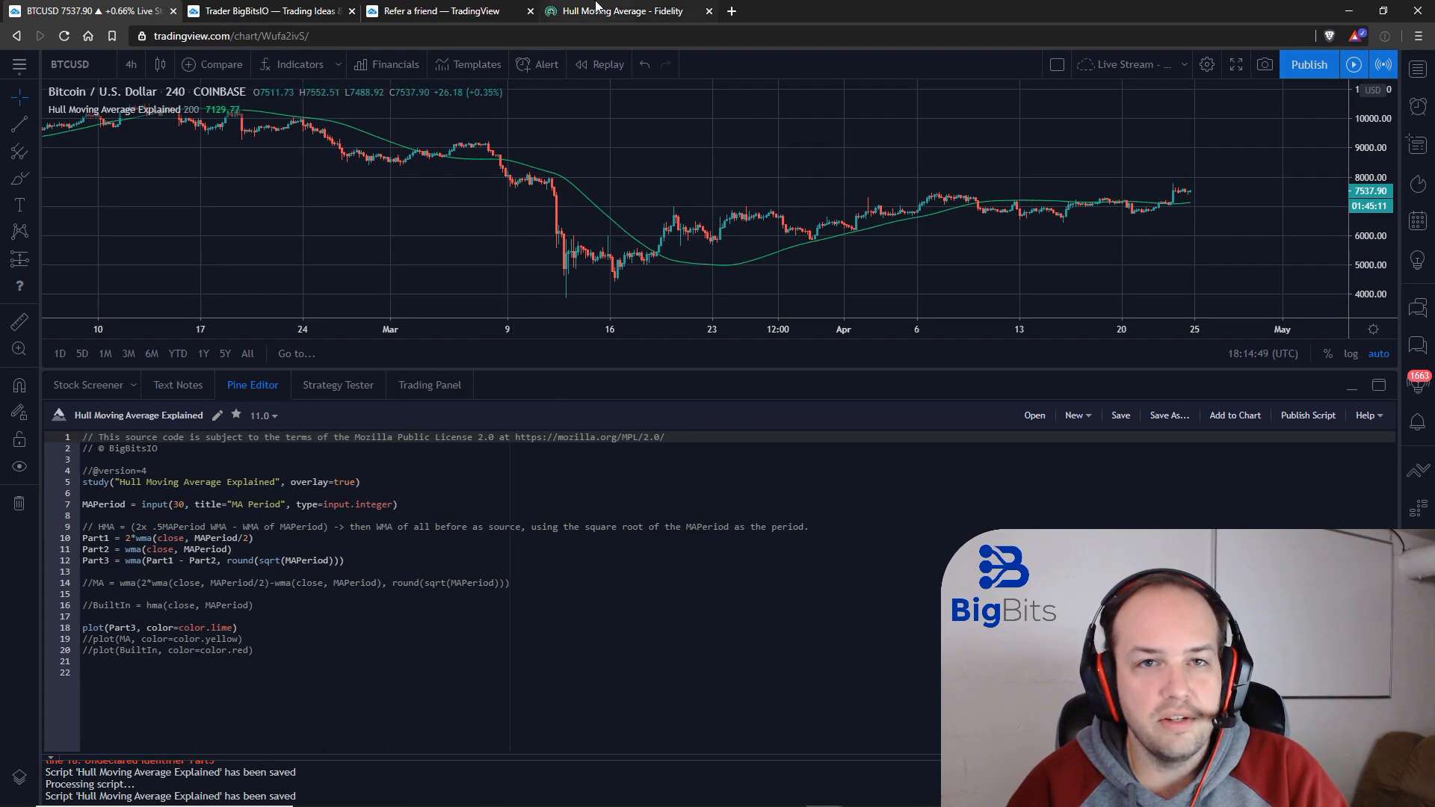
Bring the Fidelity article's Calculation section with the HMA formula into view
click(618, 11)
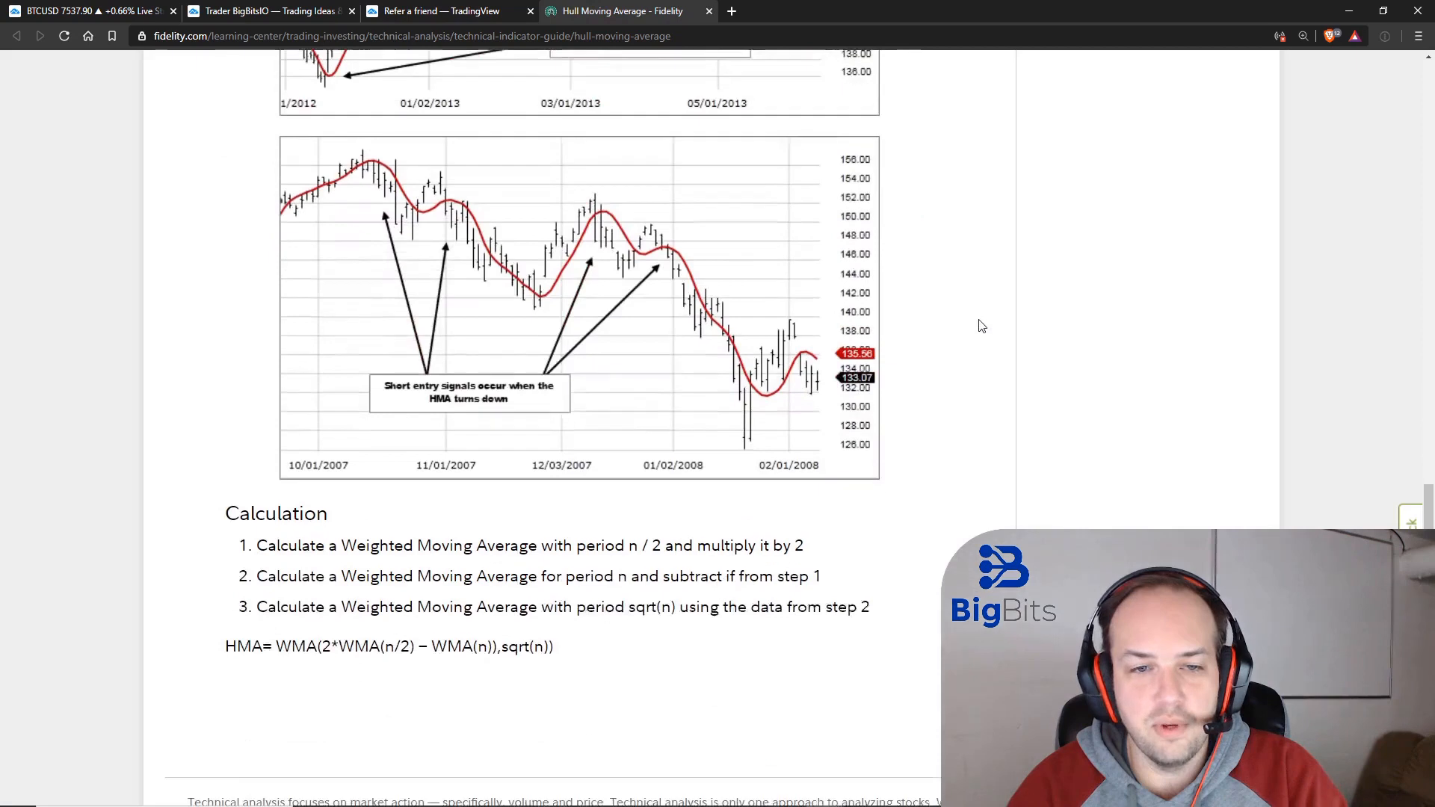
scroll(down, 3)
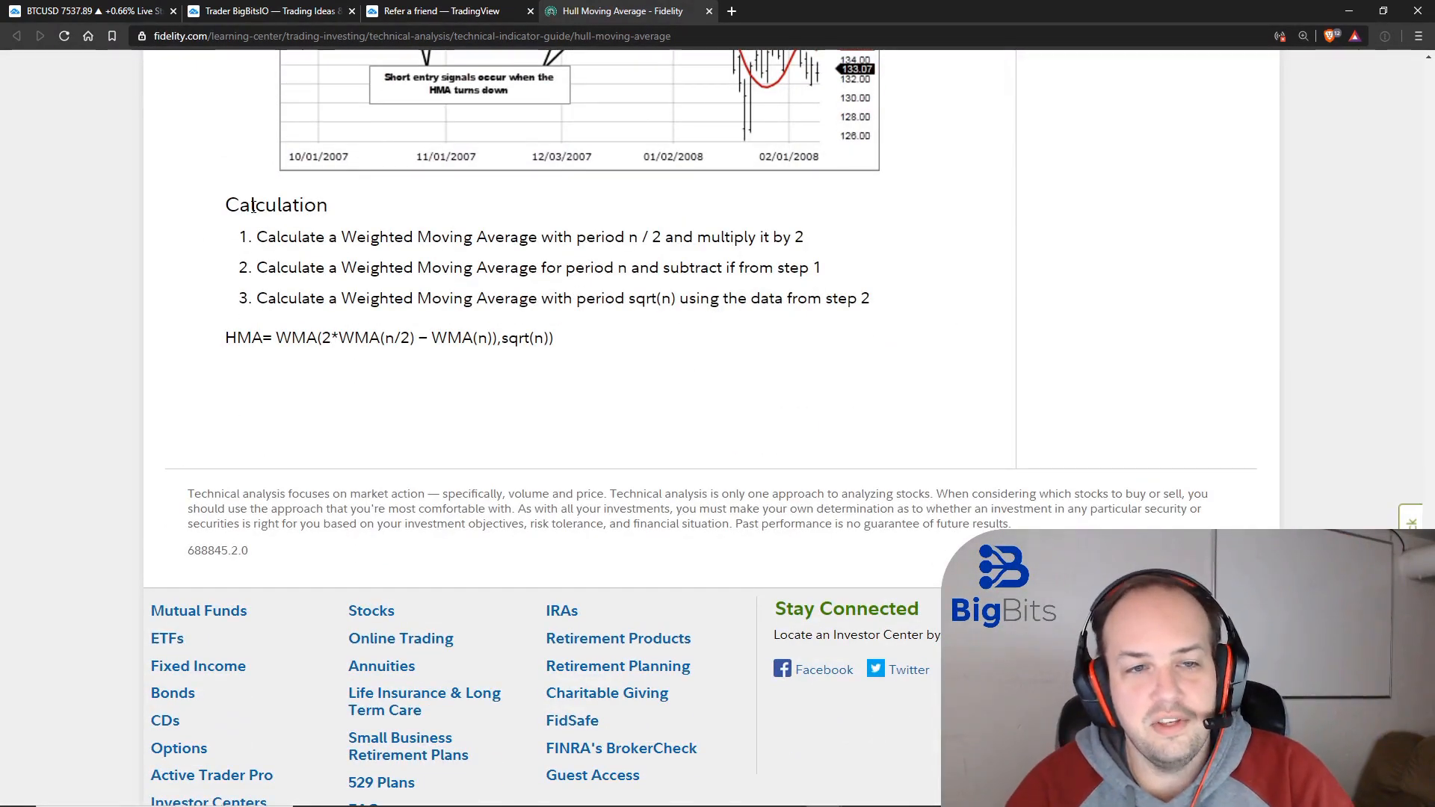
mouse_move(357, 376)
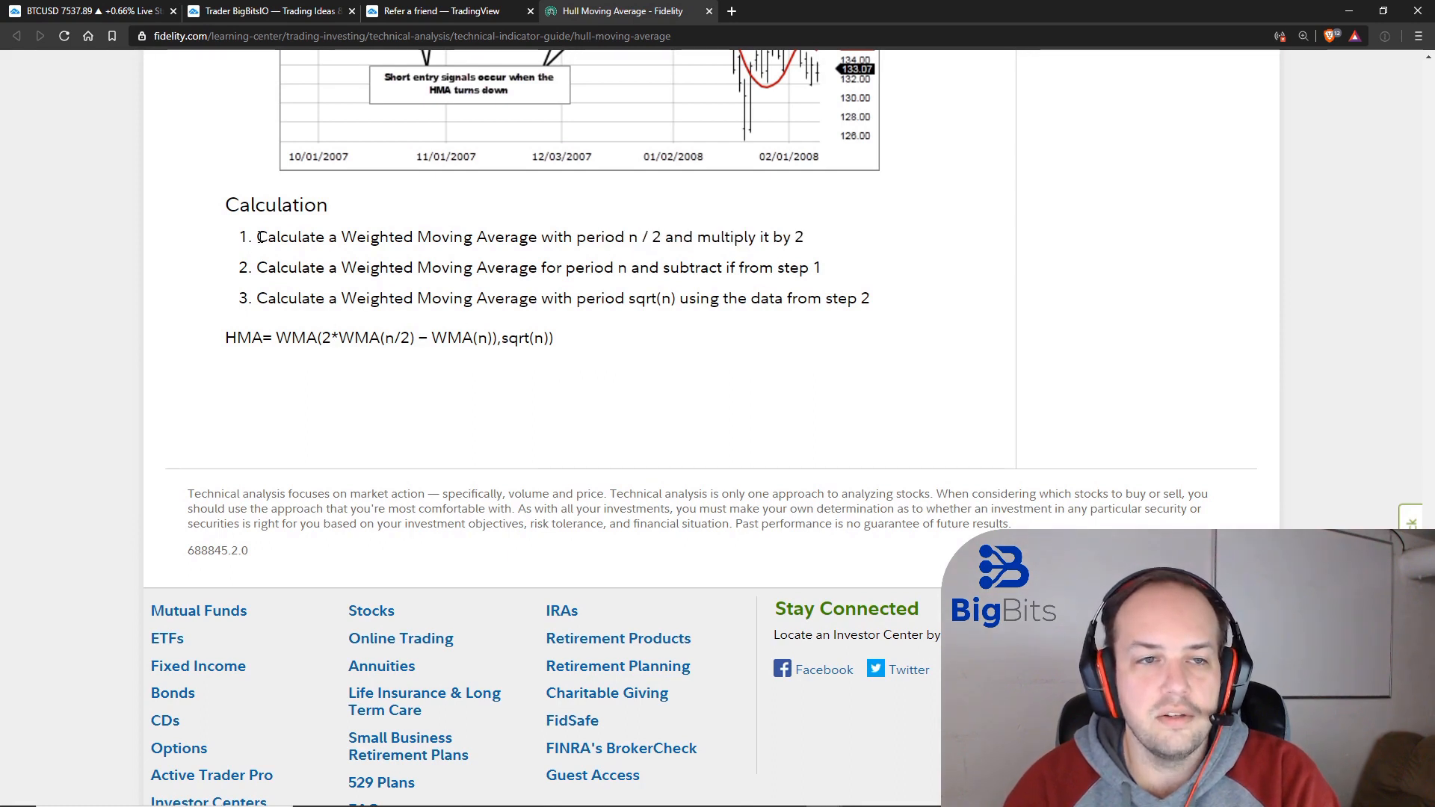
Highlight calculation step 1 and the 2*WMA(n/2) formula term in green with Super Simple Highlighter
drag(257, 238, 439, 237)
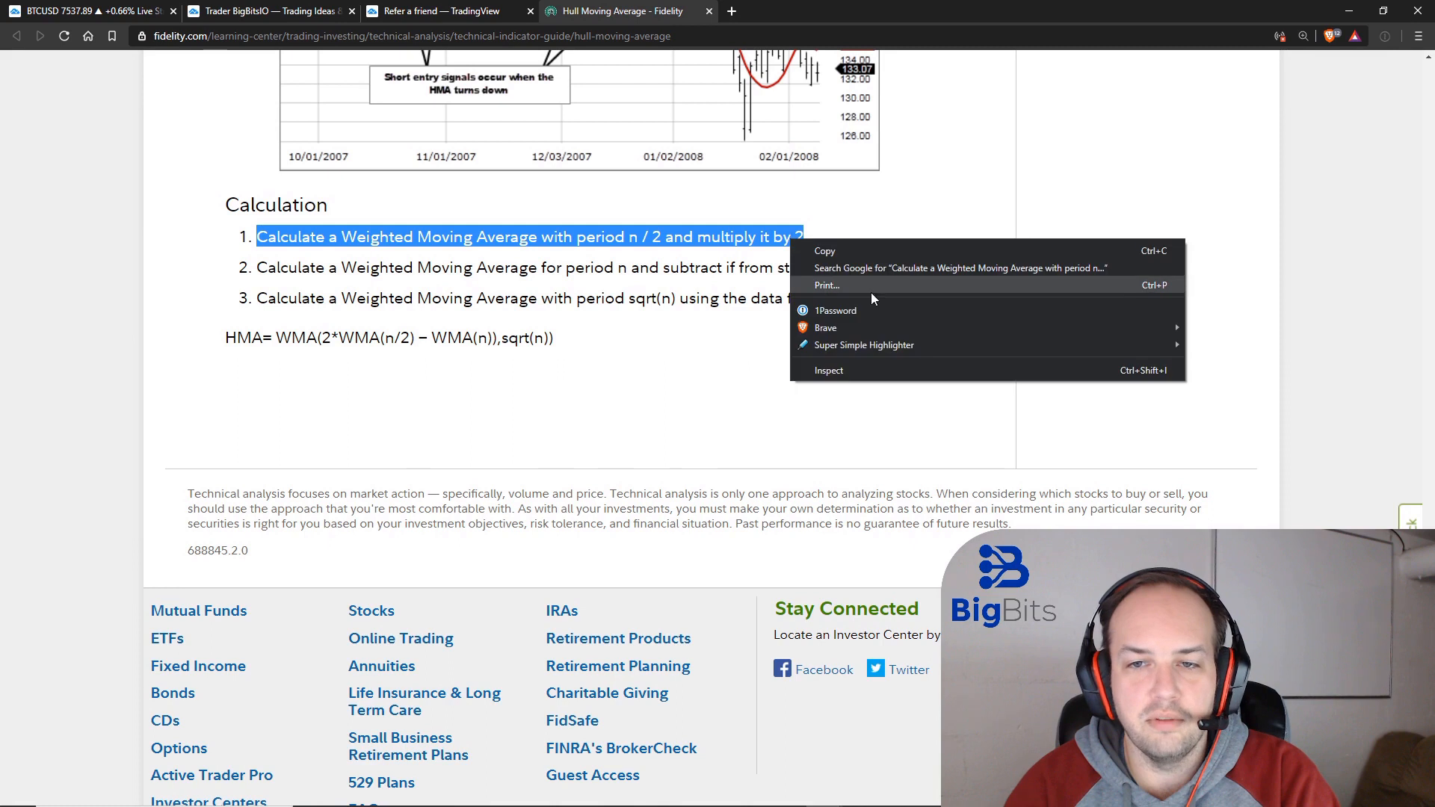
mouse_move(861, 346)
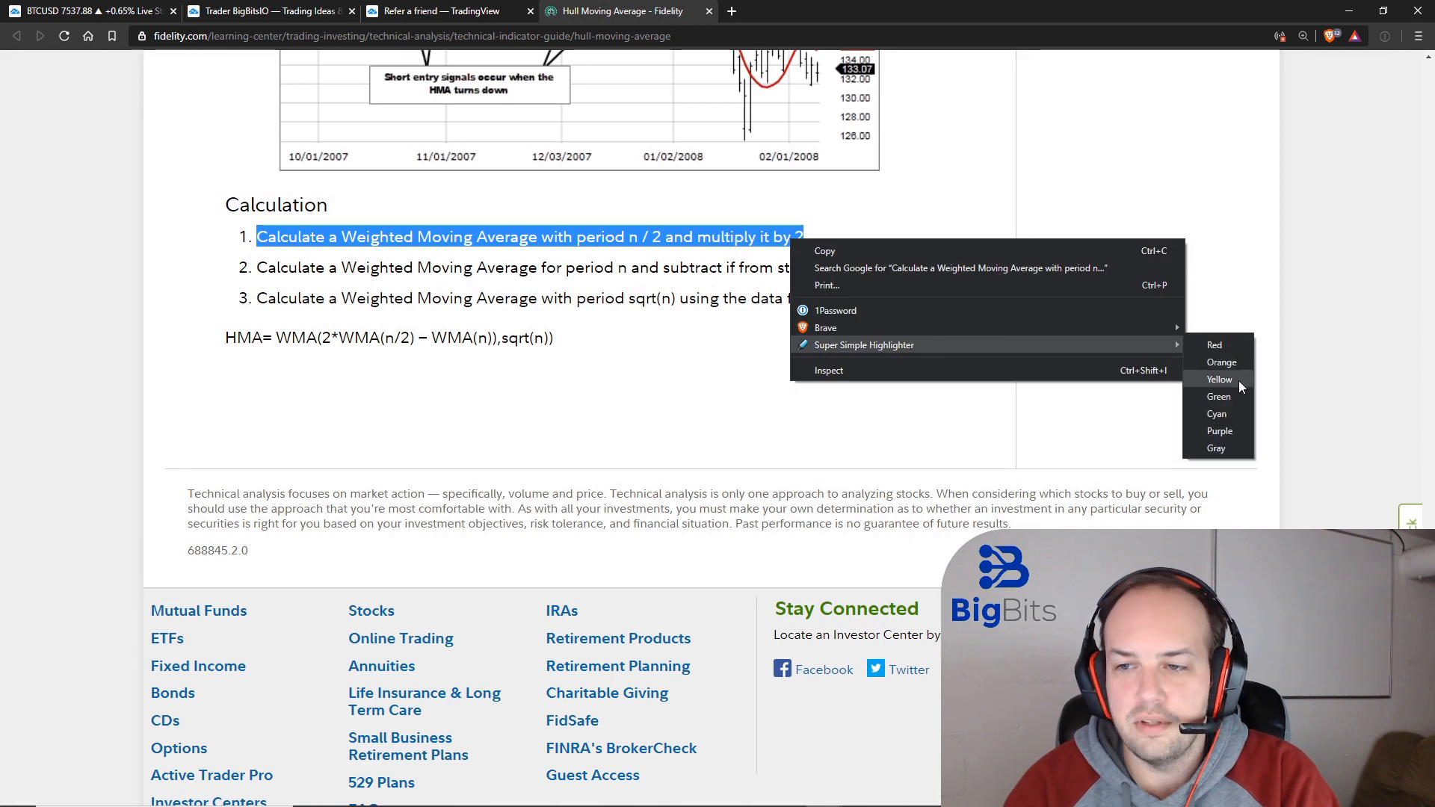
click(1218, 396)
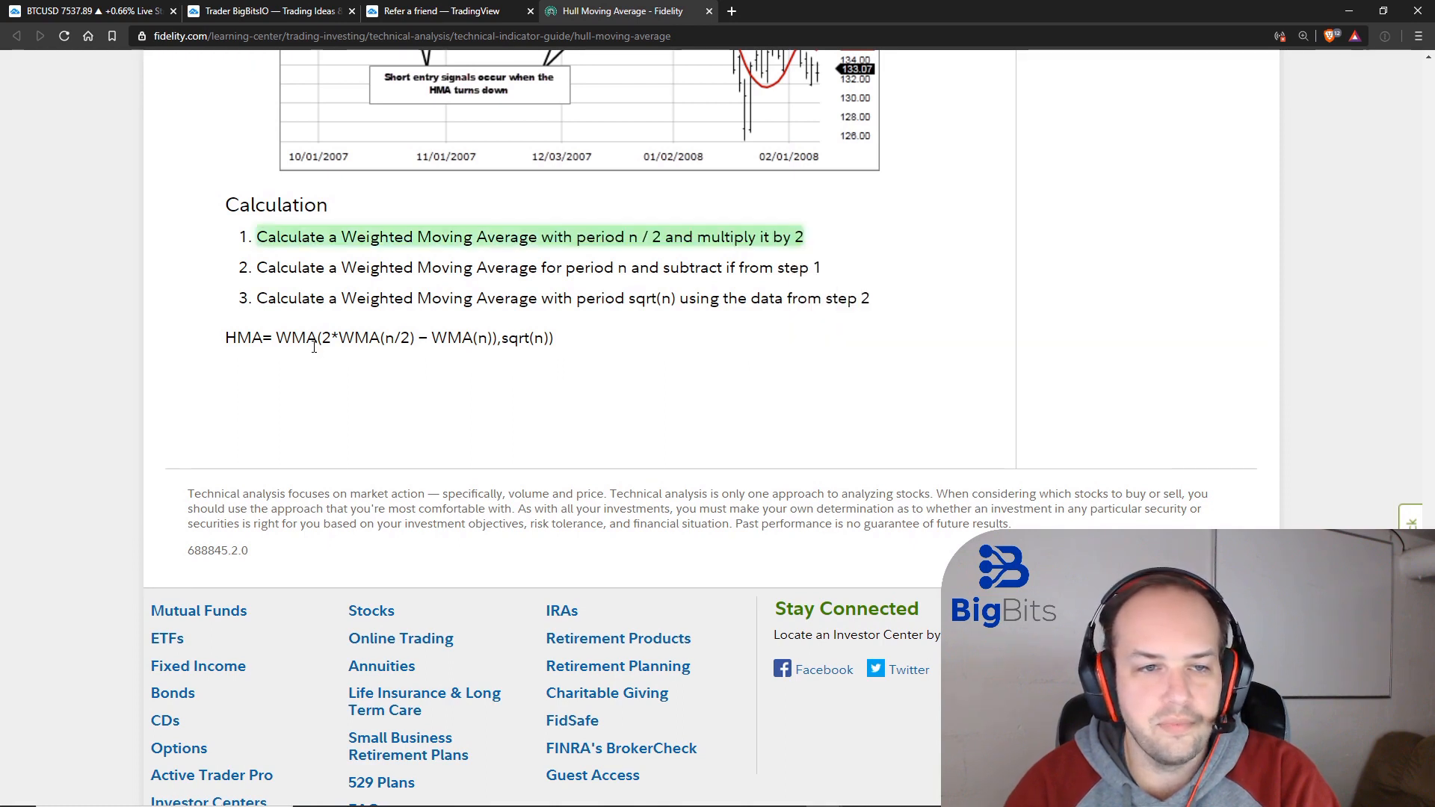
drag(323, 338, 414, 337)
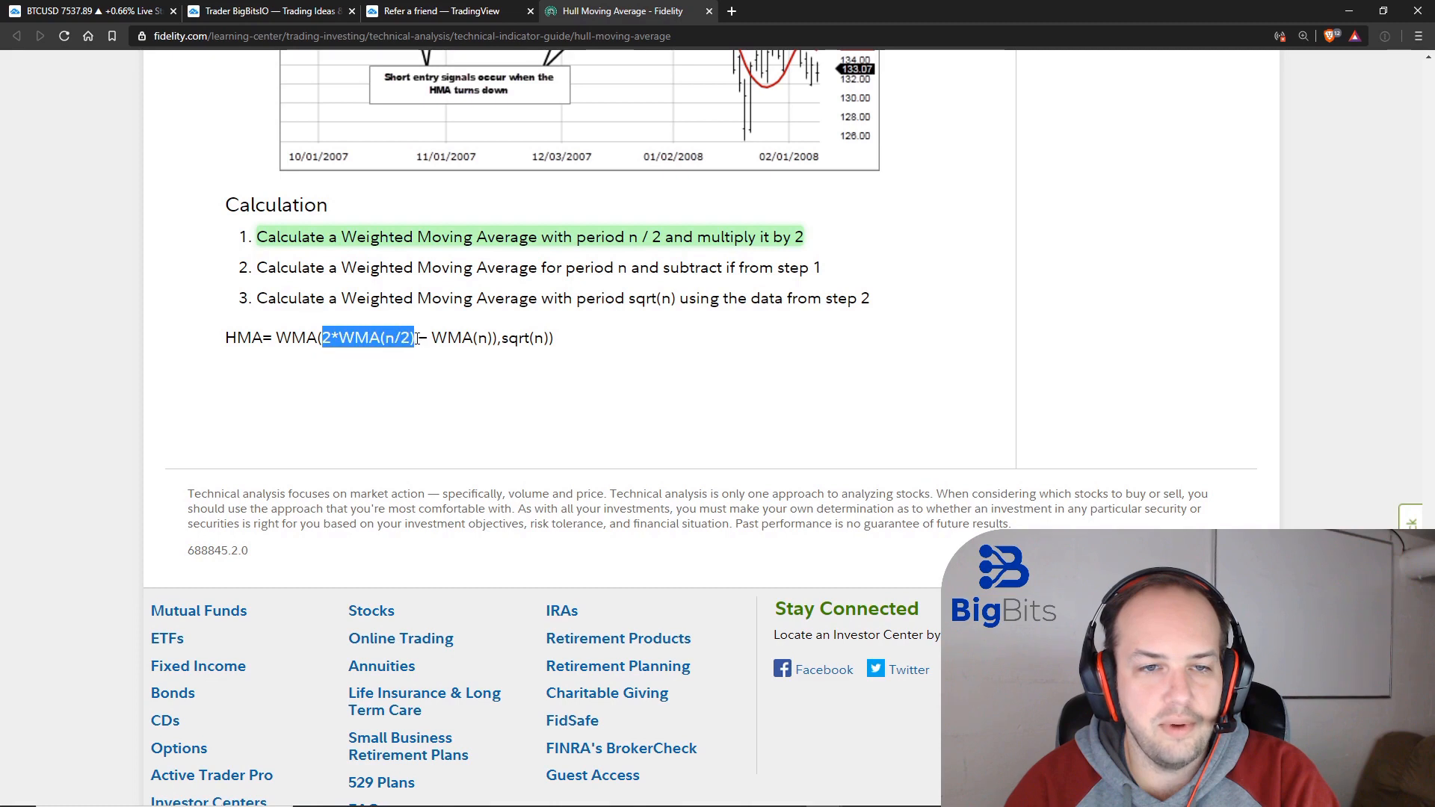
right_click(367, 338)
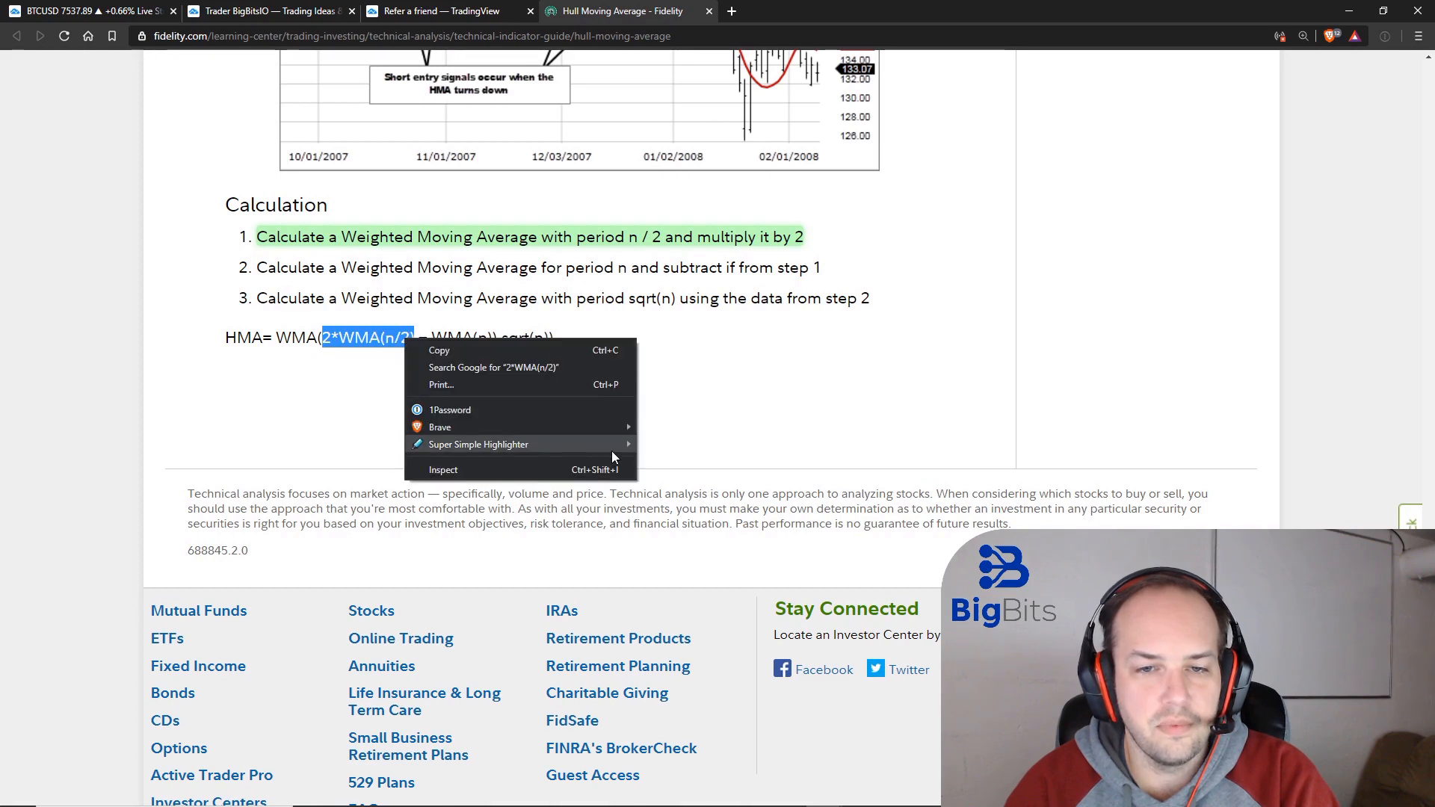
click(902, 341)
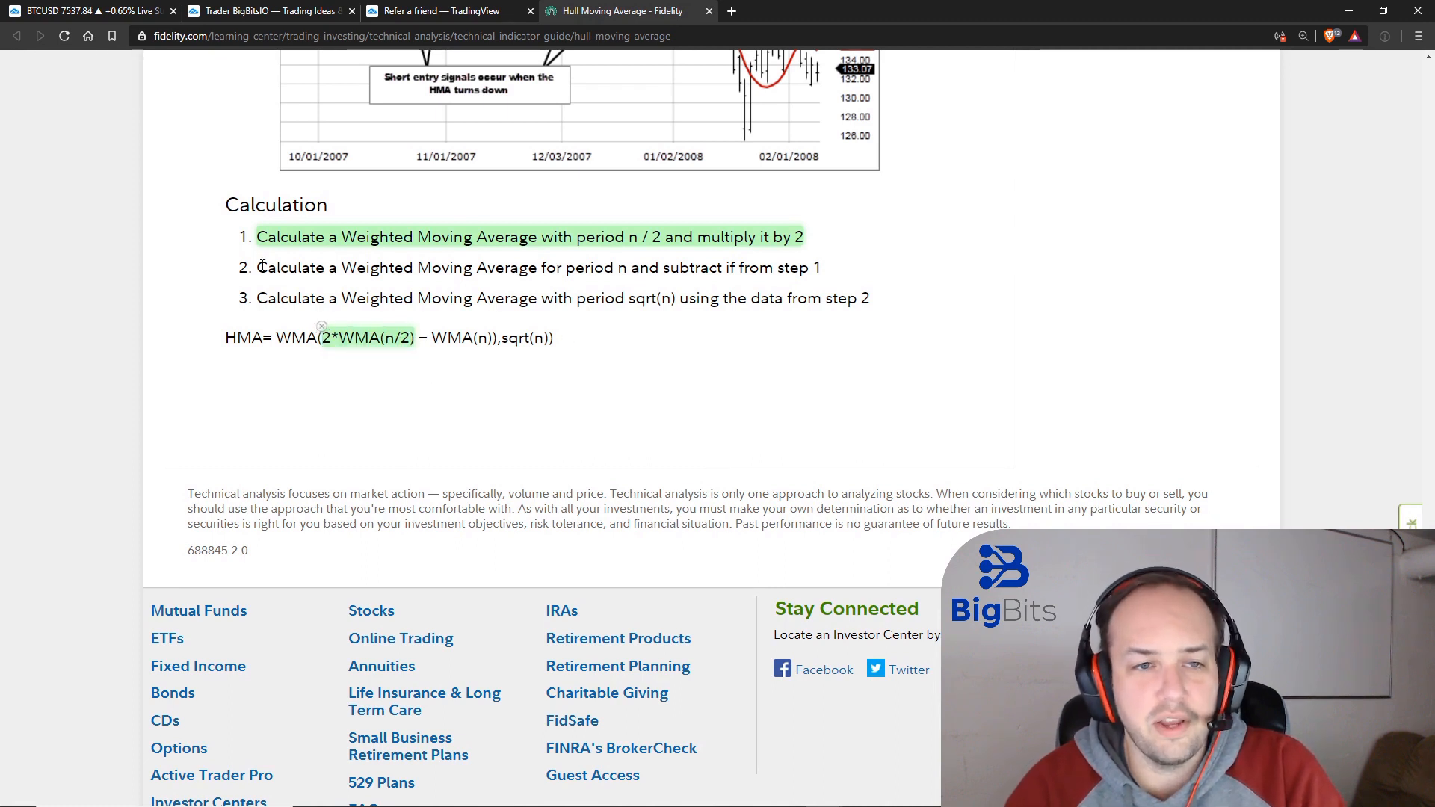
Highlight calculation step 2 and the − WMA(n) term in orange, then select step 3
drag(255, 268, 430, 268)
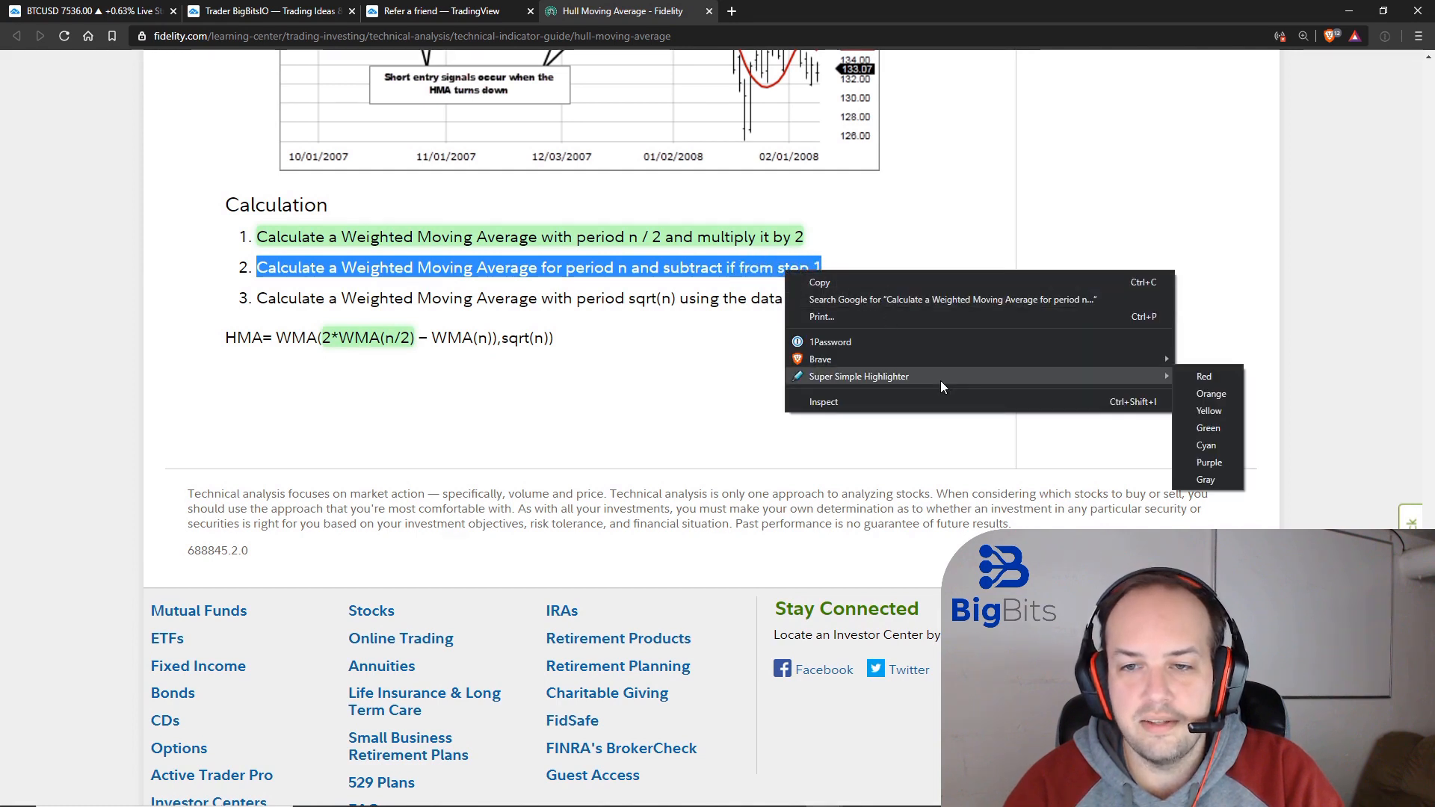
click(1209, 394)
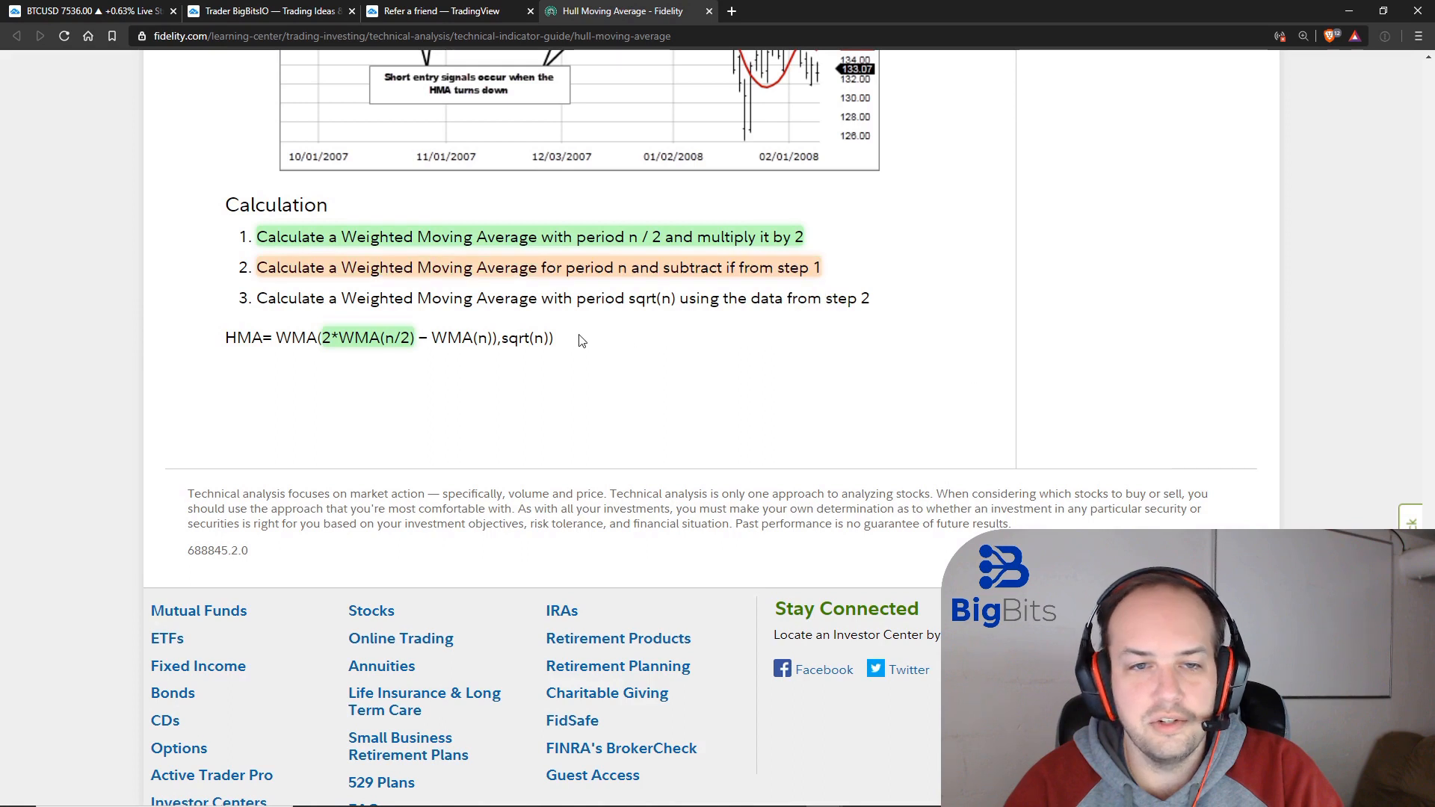
drag(418, 338, 465, 338)
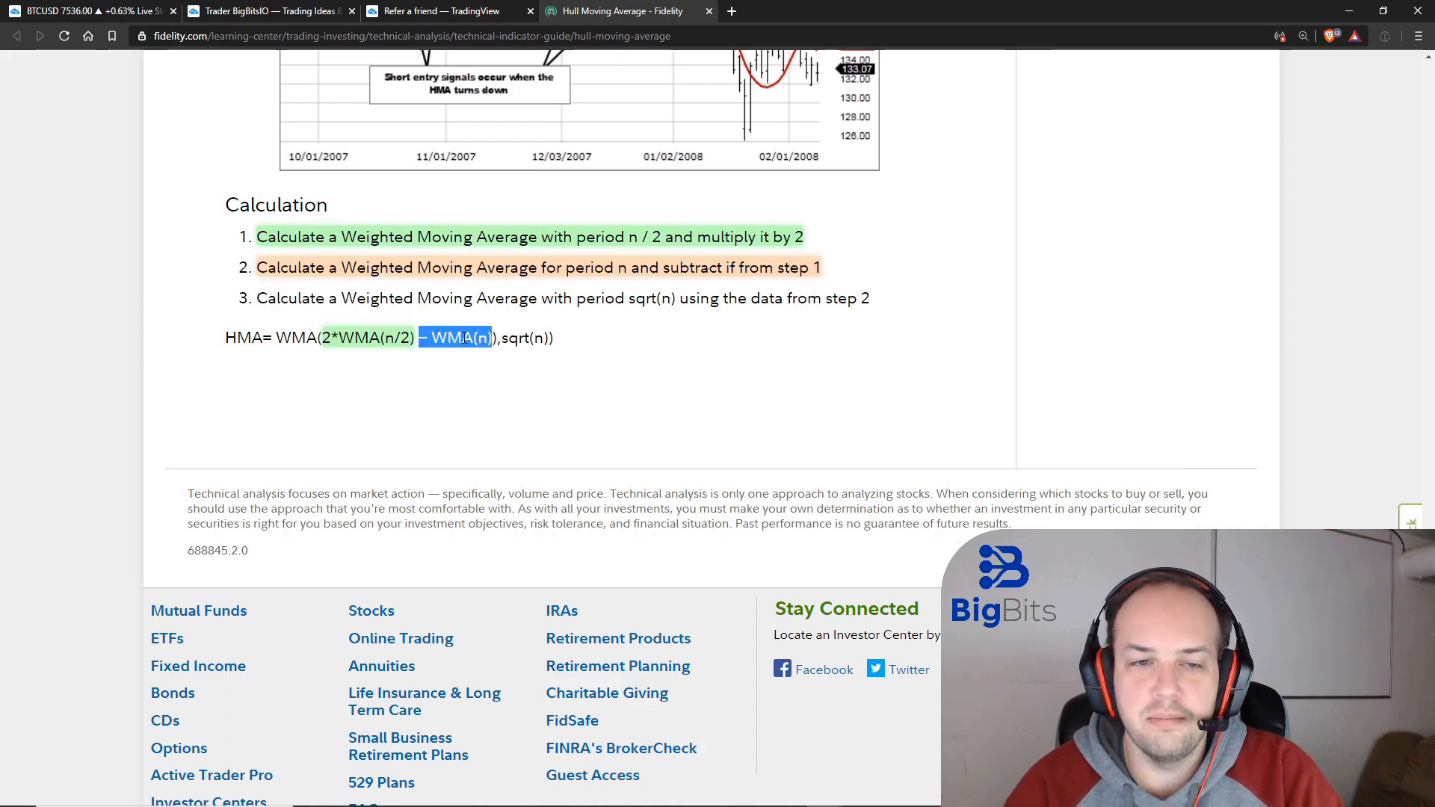
right_click(454, 338)
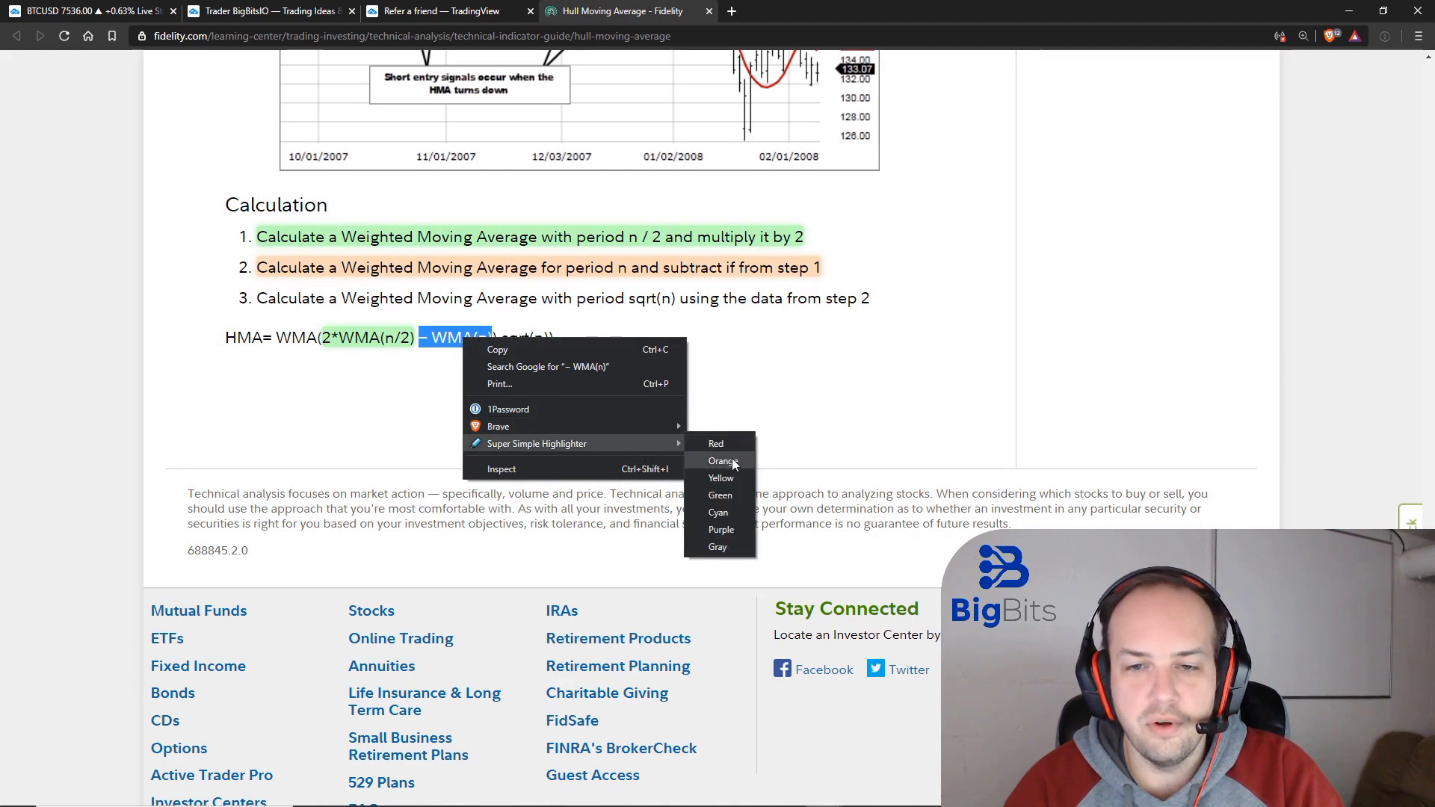
click(724, 460)
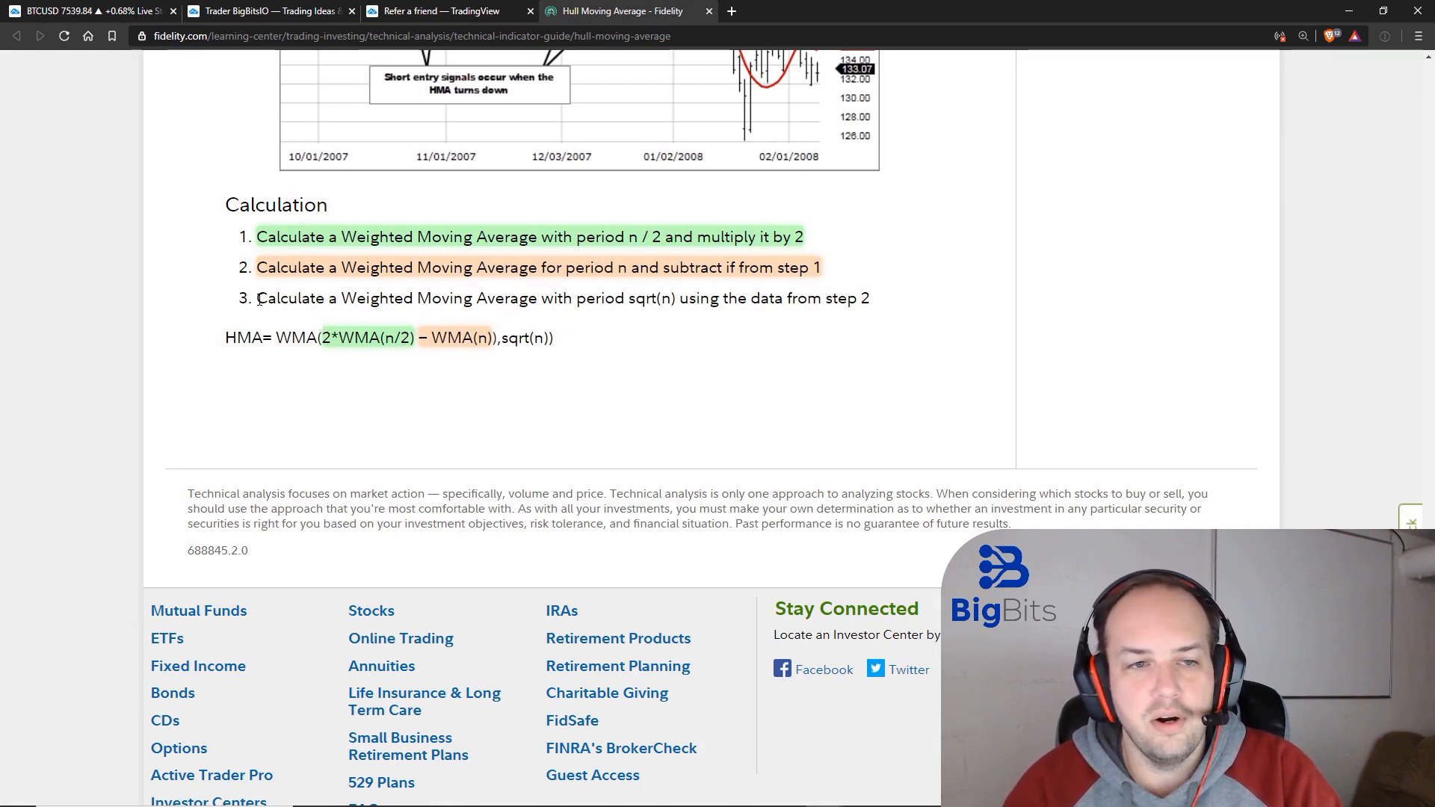
drag(257, 299, 443, 299)
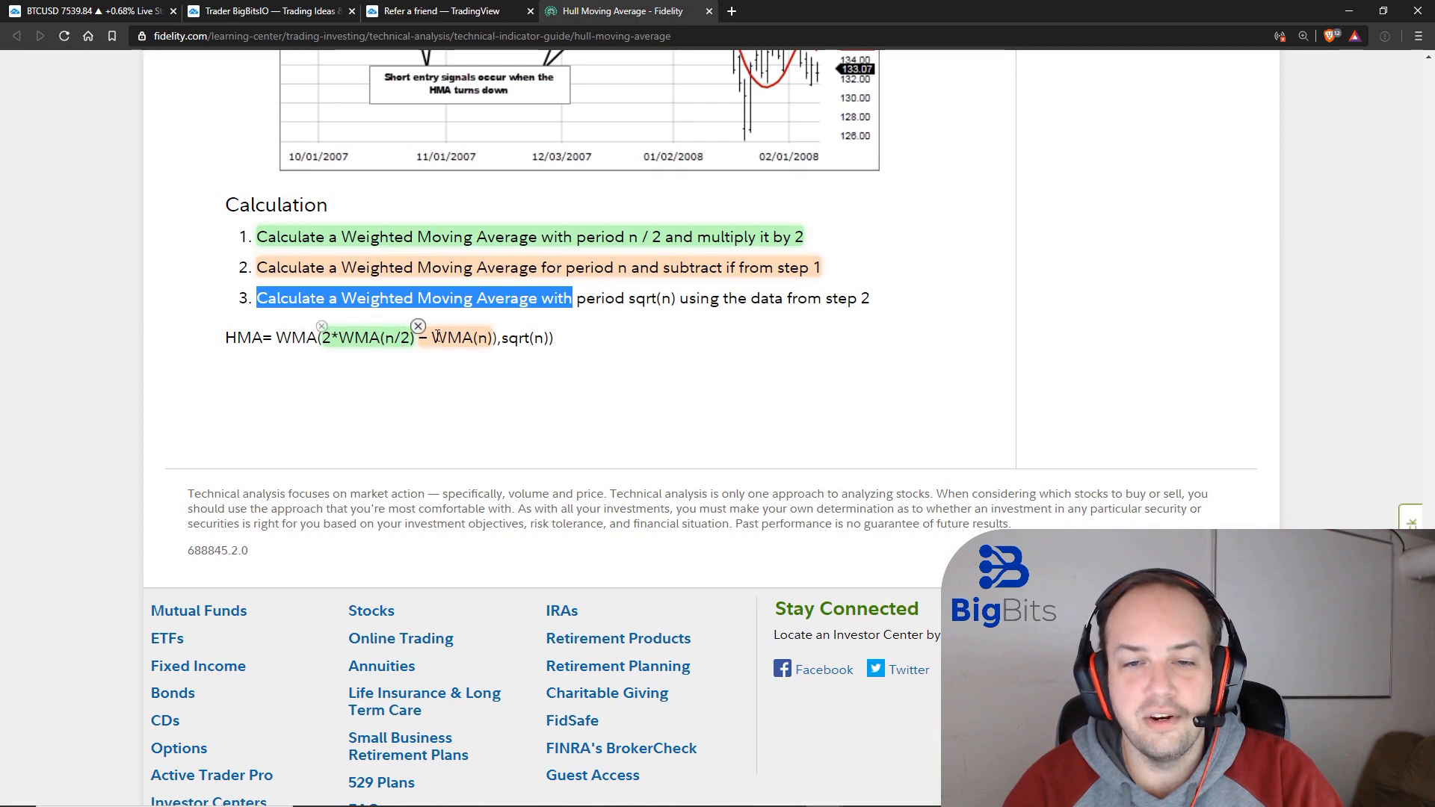
mouse_move(776, 295)
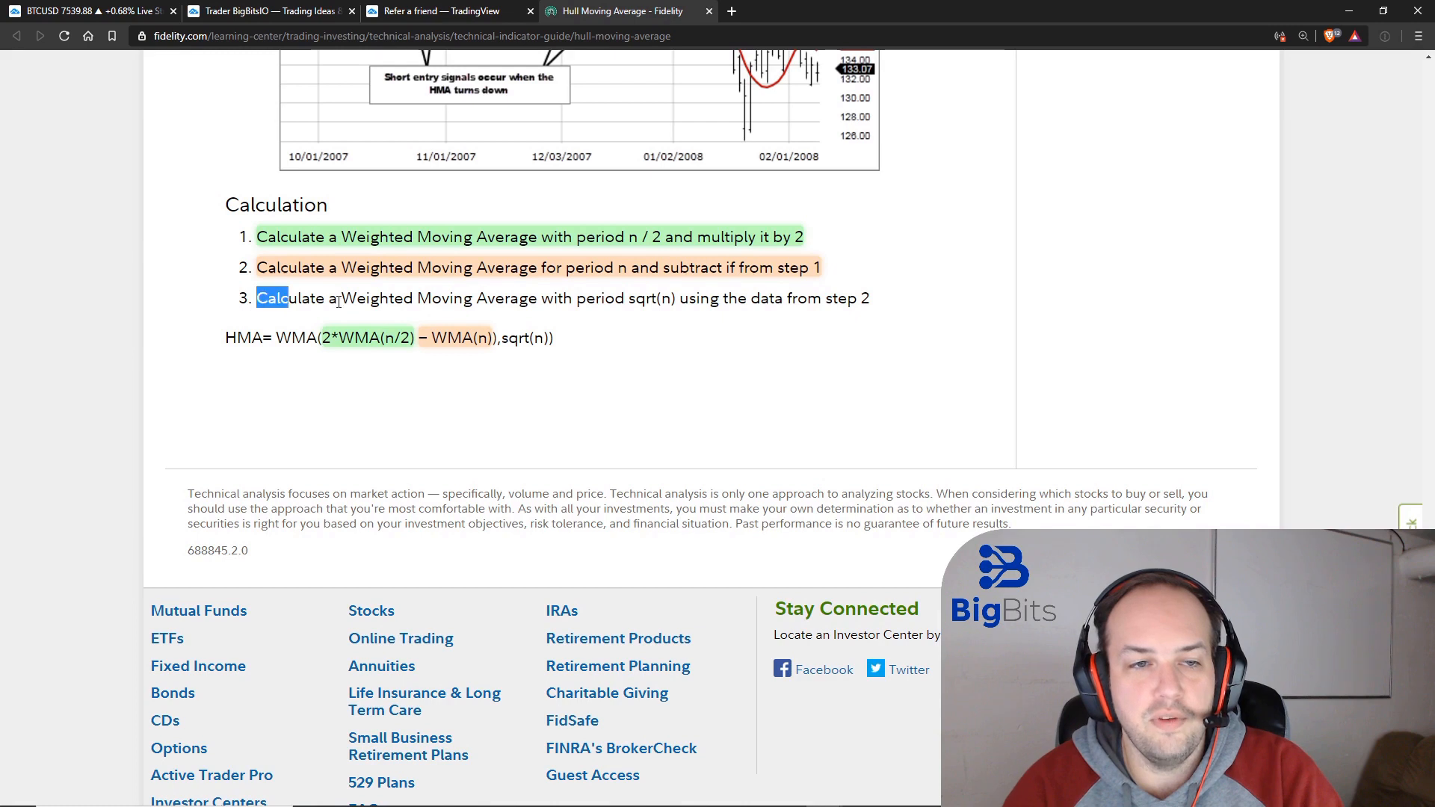
Highlight step 3, the outer WMA and the ,sqrt(n)) term in red so all three steps are color-matched
right_click(563, 299)
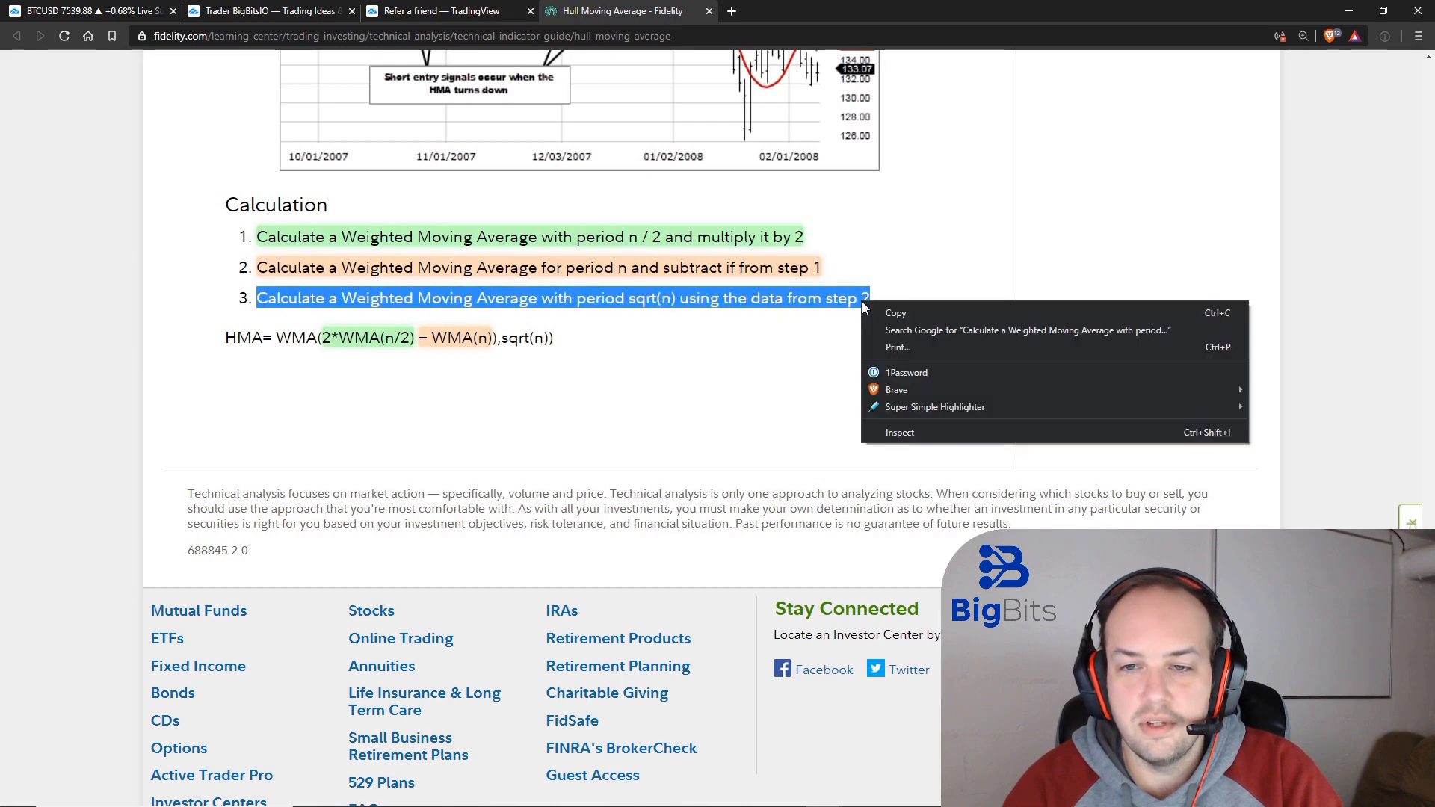
mouse_move(933, 406)
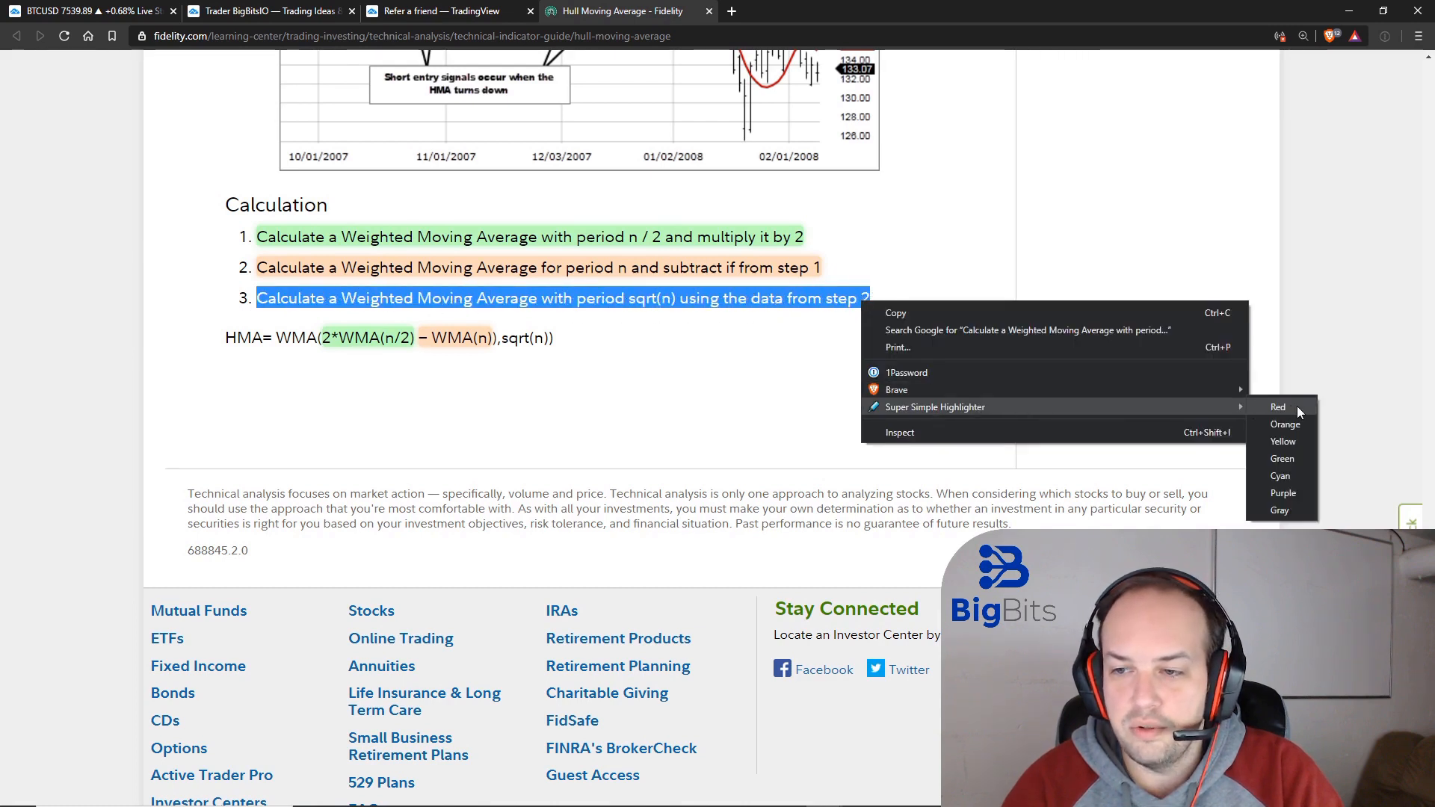
click(1278, 407)
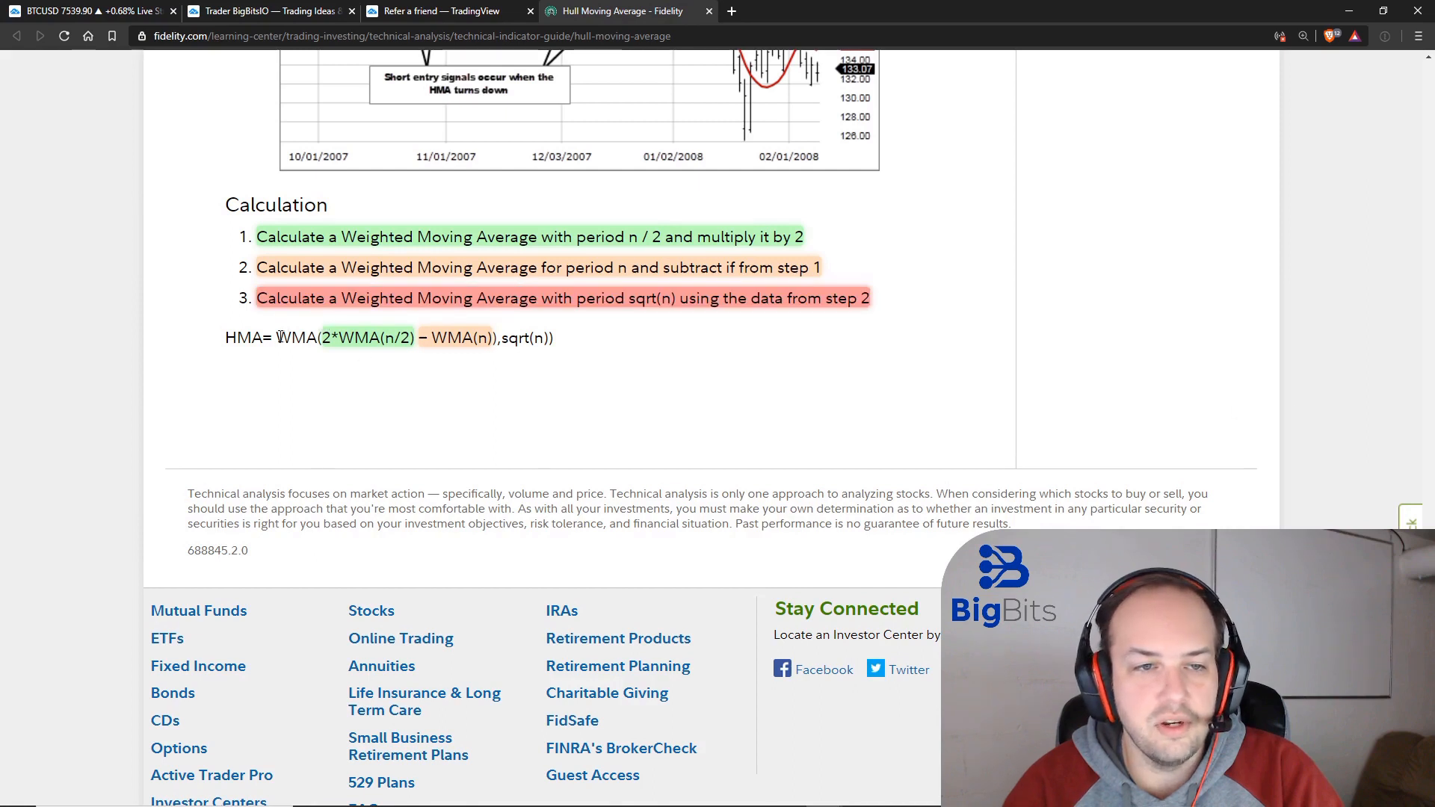
right_click(294, 338)
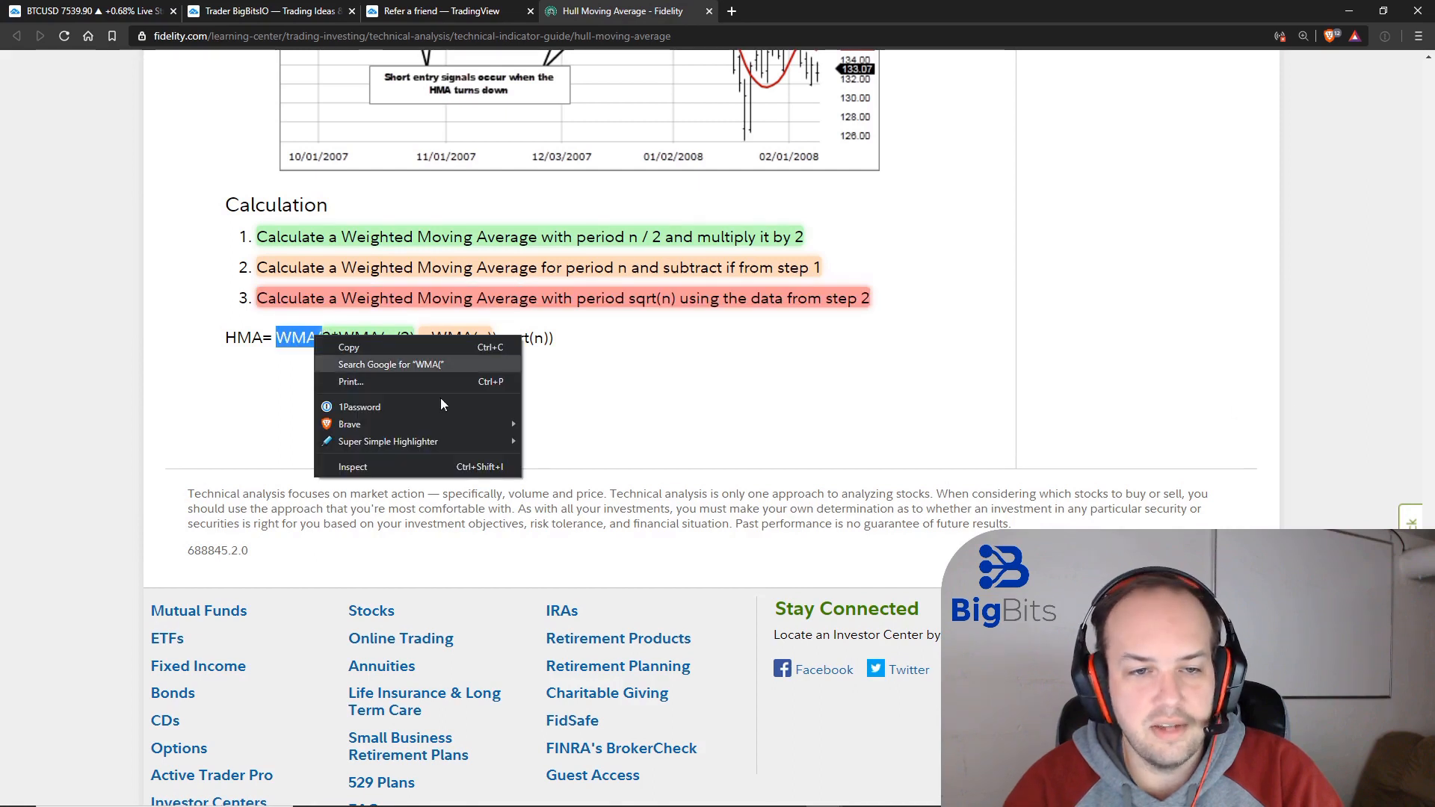
click(577, 339)
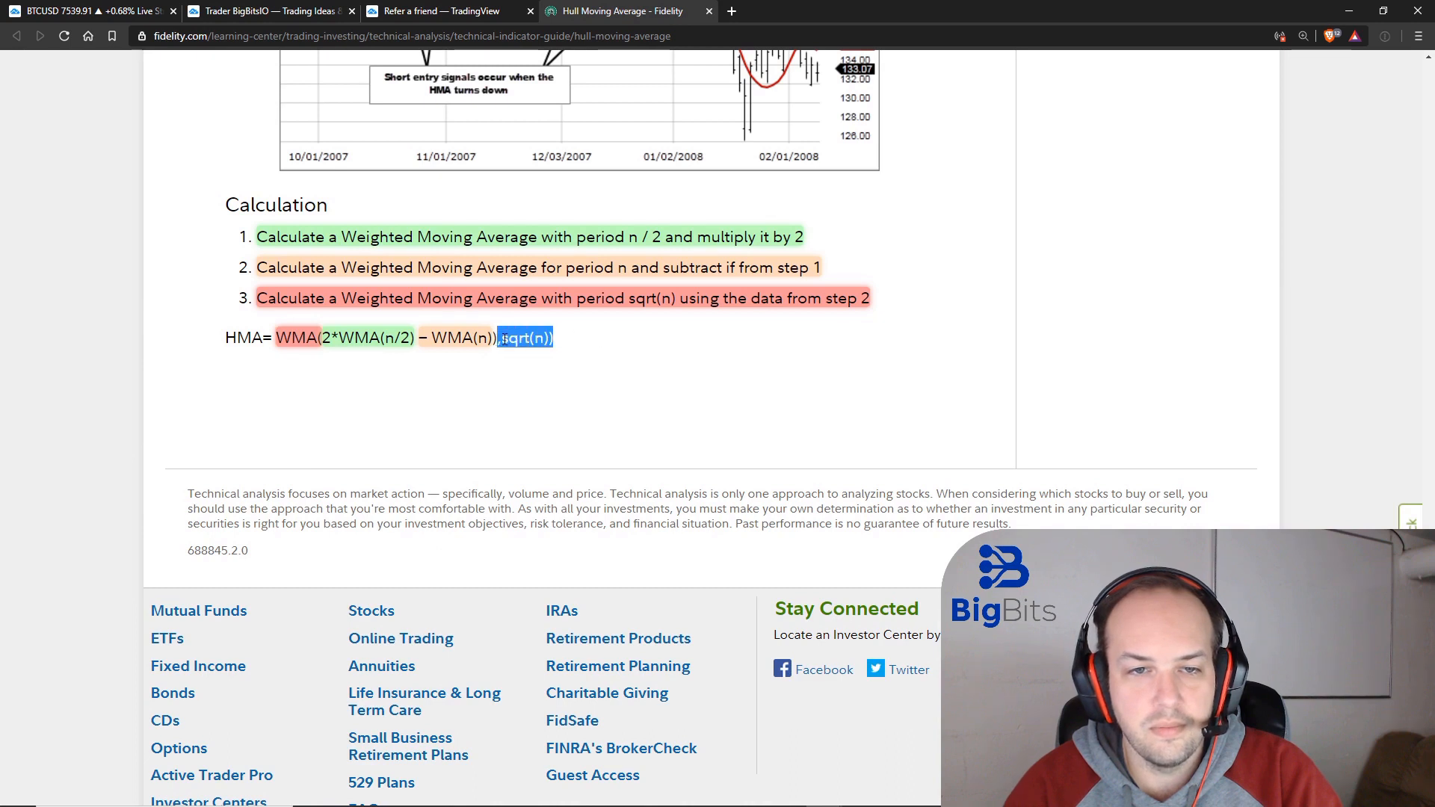
right_click(524, 336)
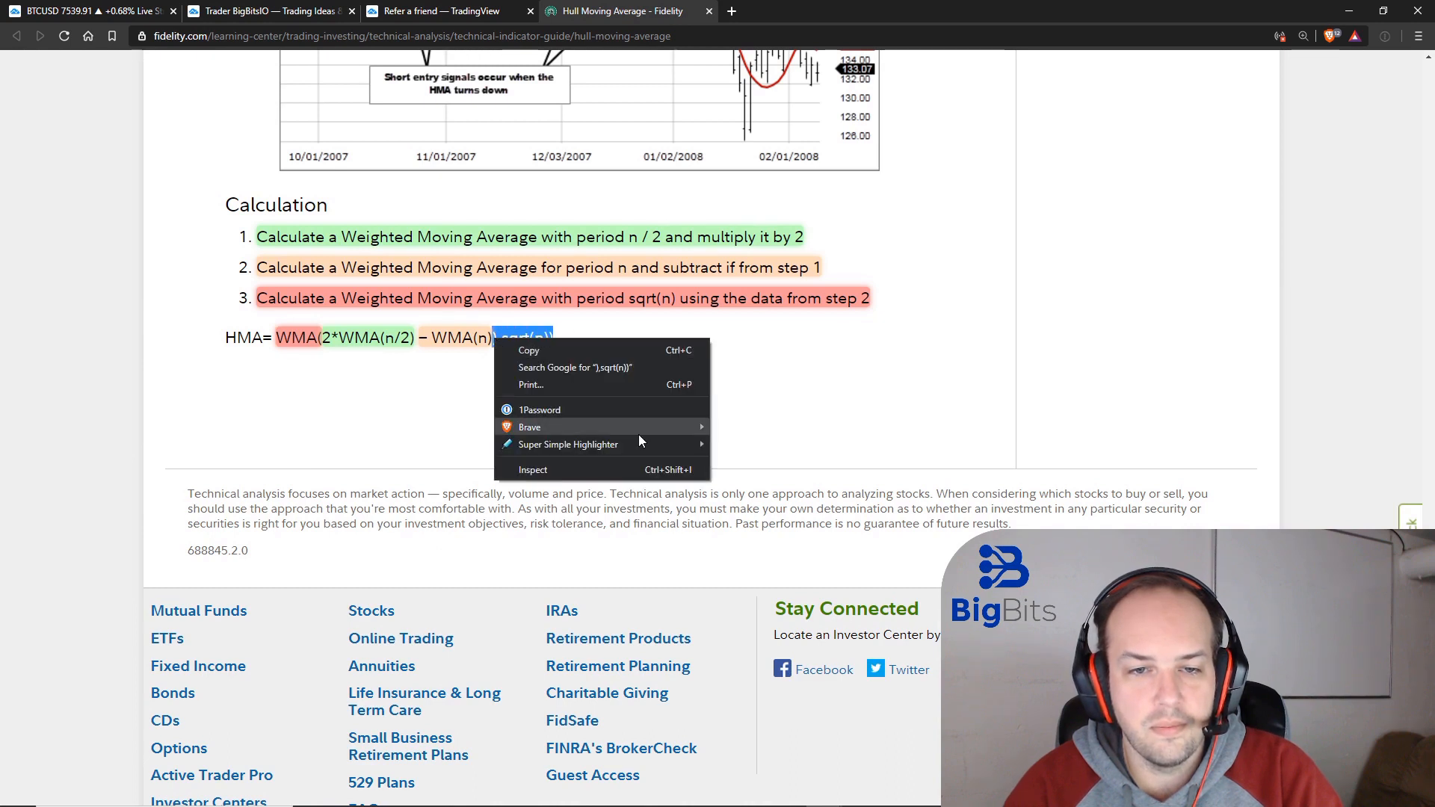
click(483, 392)
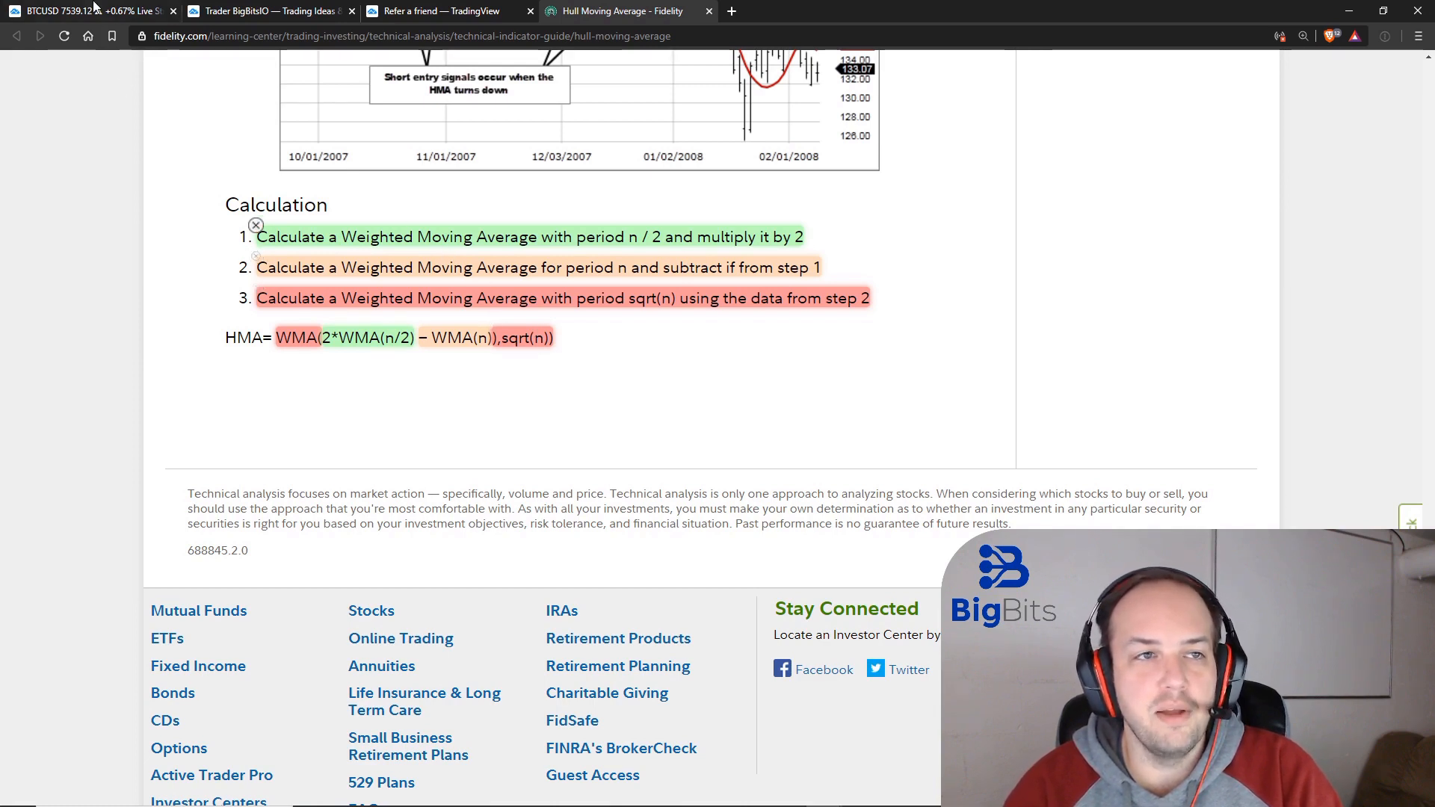
Comment out Part1–Part3 and plot(Part3) and enable the MA = wma(...) line, checking against Fidelity's formula
click(266, 10)
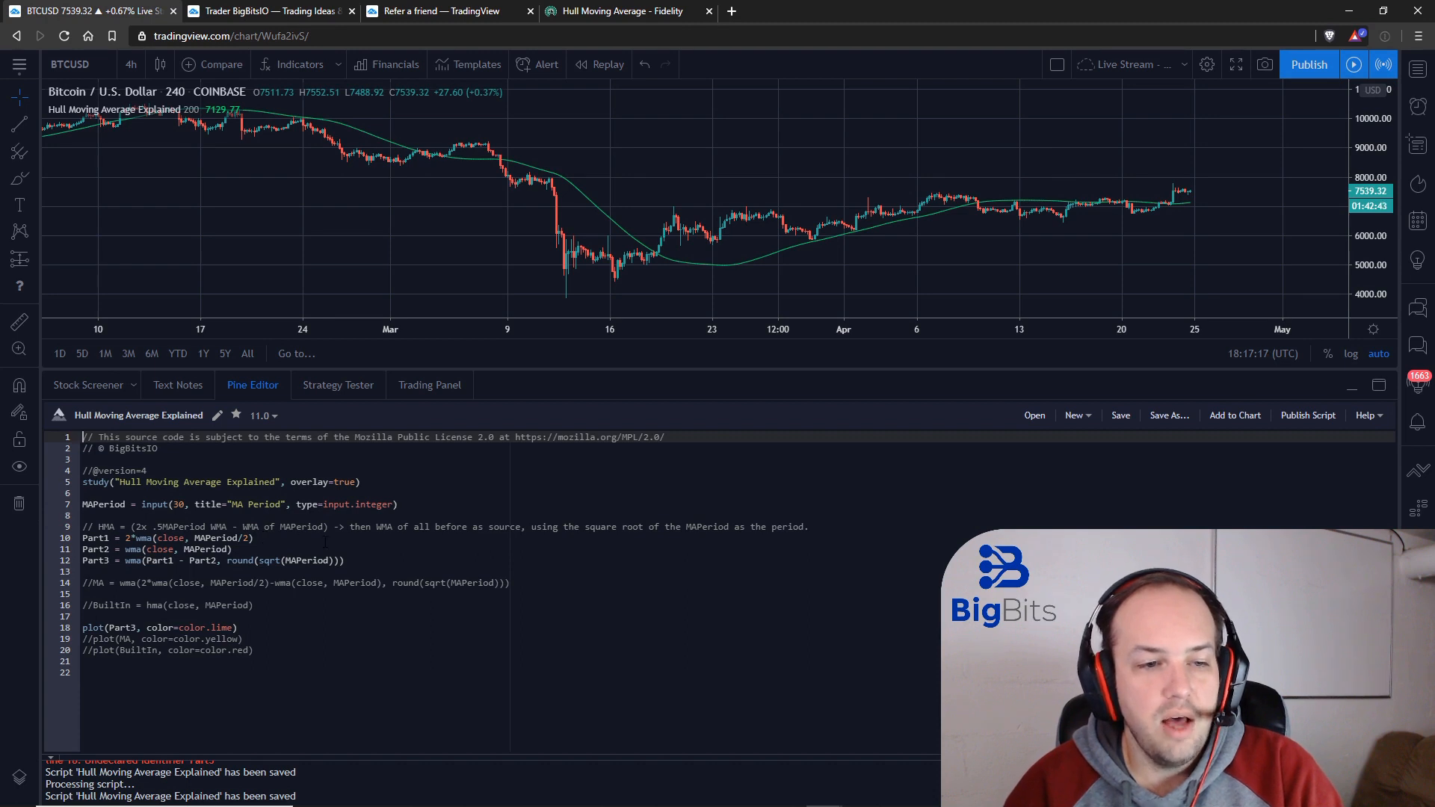
mouse_move(448, 165)
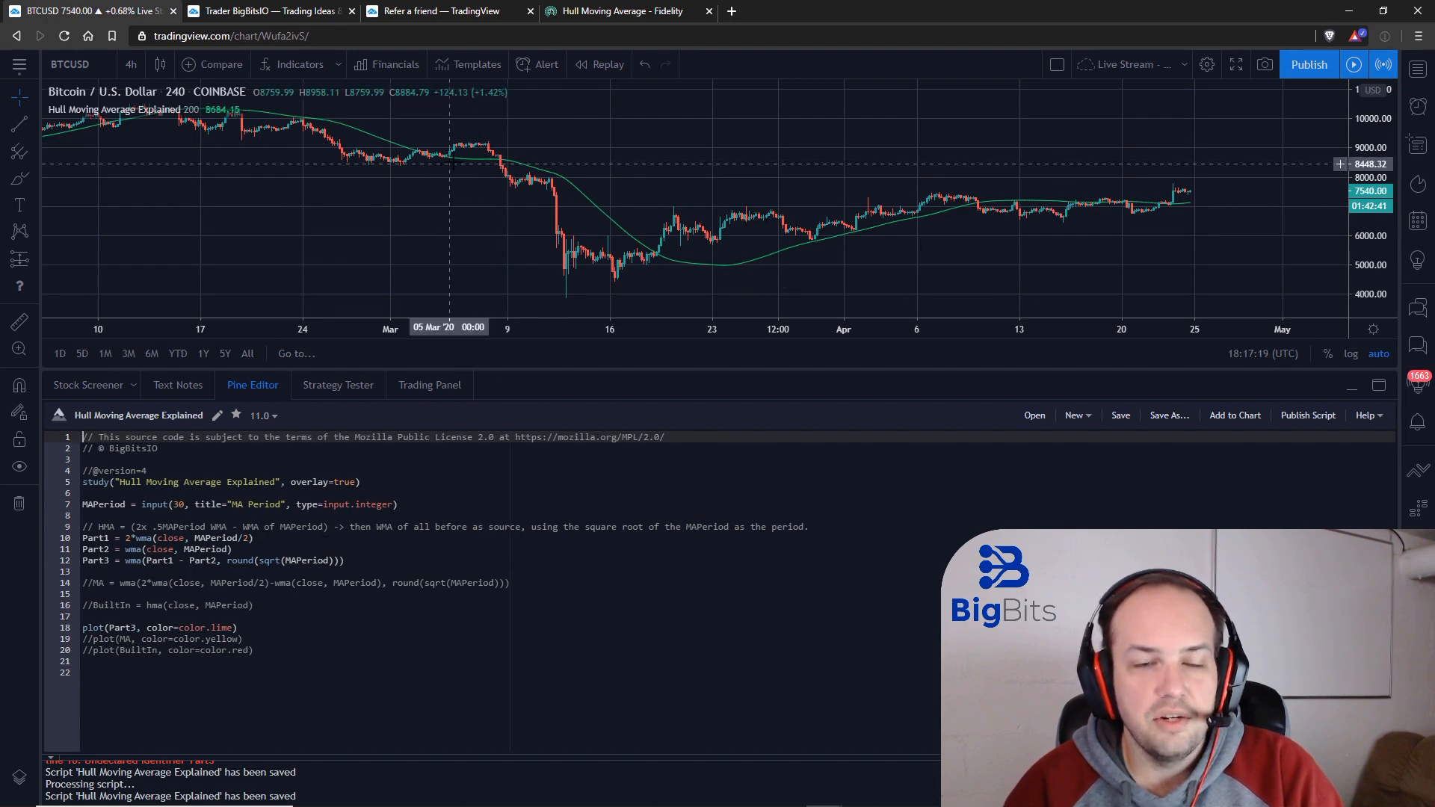
click(618, 10)
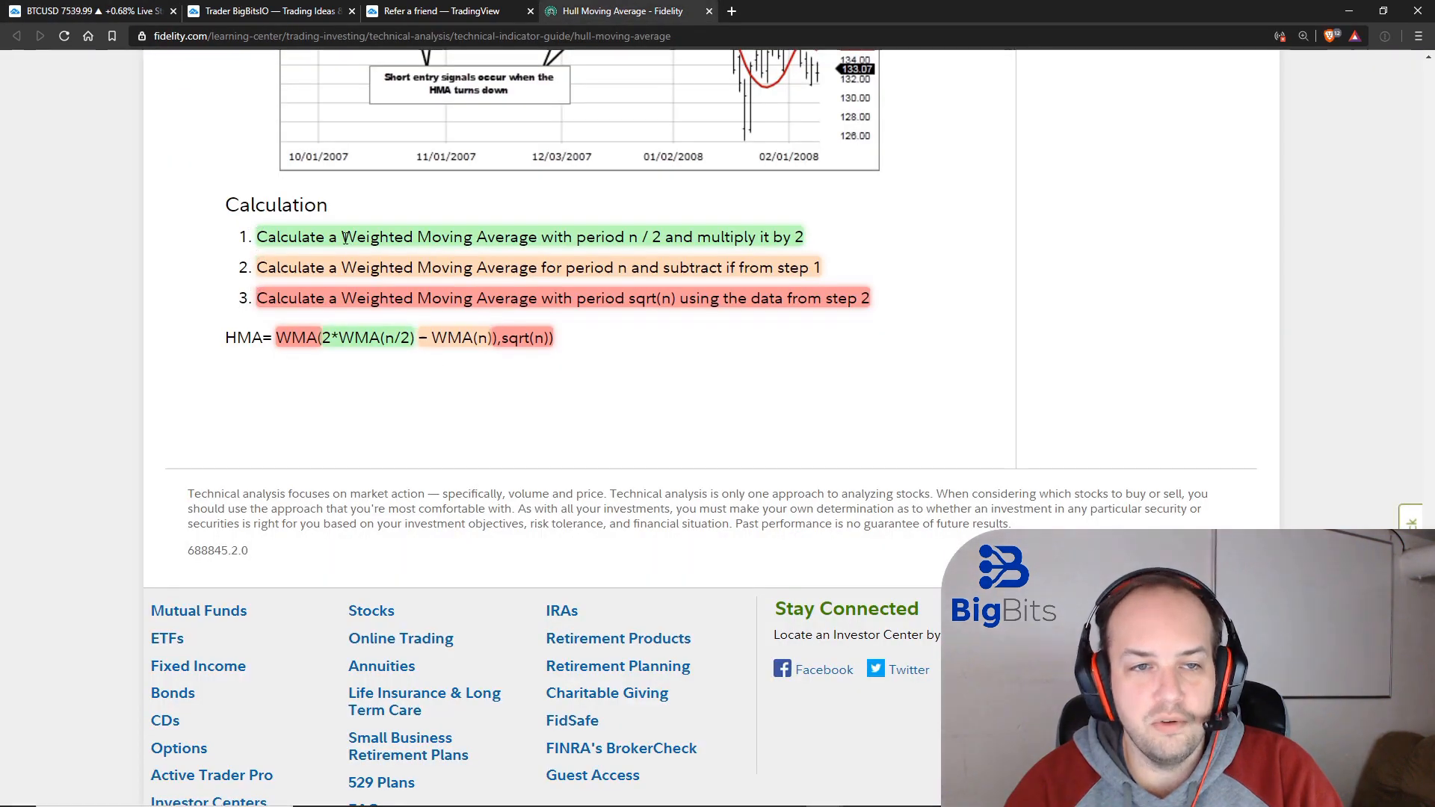
click(268, 10)
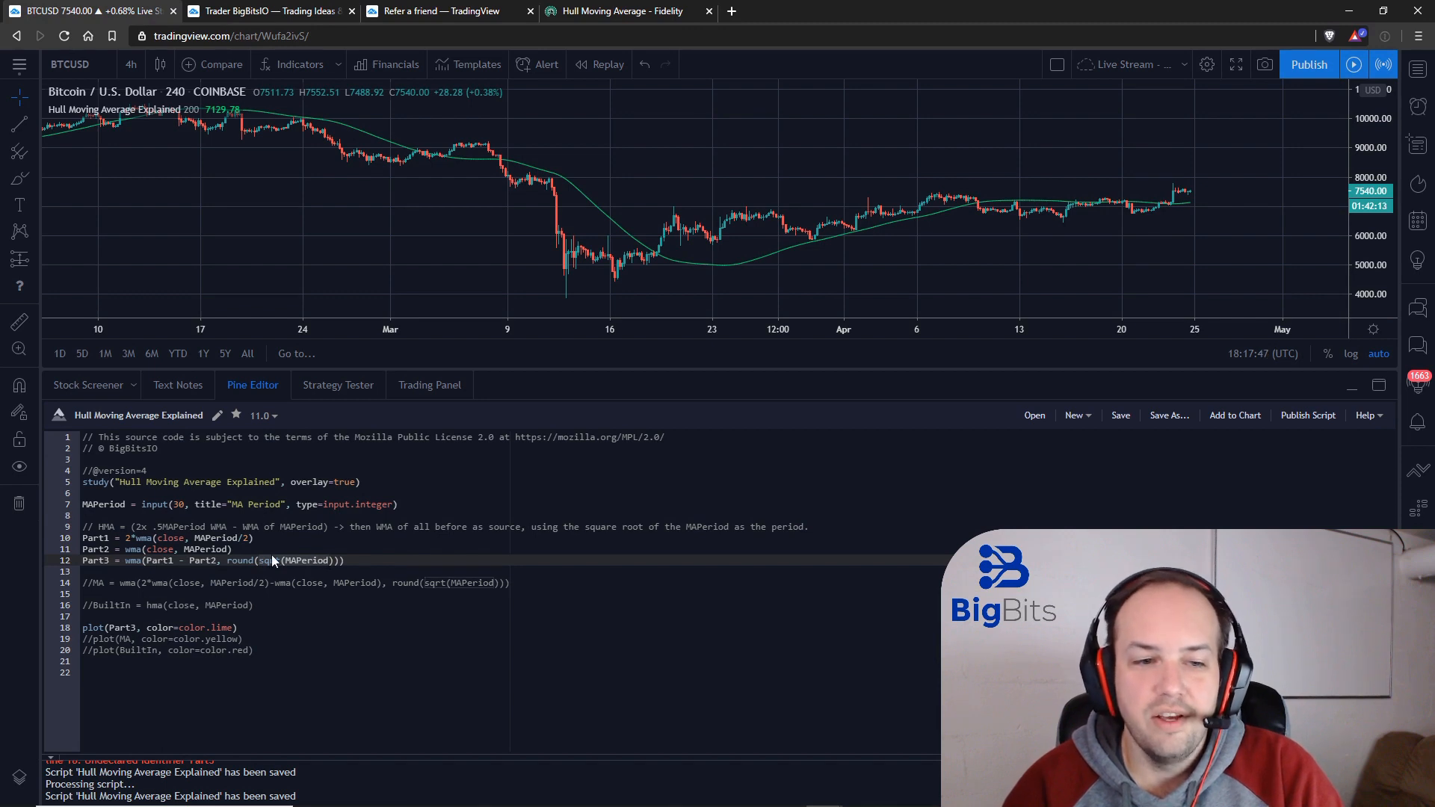
mouse_move(239, 561)
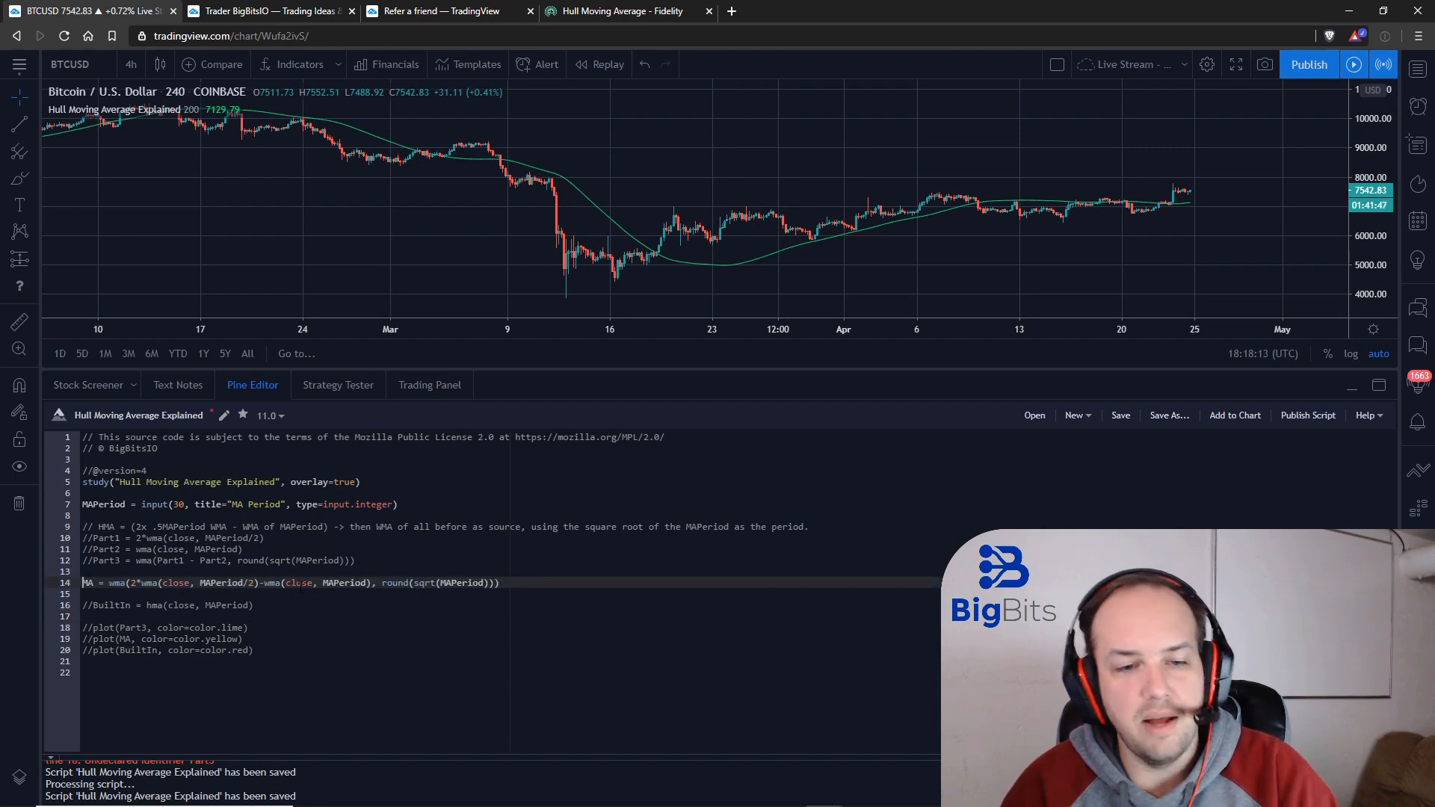
click(618, 11)
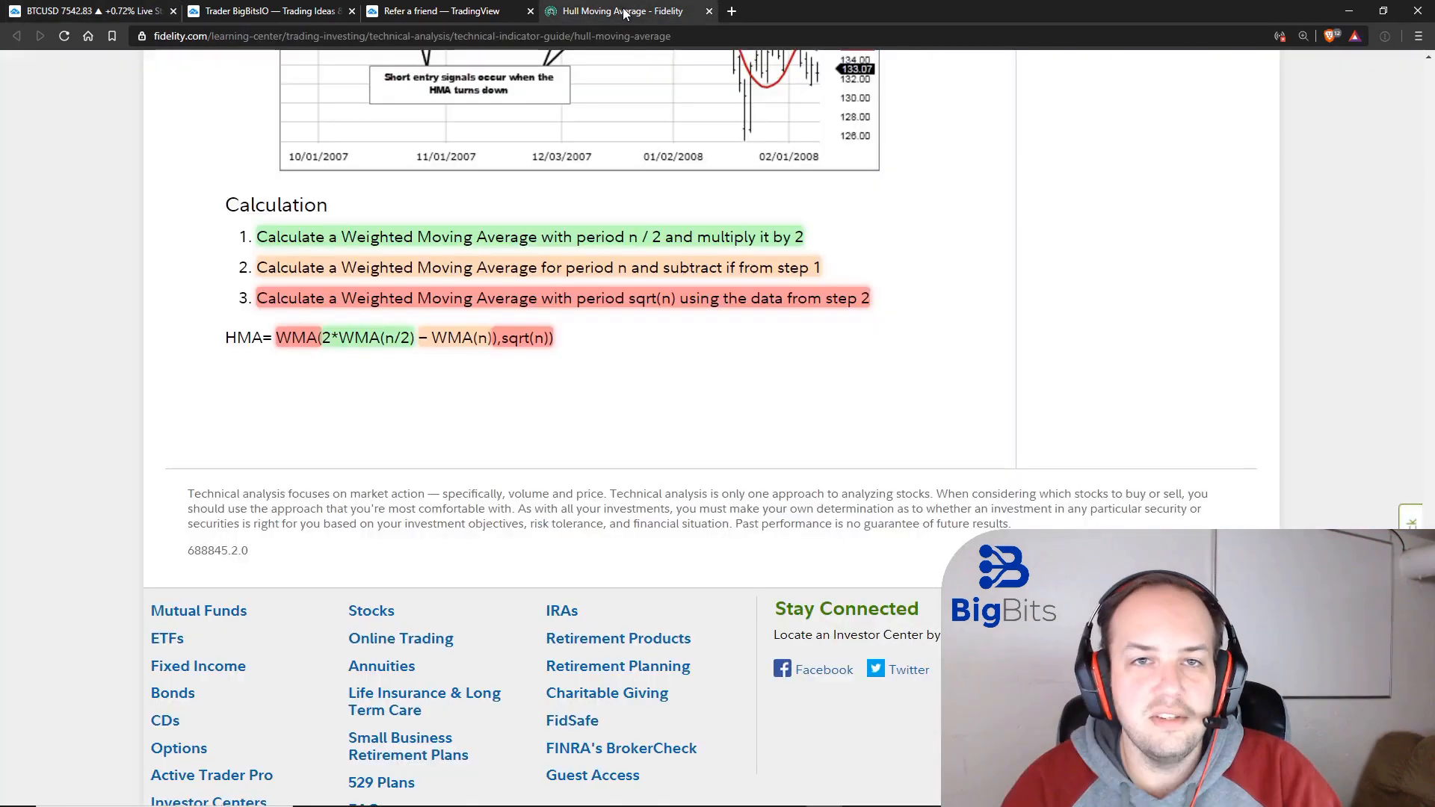
mouse_move(520, 351)
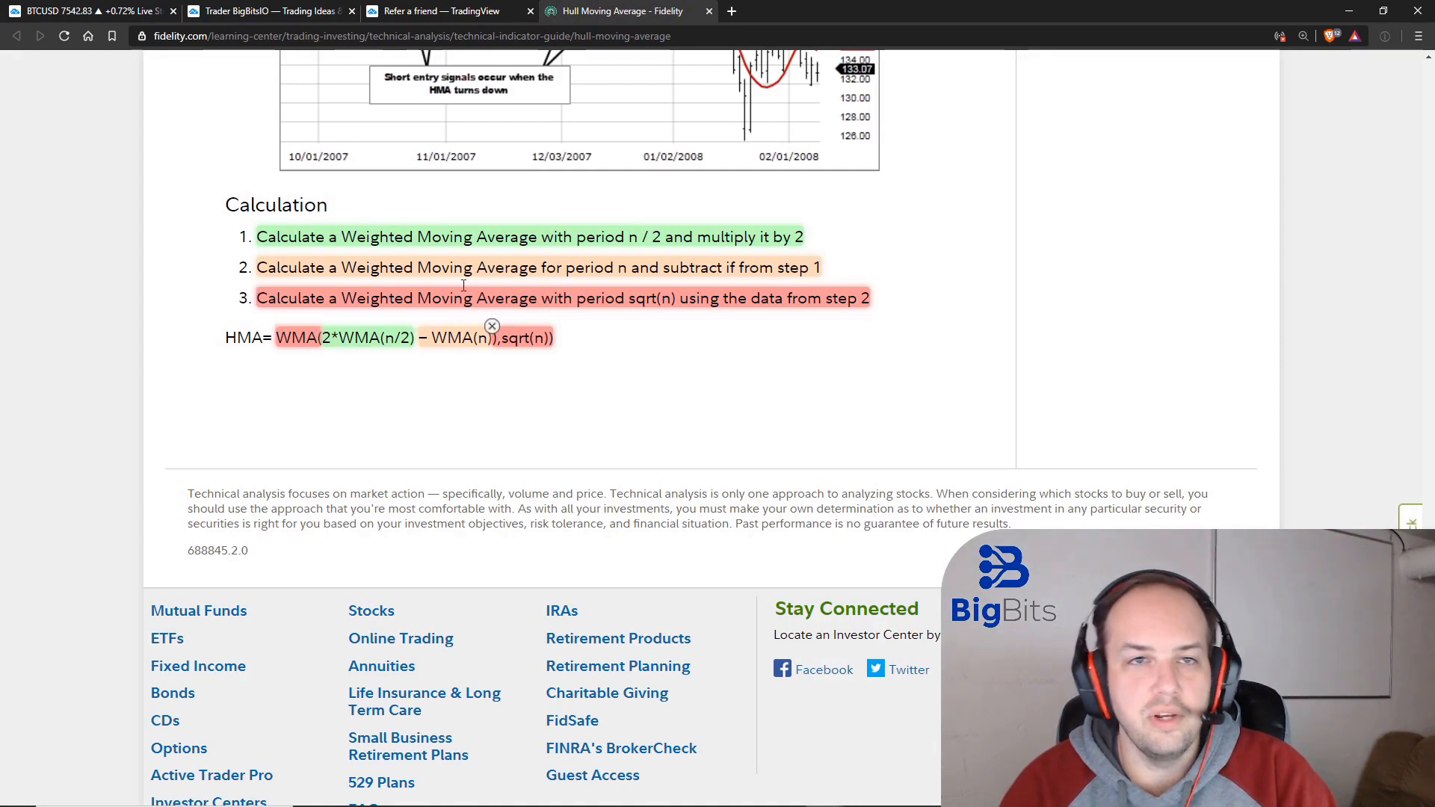
Uncomment plot(MA, color=color.yellow) and save so the one-line Hull plots as a yellow line
click(267, 10)
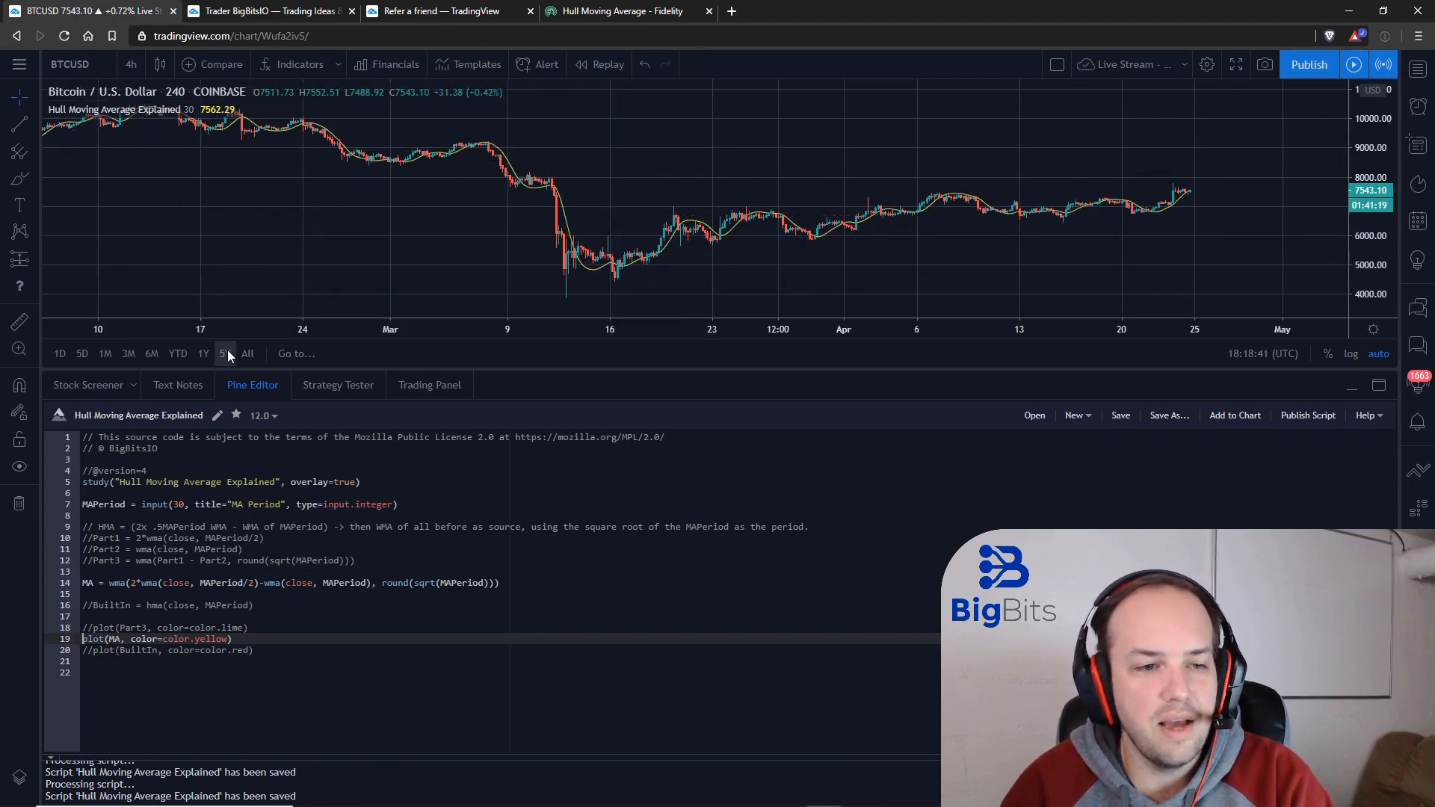
Change the indicator's MA Period to 20, then reset it to 30 via the input settings
click(232, 109)
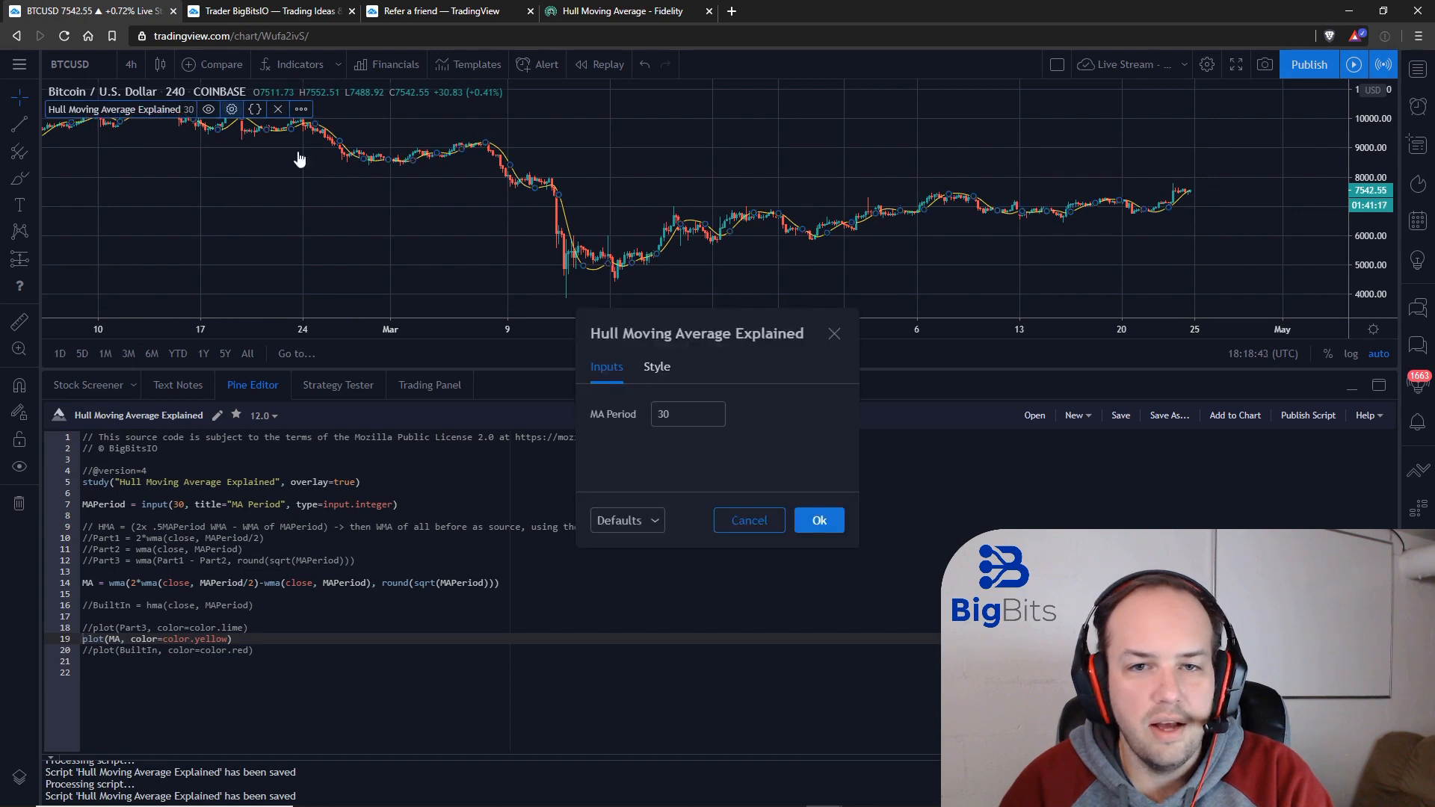
text(20)
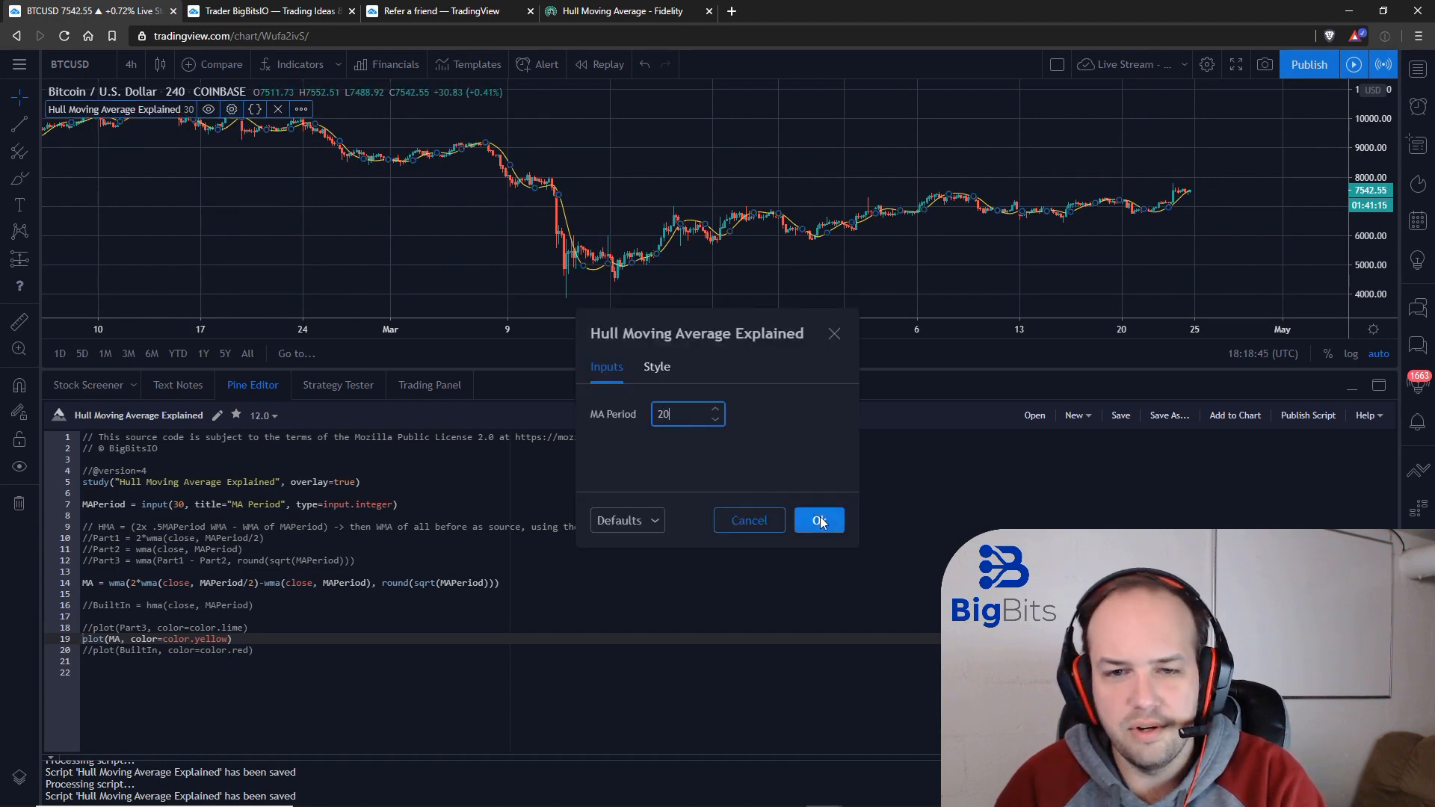
click(817, 520)
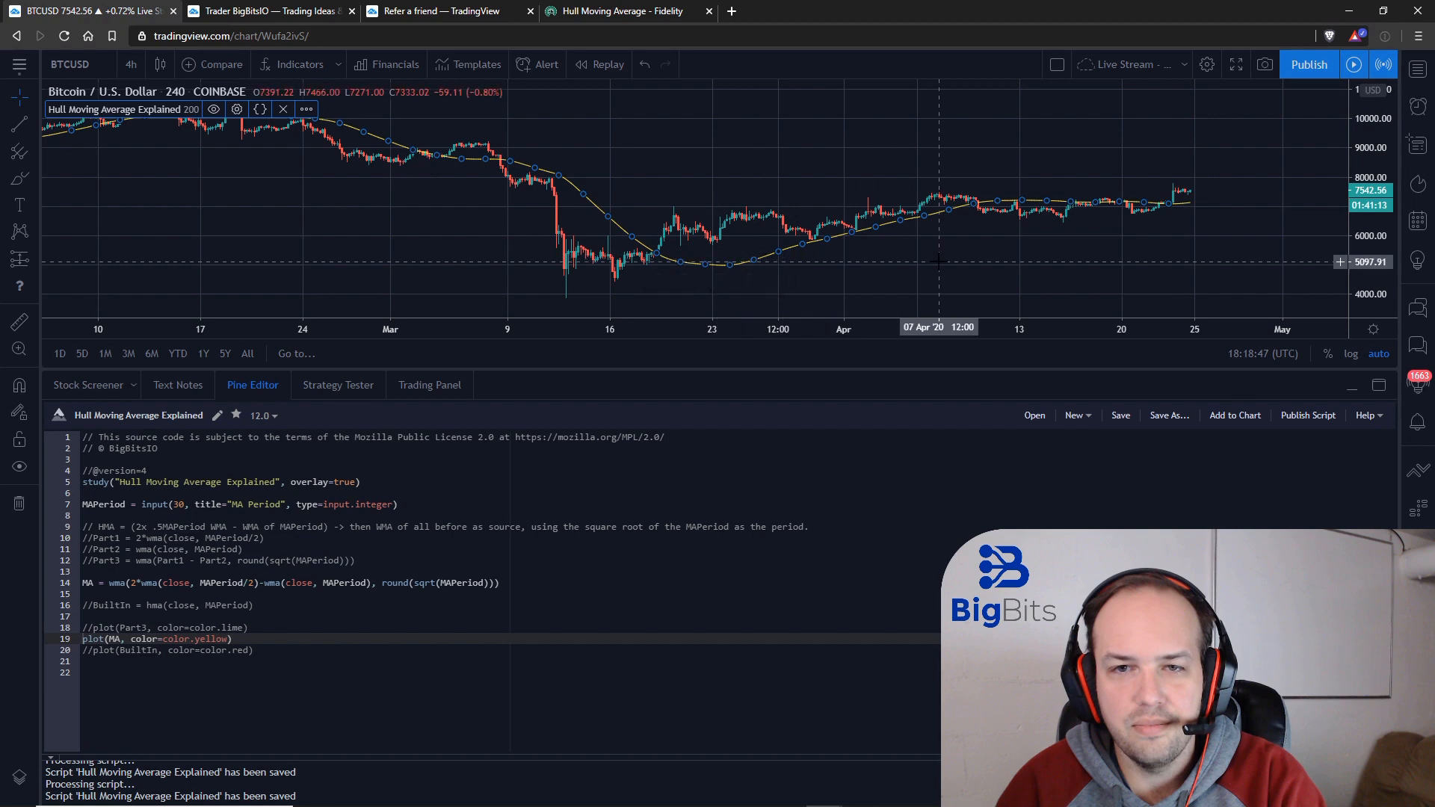
click(236, 109)
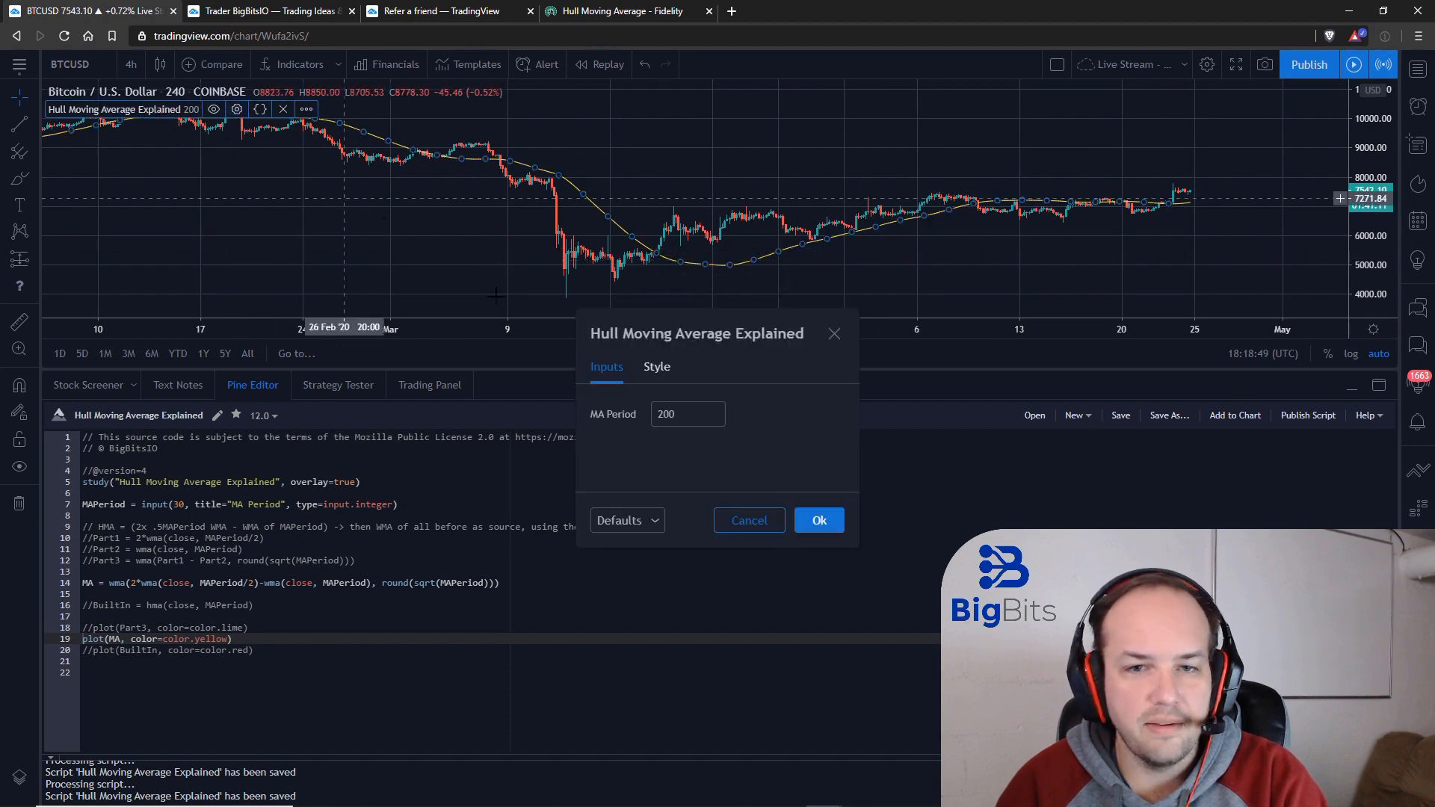
text(30)
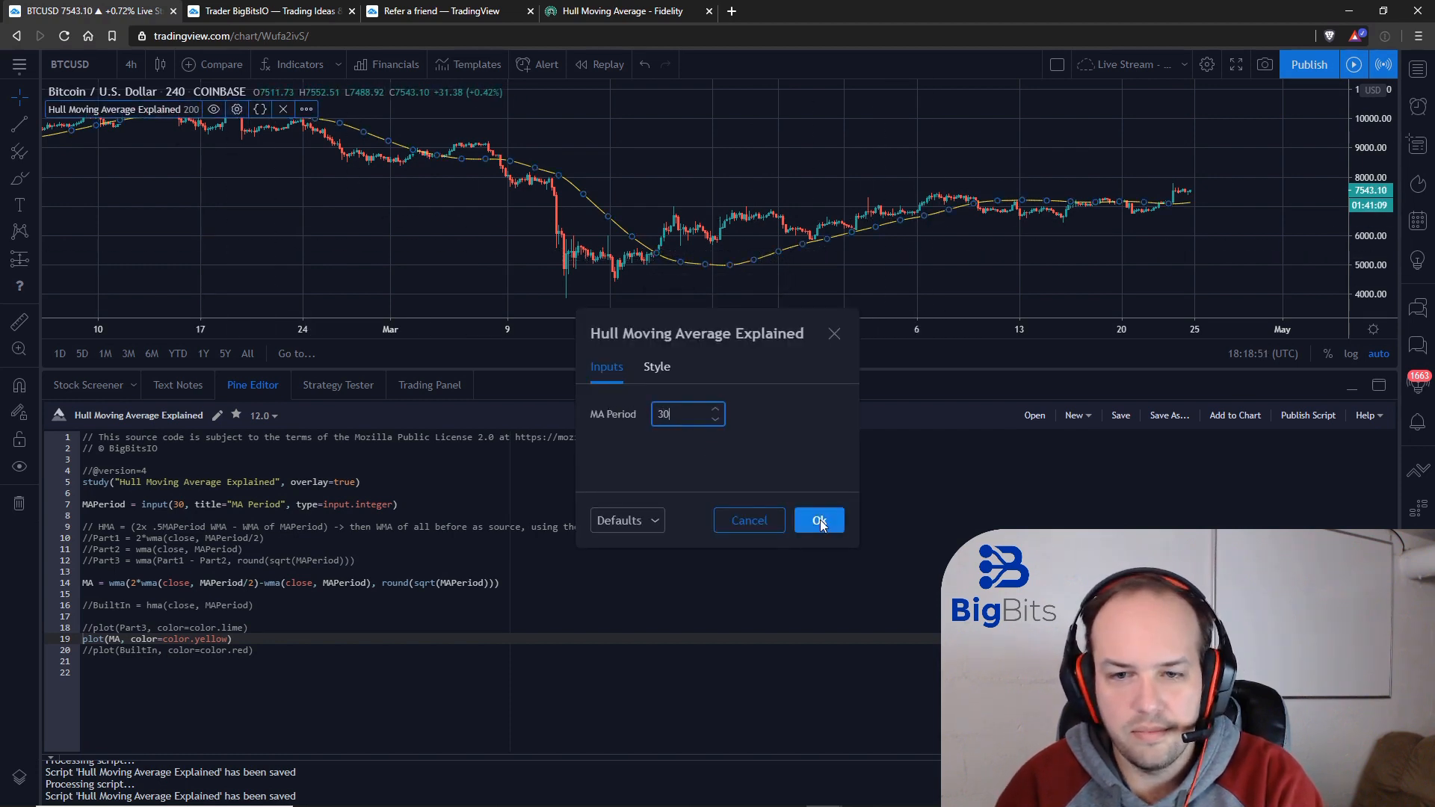
click(818, 521)
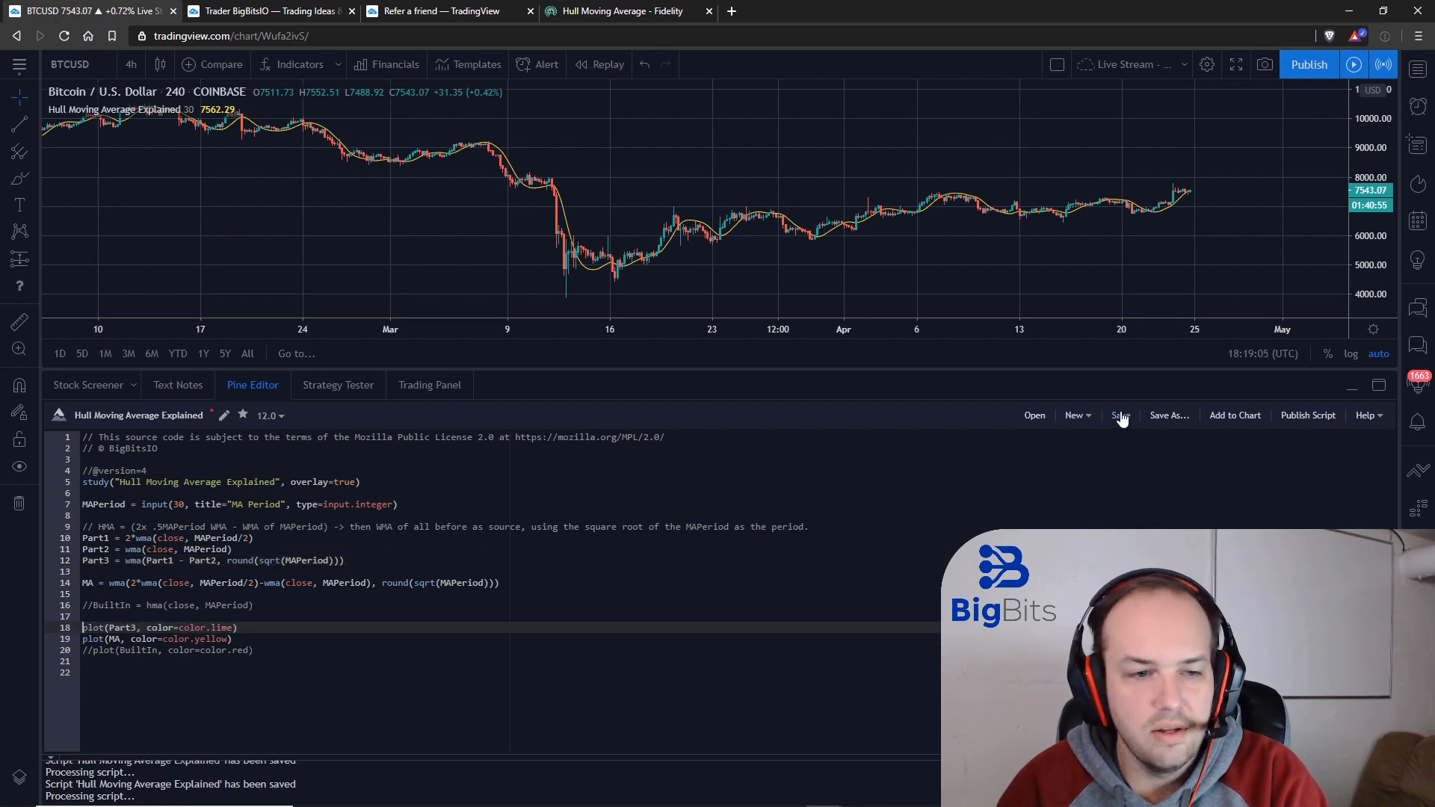
Save the script, then review the built-in hma function in the Pine language reference and close it
click(1120, 414)
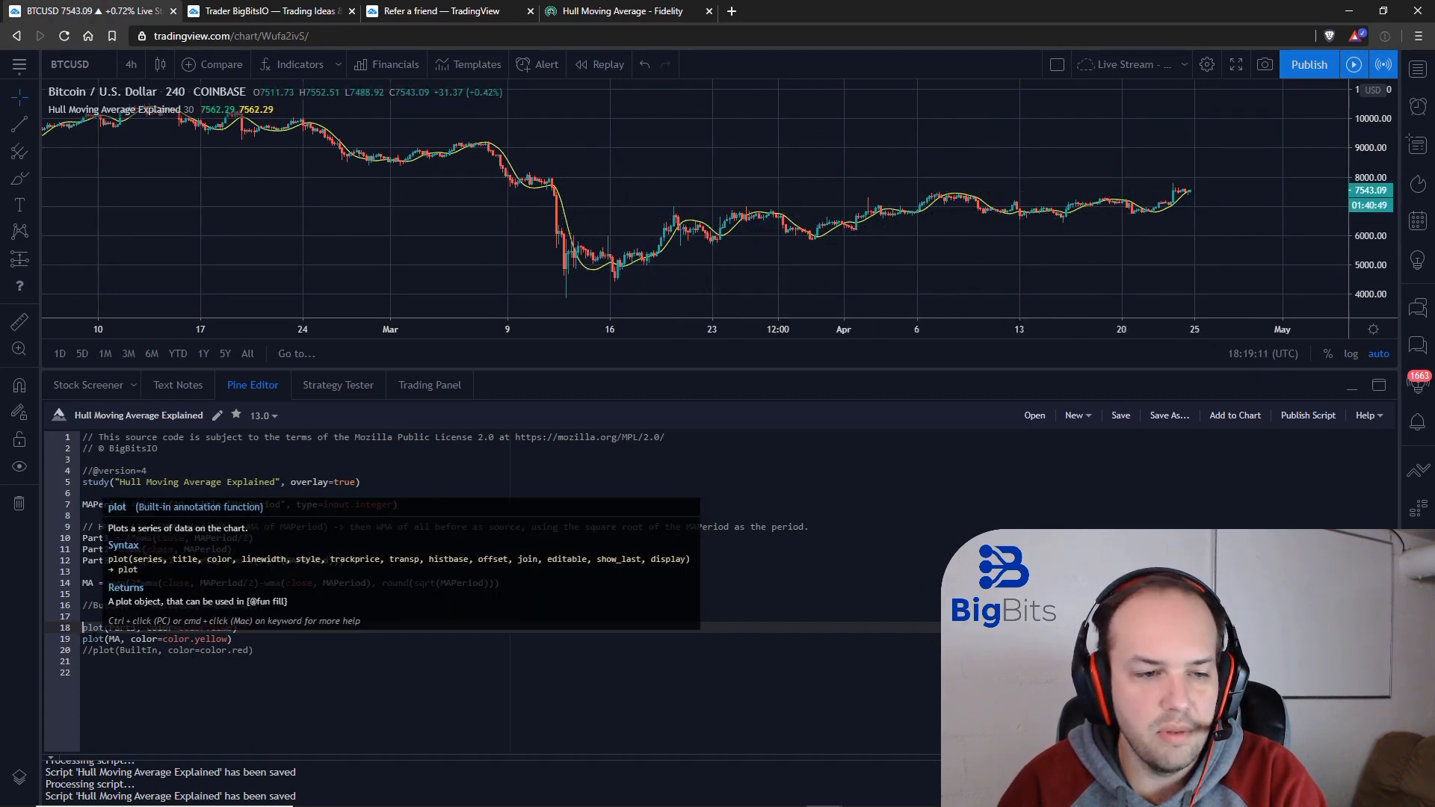
click(91, 639)
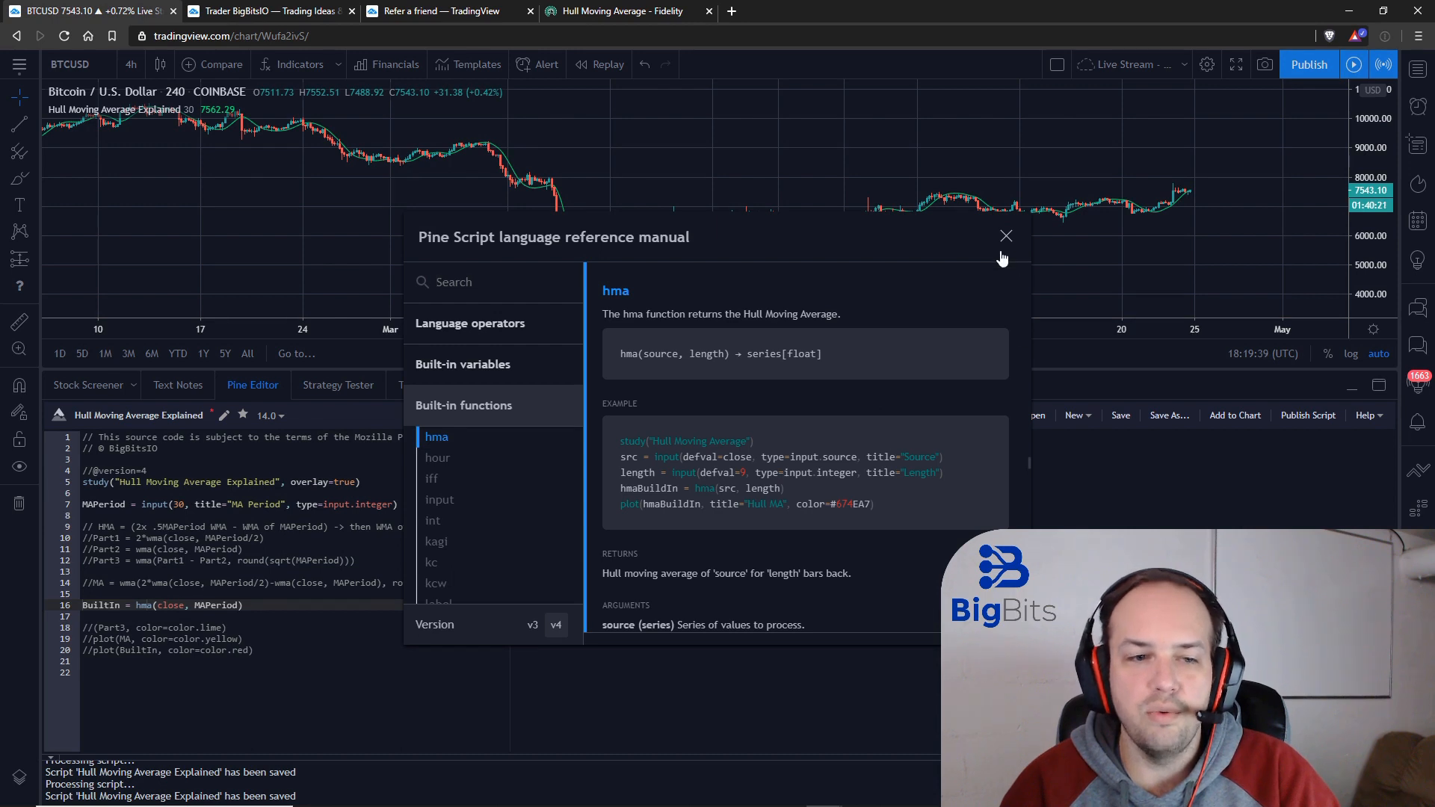
click(1006, 236)
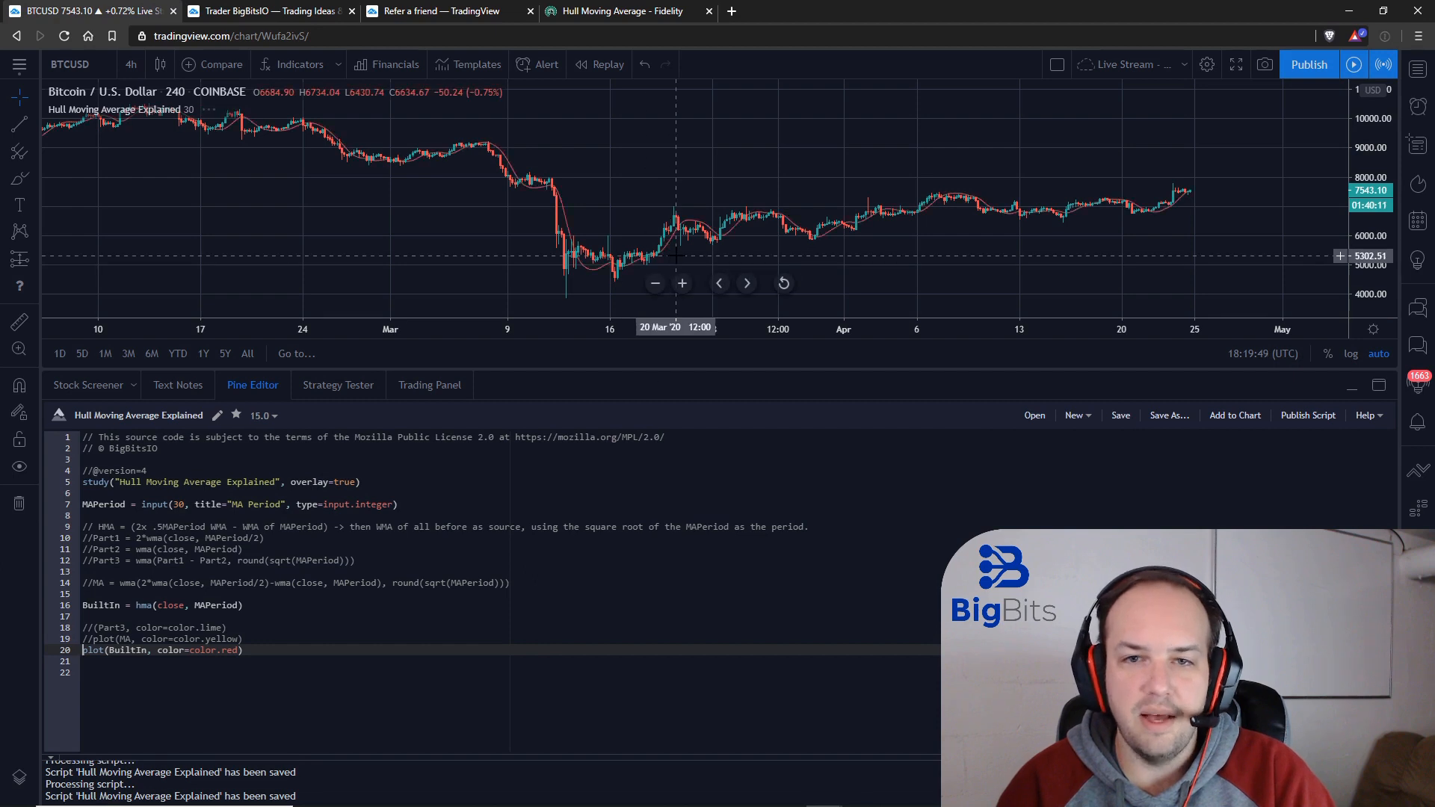
mouse_move(878, 260)
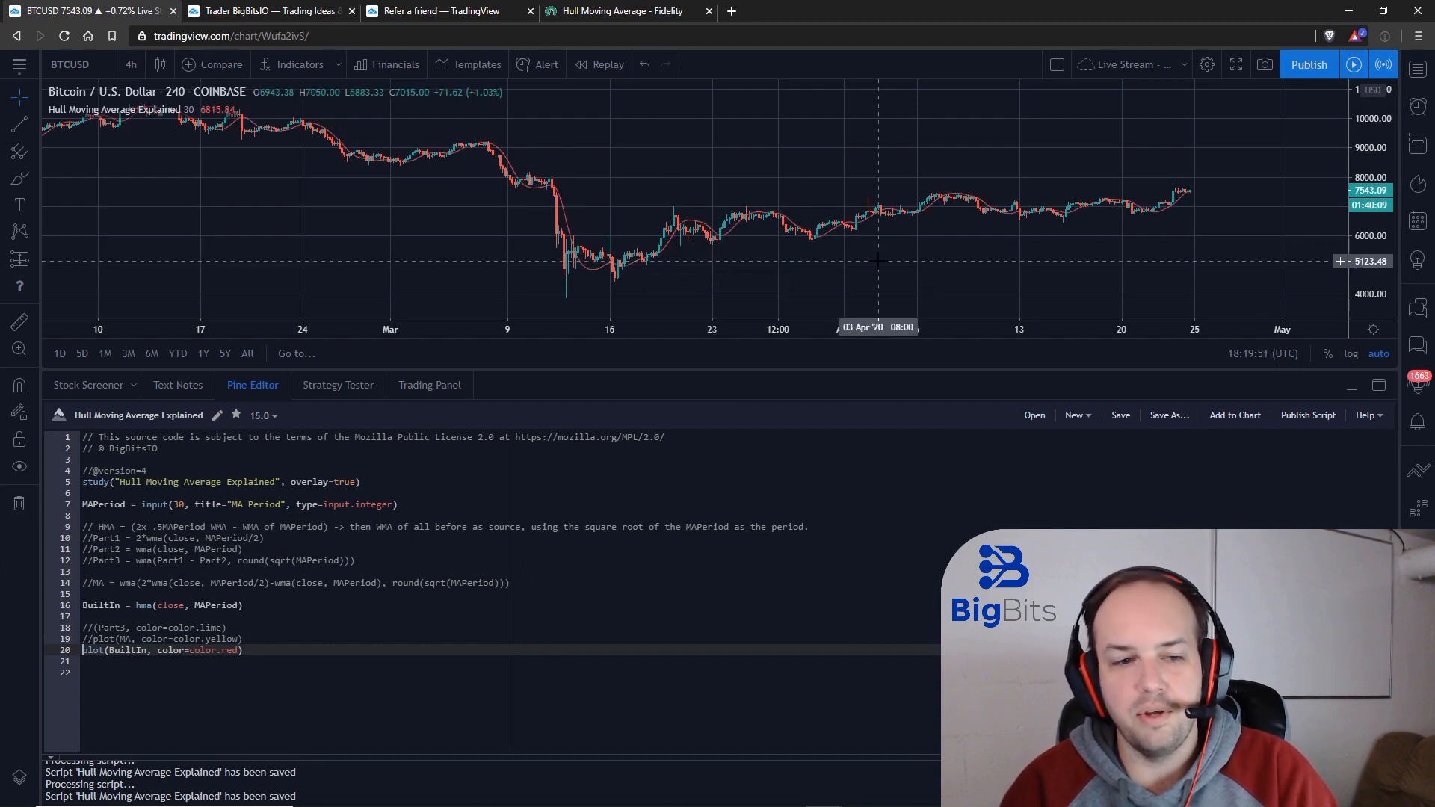